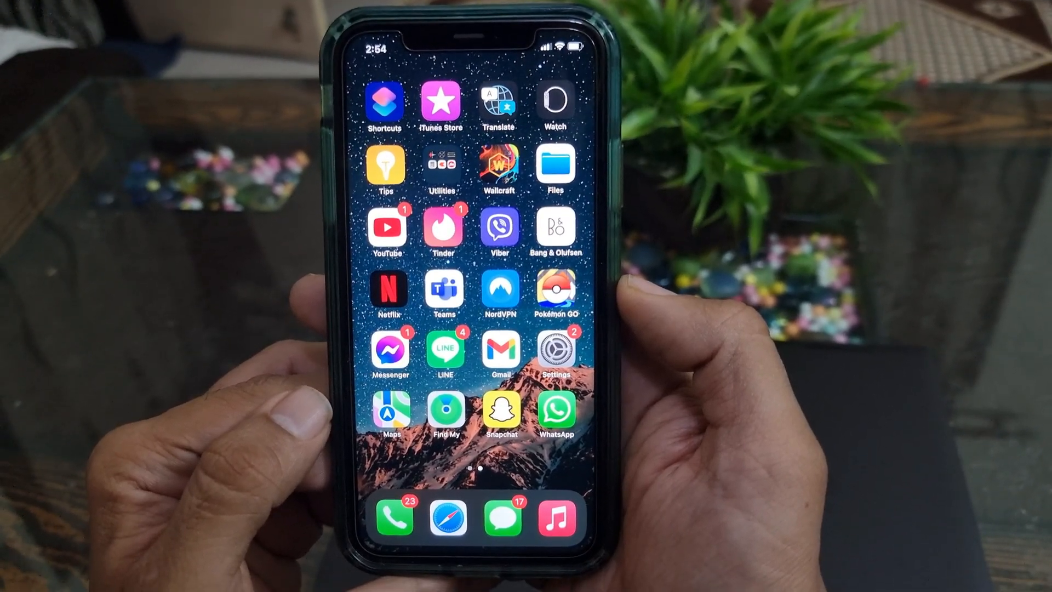
Step: Launch Maps on the iPhone and answer its location-permission prompt
left_click(391, 412)
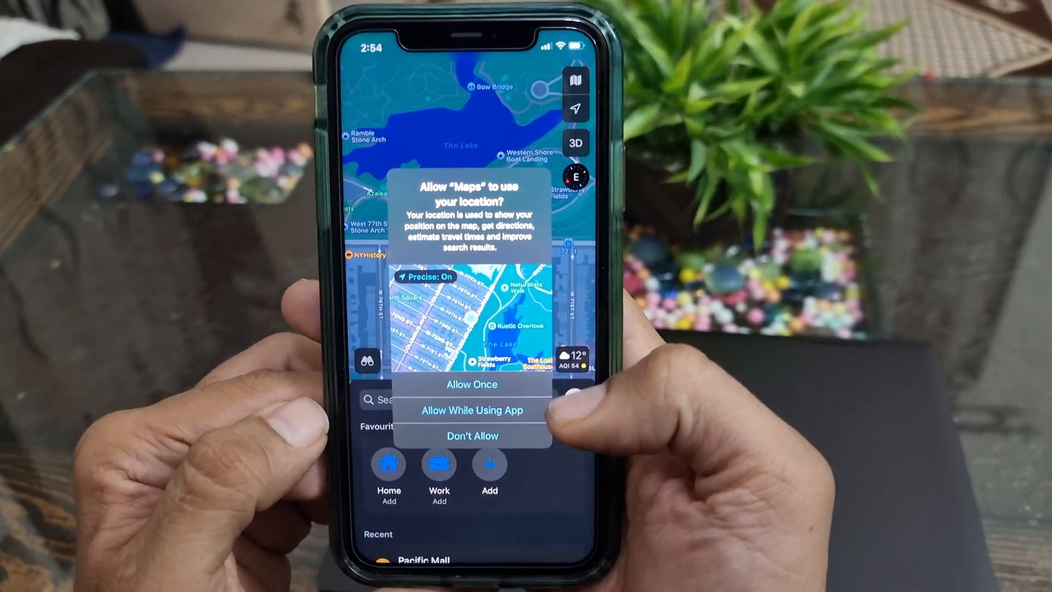
left_click(471, 410)
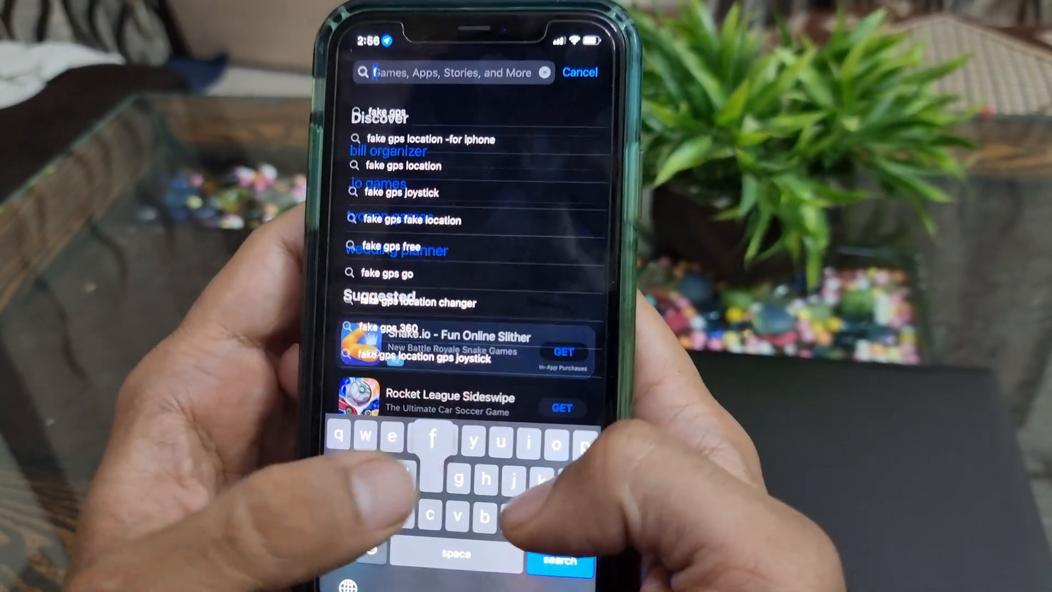
Step: Search the App Store for 'fake gps' and review the Location Picker listing and its ratings
type("fake gps")
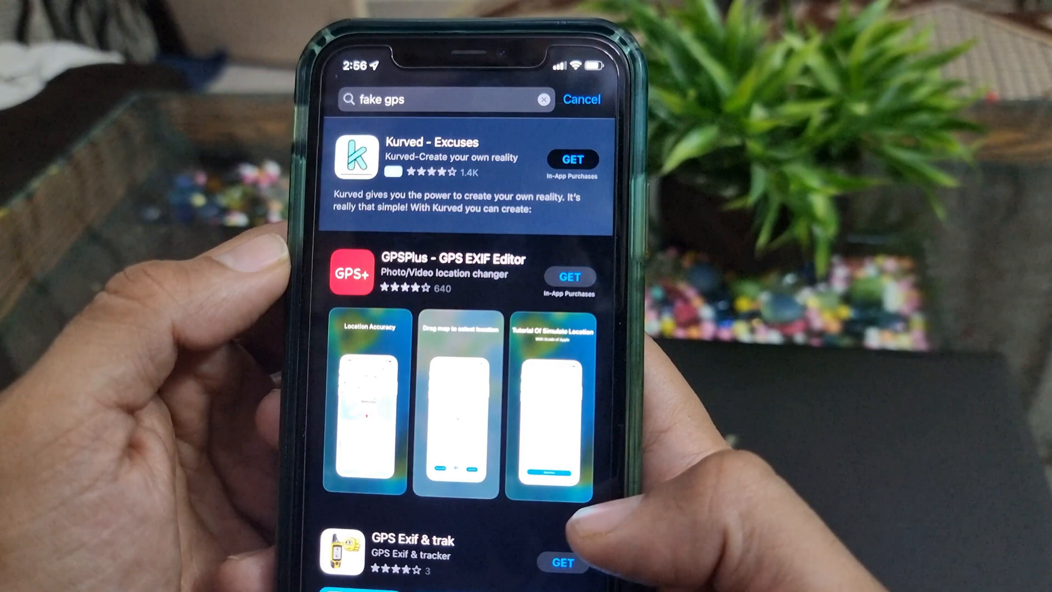
scroll("down", 3)
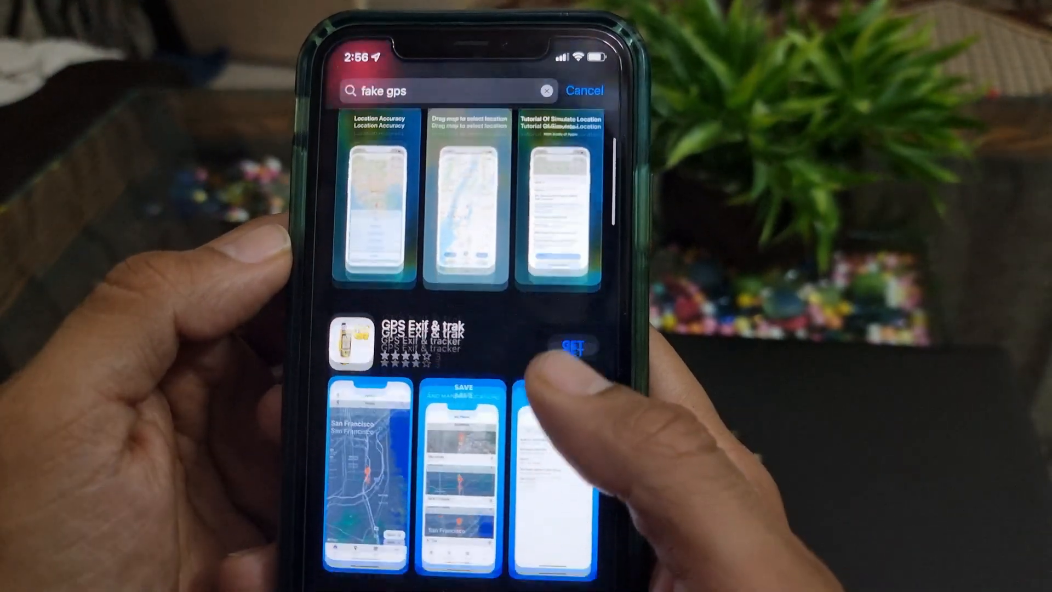
scroll("down", 3)
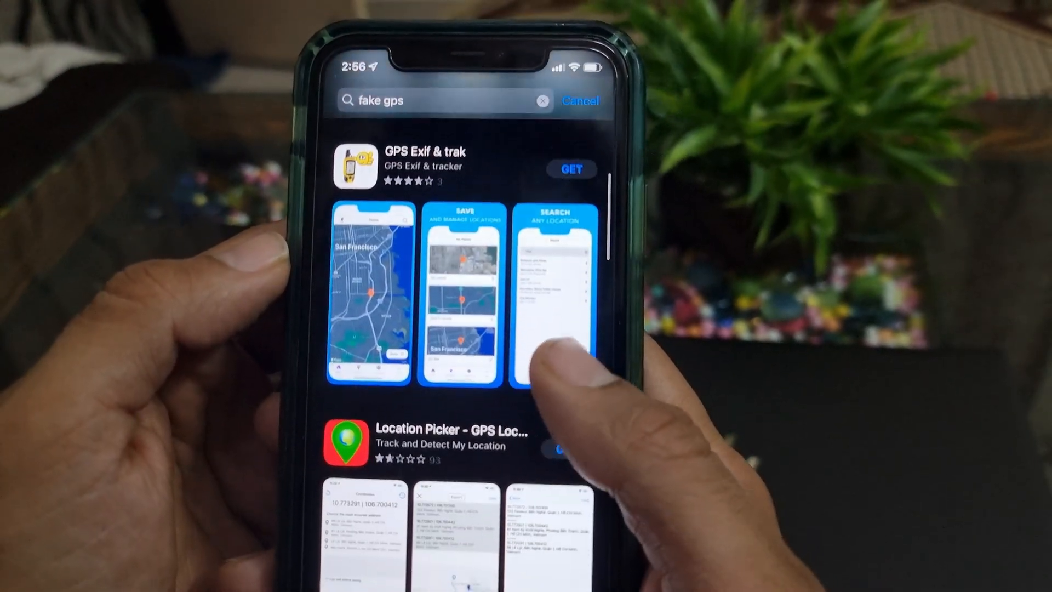
left_click(436, 436)
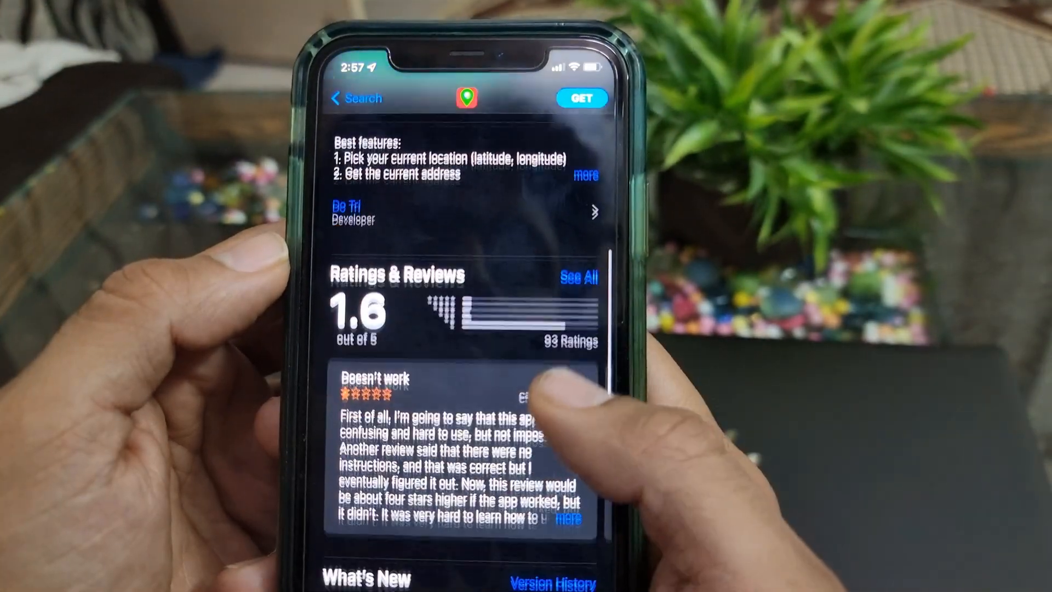
left_click(356, 98)
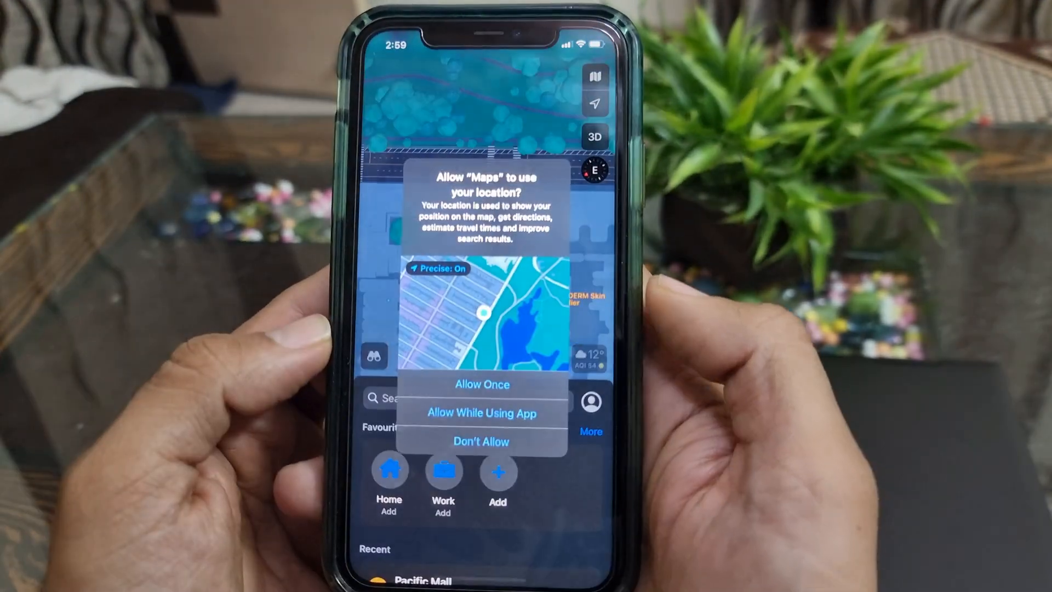
Step: Return to Maps and respond to its location access alert
left_click(482, 412)
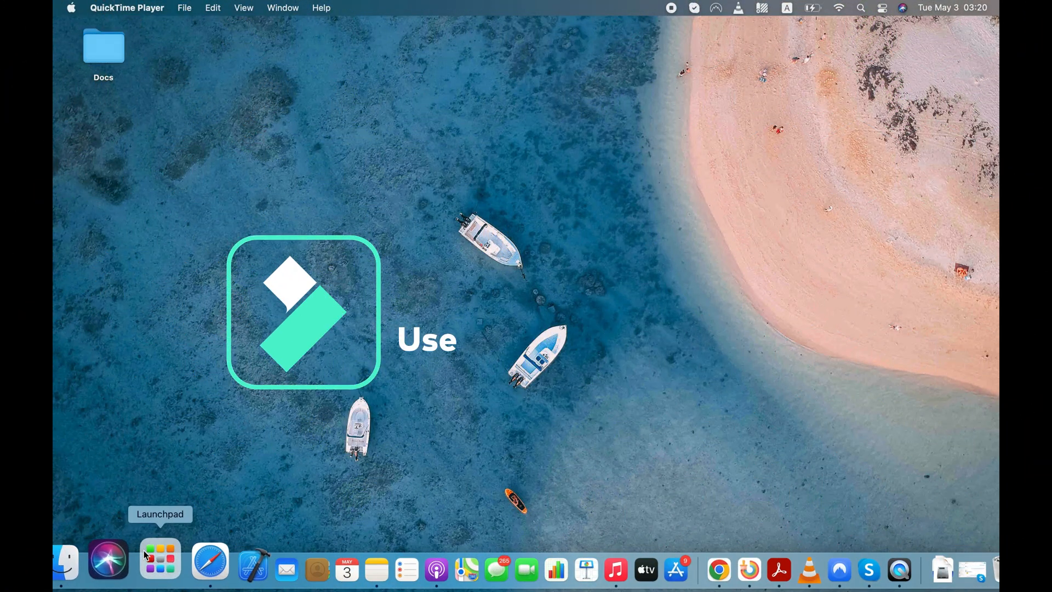
Step: Launch iMyFone AnyTo, get started and confirm the connected iPhone as the device
left_click(160, 557)
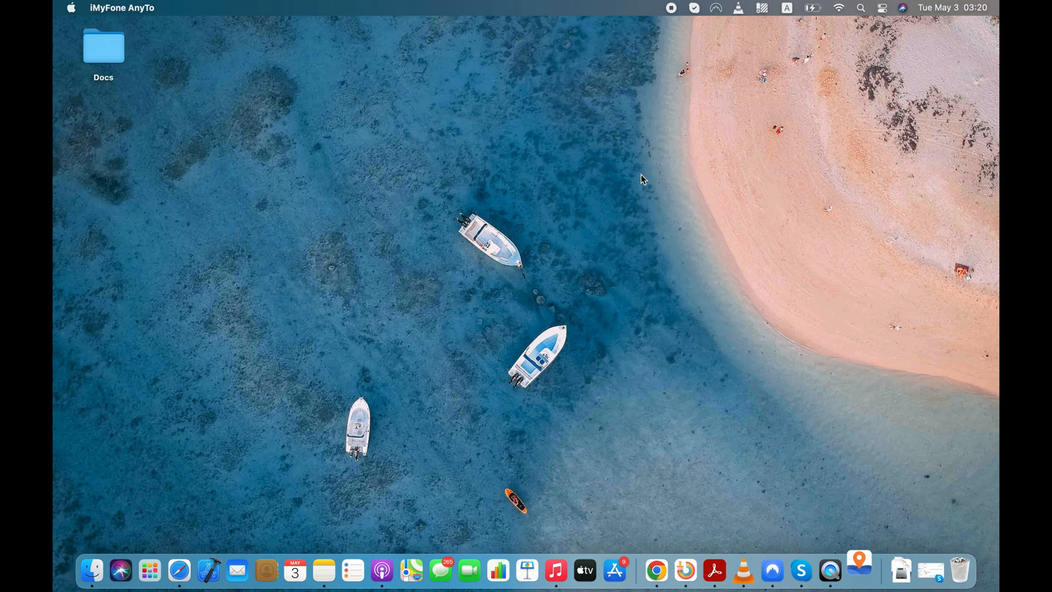
left_click(859, 571)
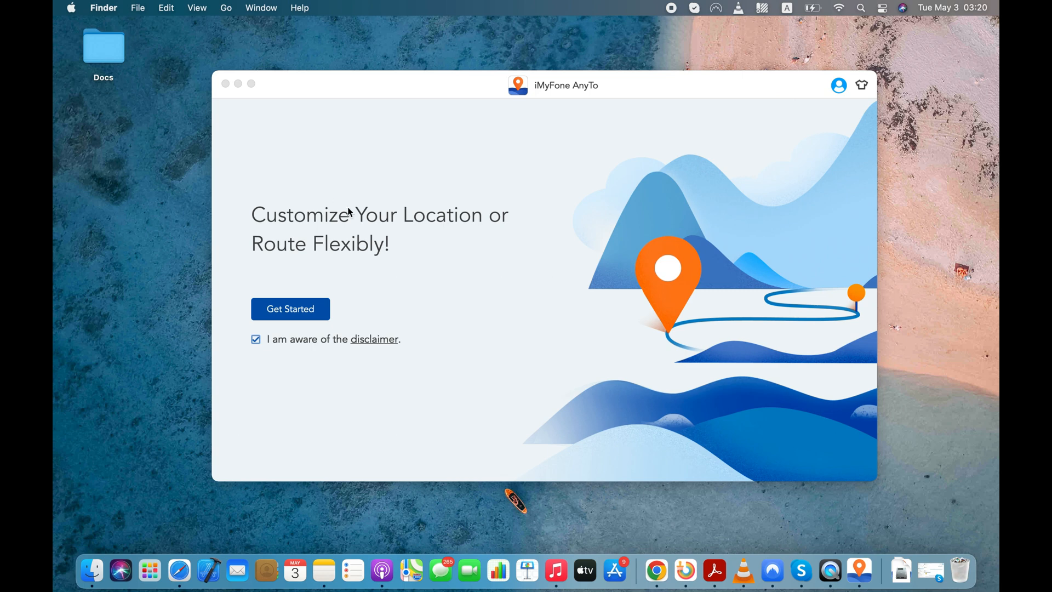
left_click(289, 309)
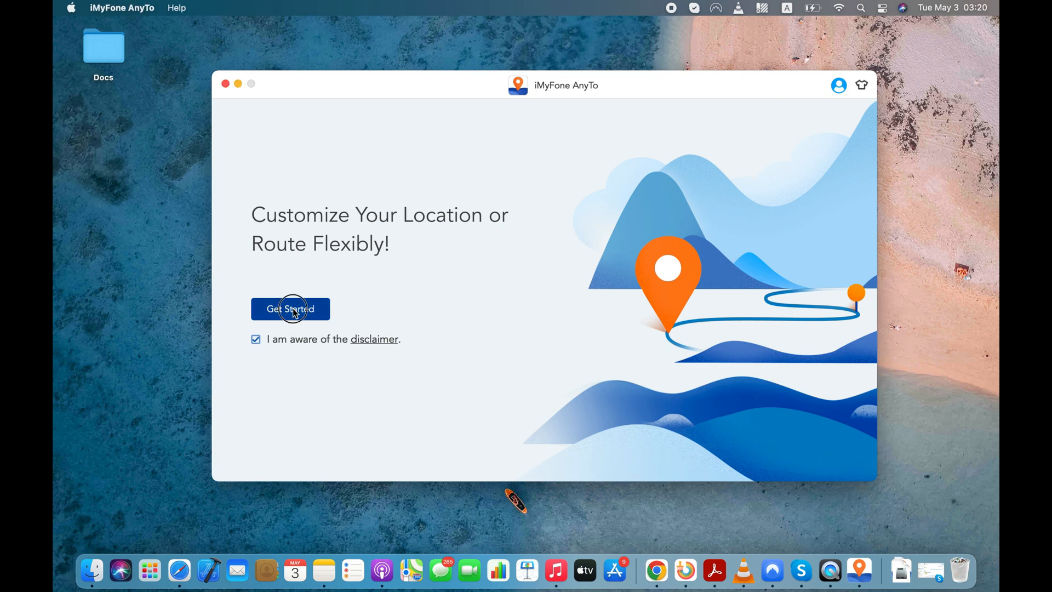
left_click(289, 309)
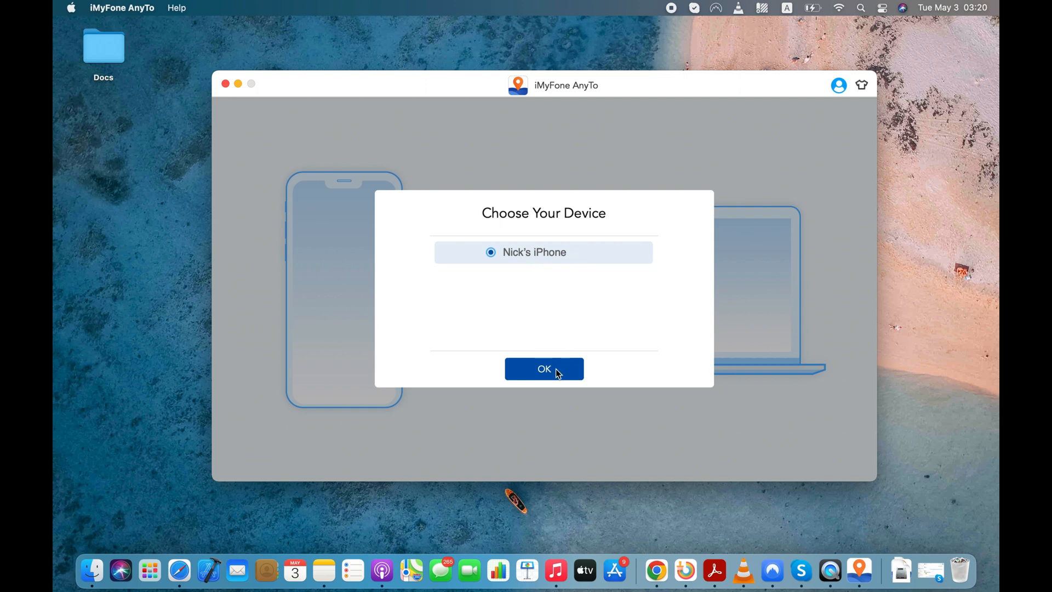
left_click(543, 370)
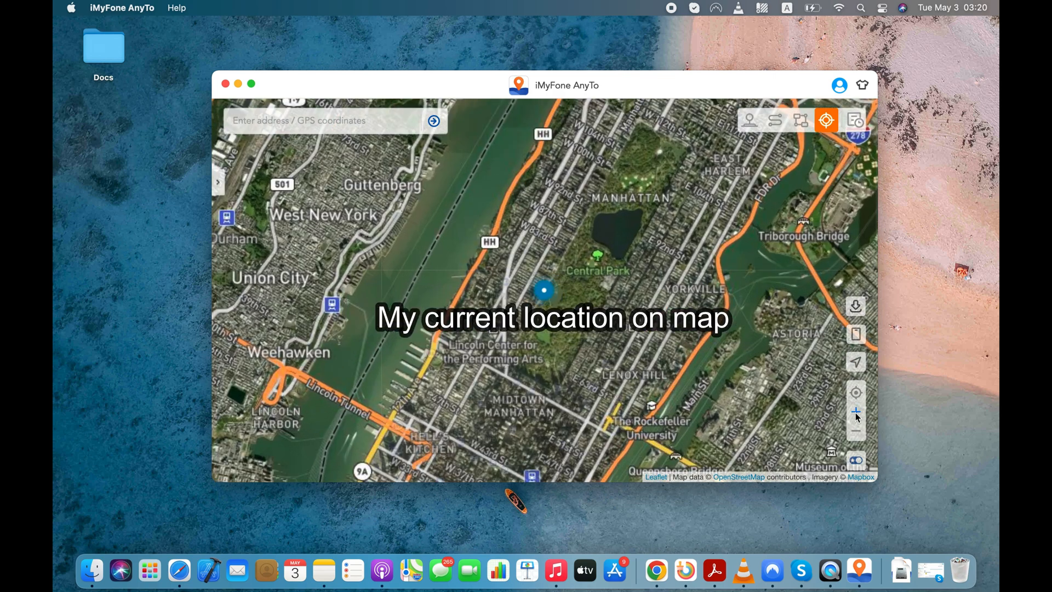
Step: Zoom the AnyTo map in on the current spot by Central Park West and 74th Street
left_click(856, 411)
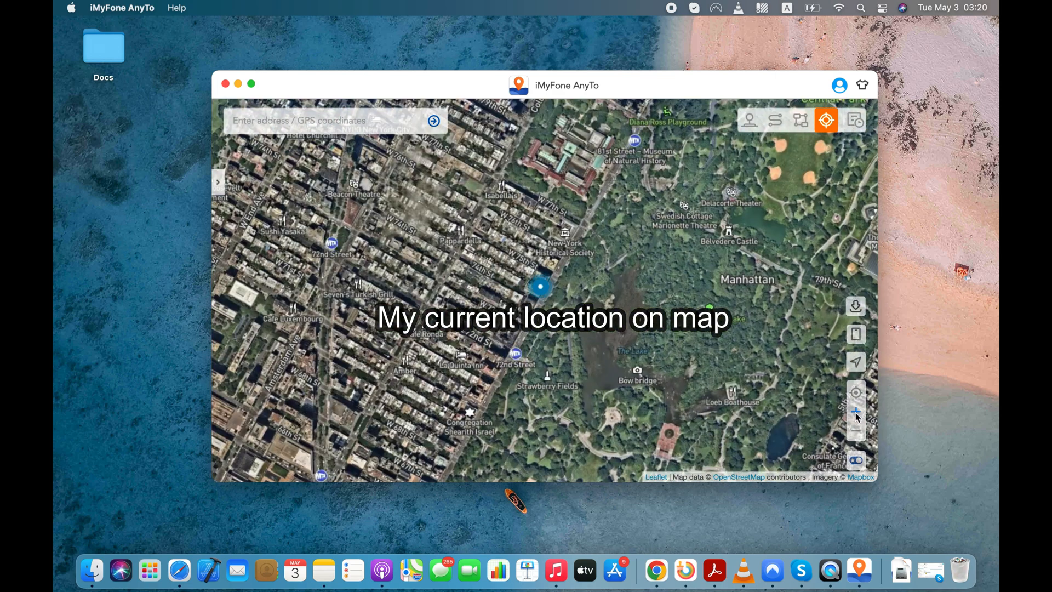
left_click(856, 412)
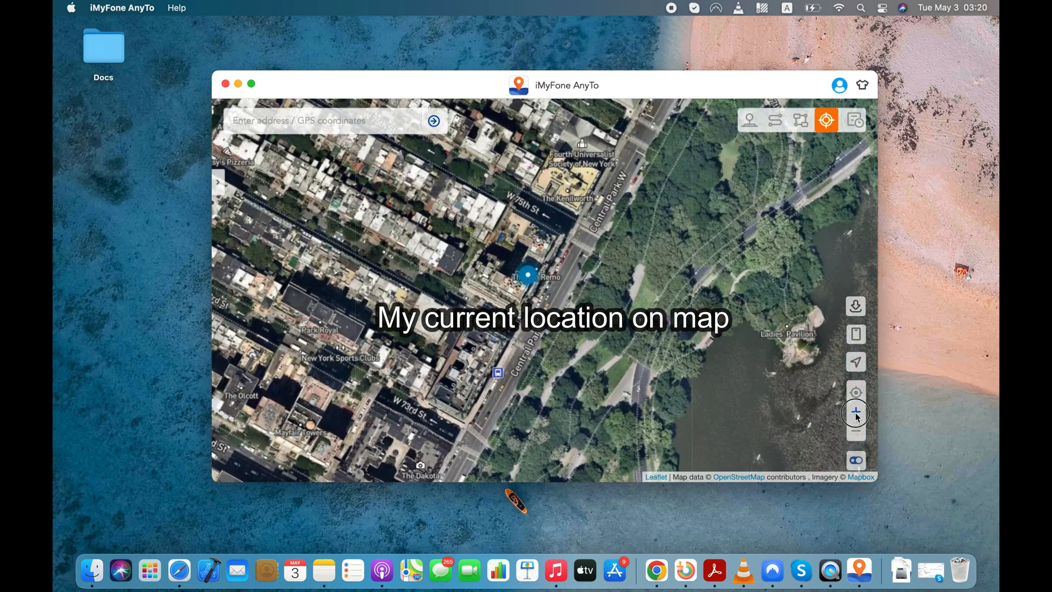
left_click(855, 411)
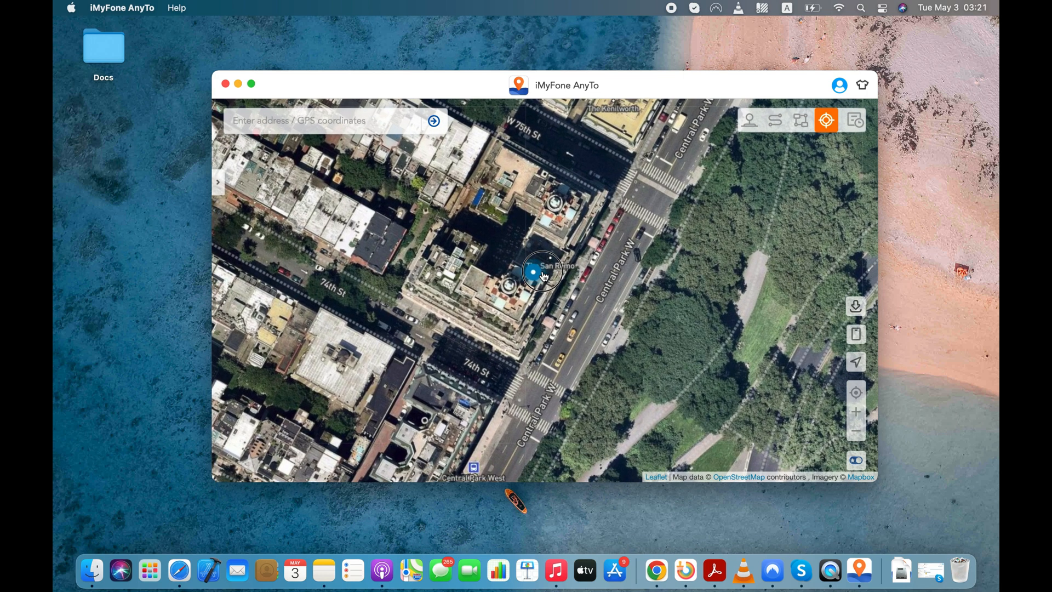
left_click_drag(543, 268, 525, 282)
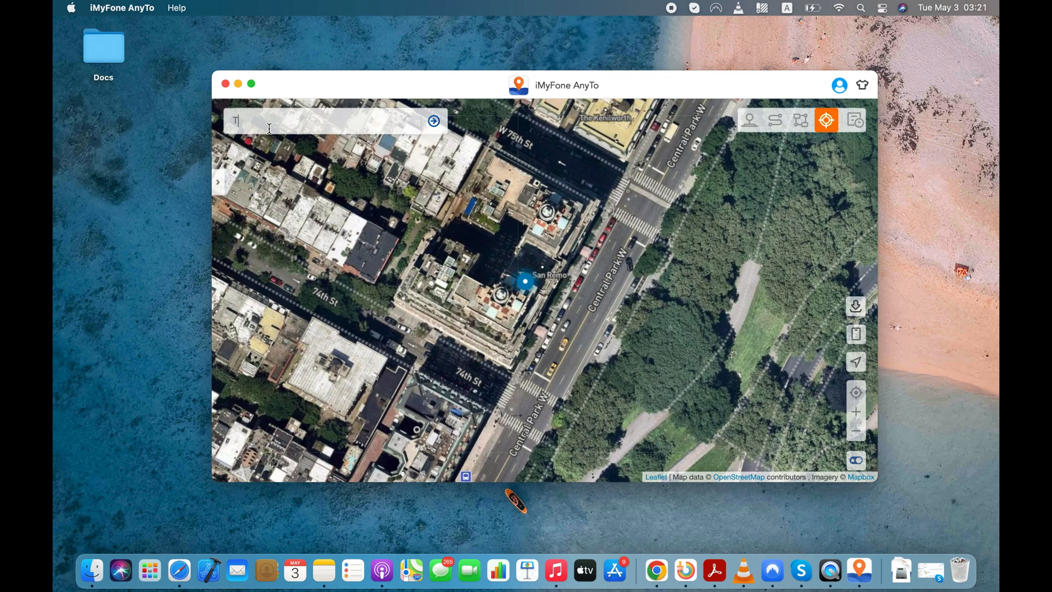
Step: Search 'Tokyo Japan' and pick The National Museum of Modern Art as destination, 8712.10 km away
type("Tokyo Japan")
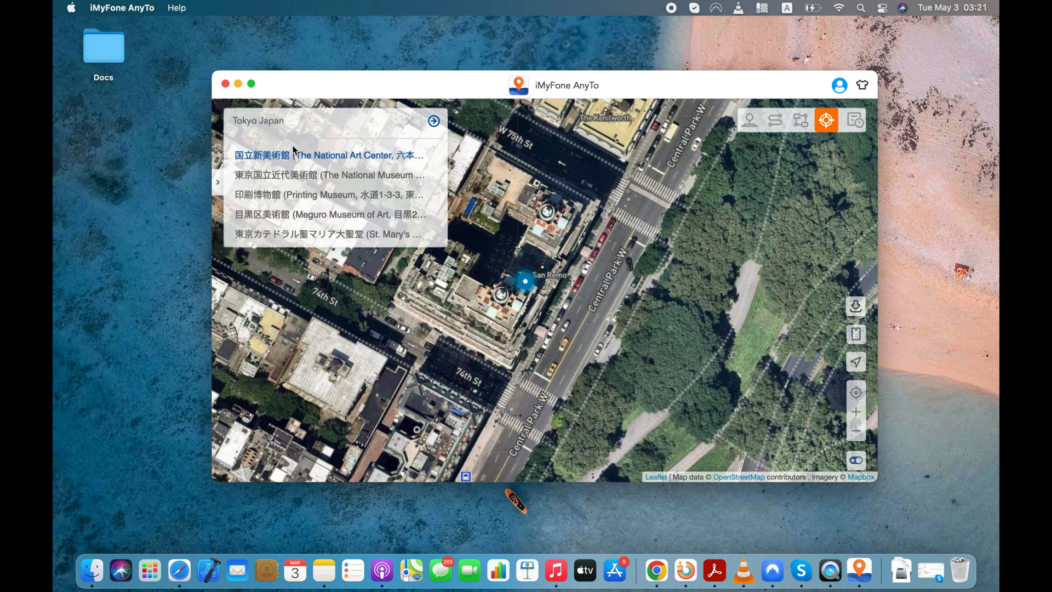
mouse_move(330, 174)
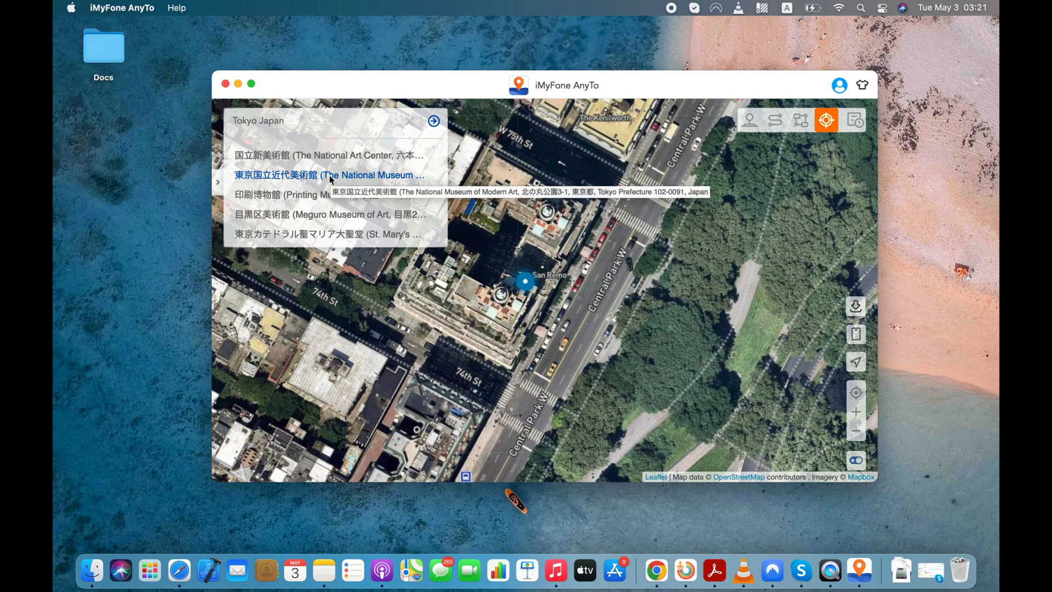
left_click(330, 174)
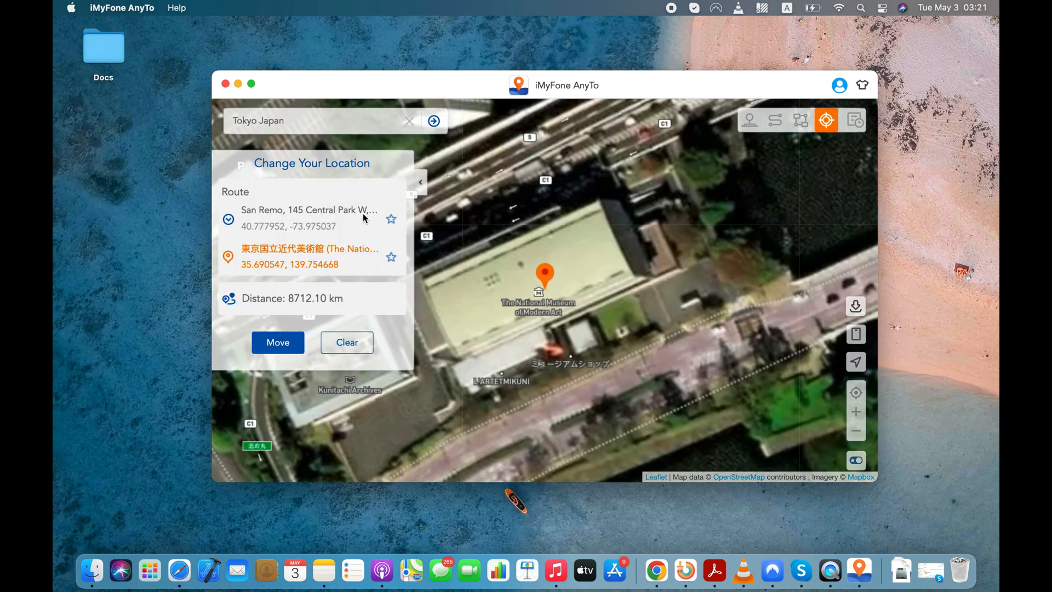
mouse_move(357, 271)
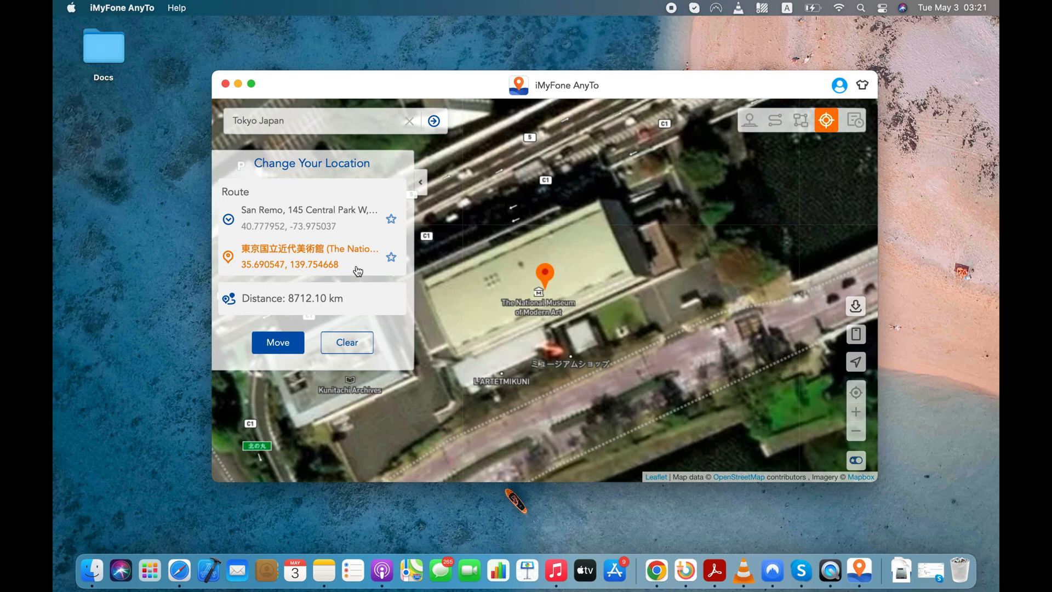
mouse_move(298, 314)
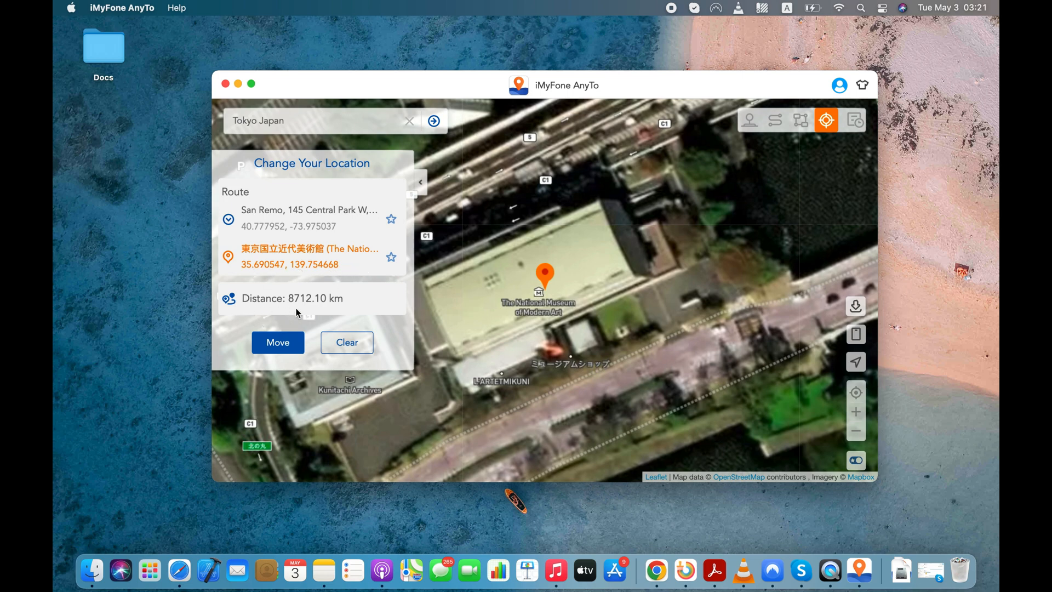
mouse_move(343, 310)
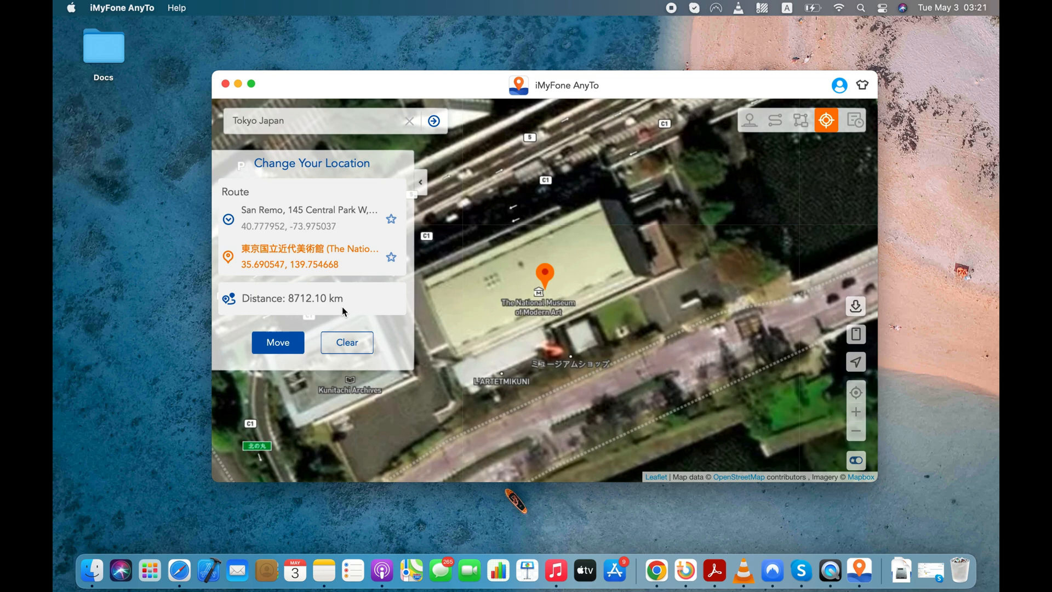
Step: Move the iPhone to the Tokyo museum location, confirming the teleport warning
left_click(277, 342)
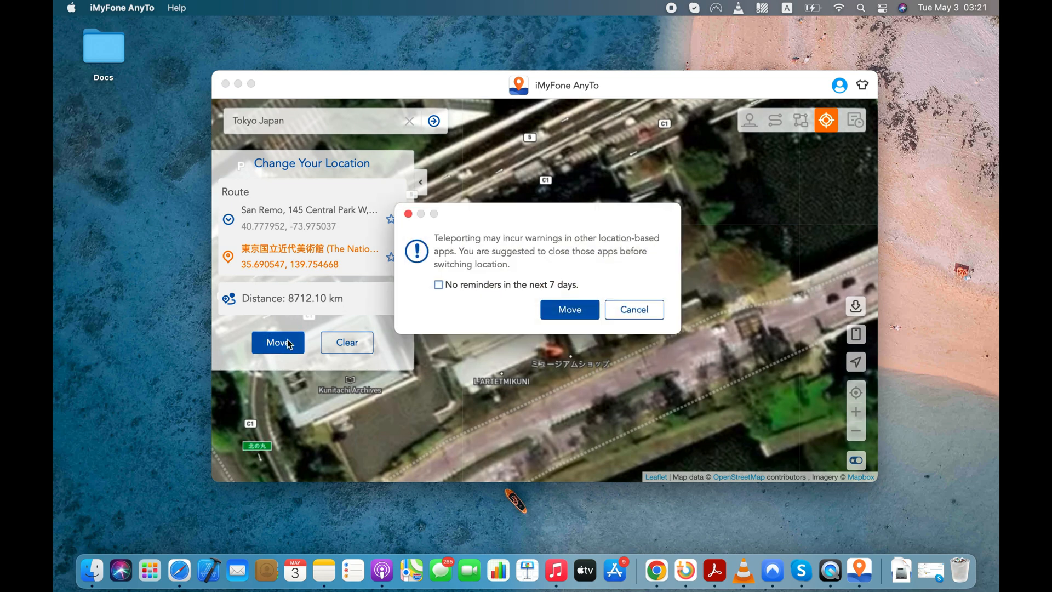
left_click(569, 309)
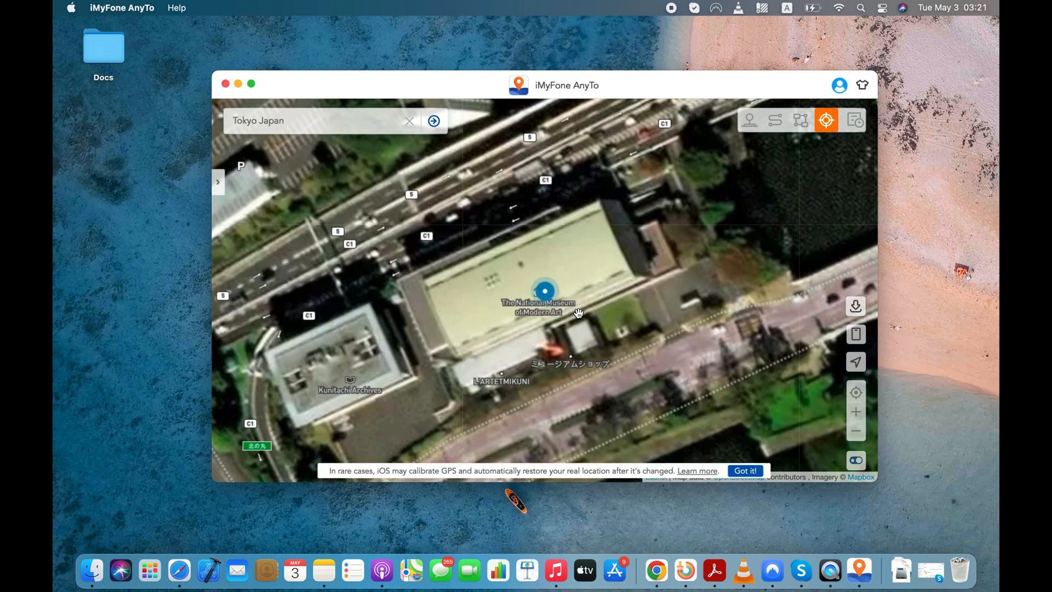
mouse_move(856, 411)
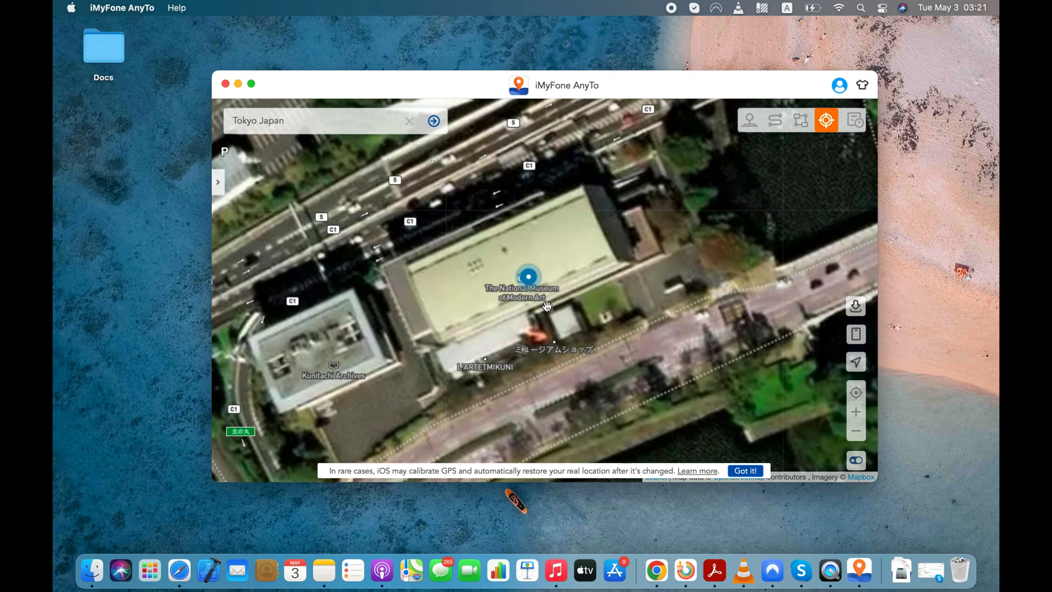
mouse_move(677, 110)
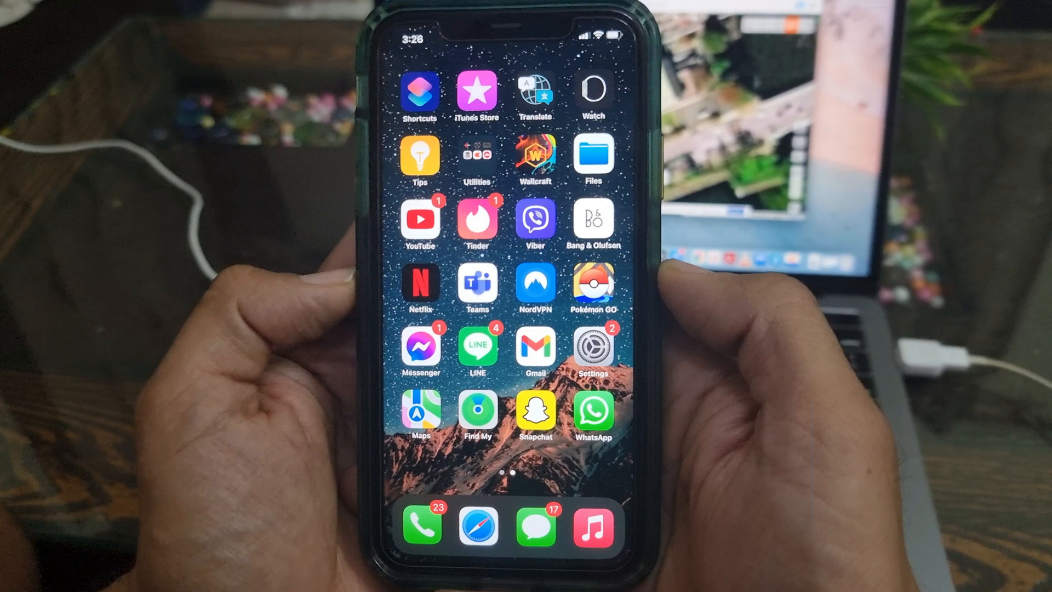
Step: Restart the iPhone and switch back to the AnyTo map at The San Remo
left_click(419, 411)
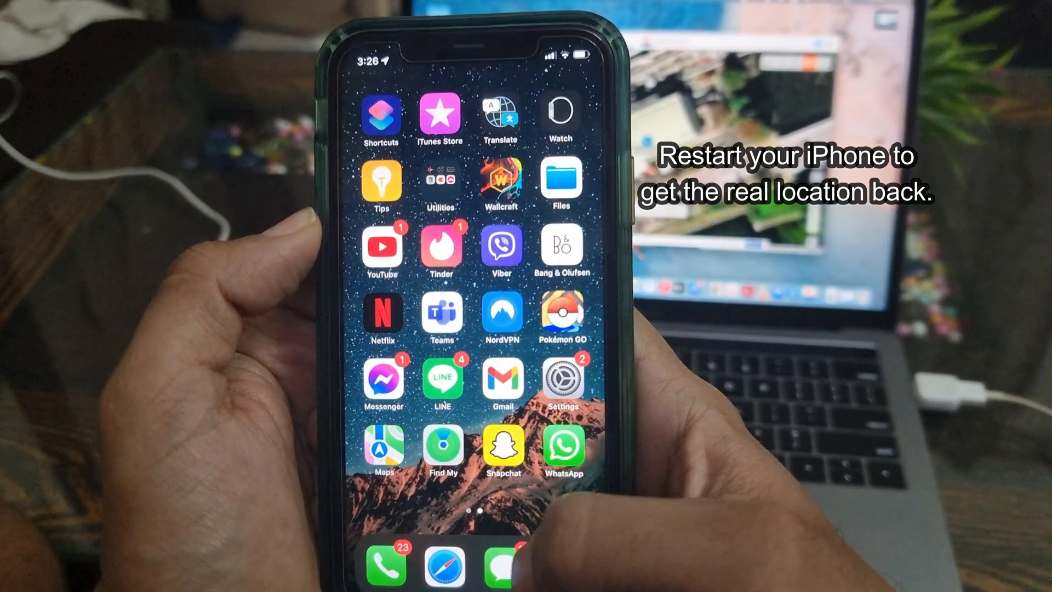
left_click(500, 450)
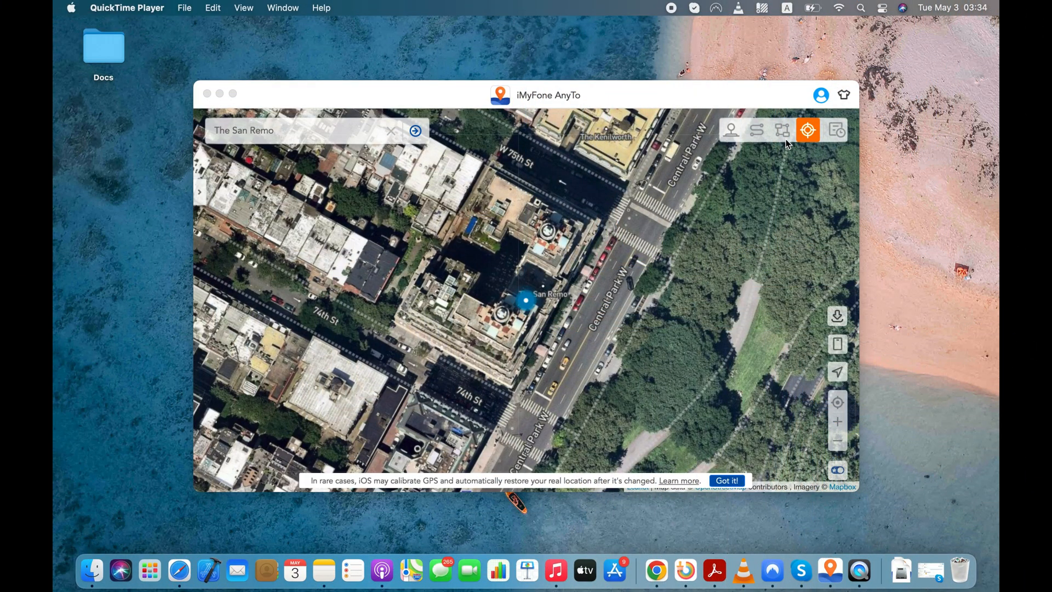
Step: Switch to Multi-Spot Mode and add Keens Steakhouse as the first stop
left_click(781, 129)
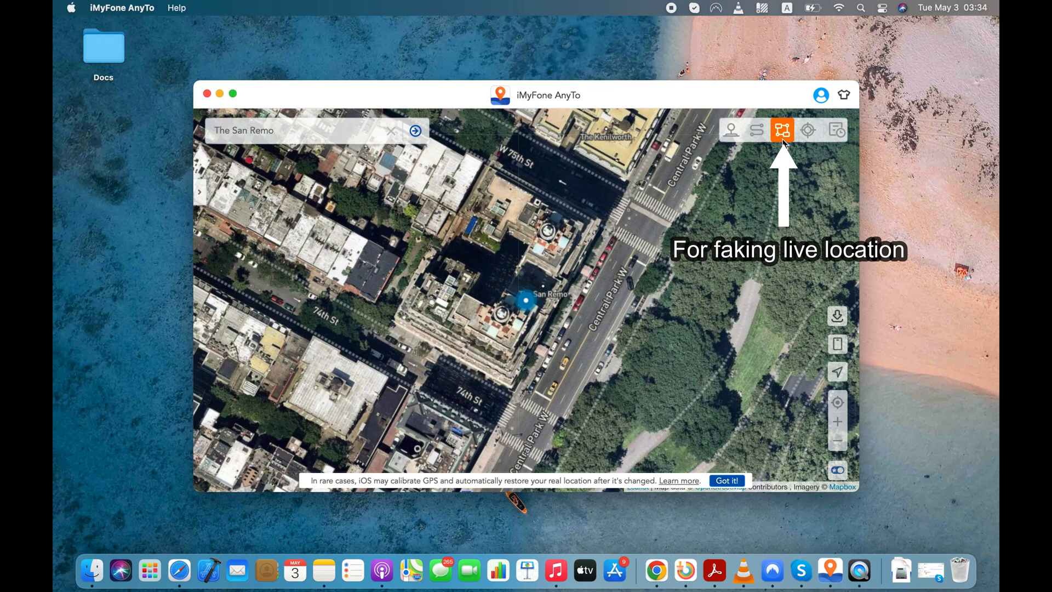
mouse_move(782, 129)
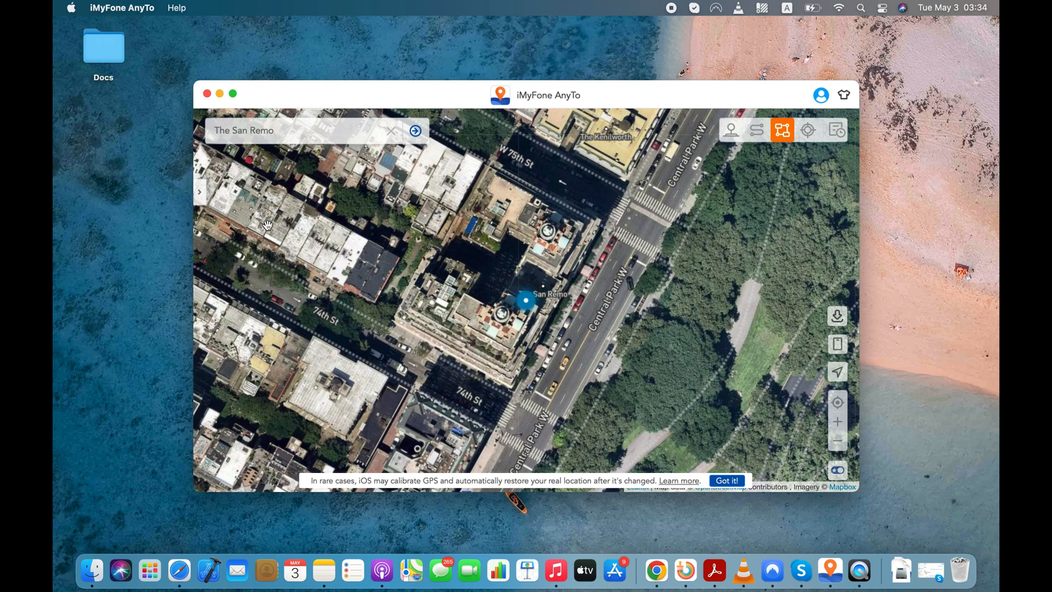
left_click(781, 130)
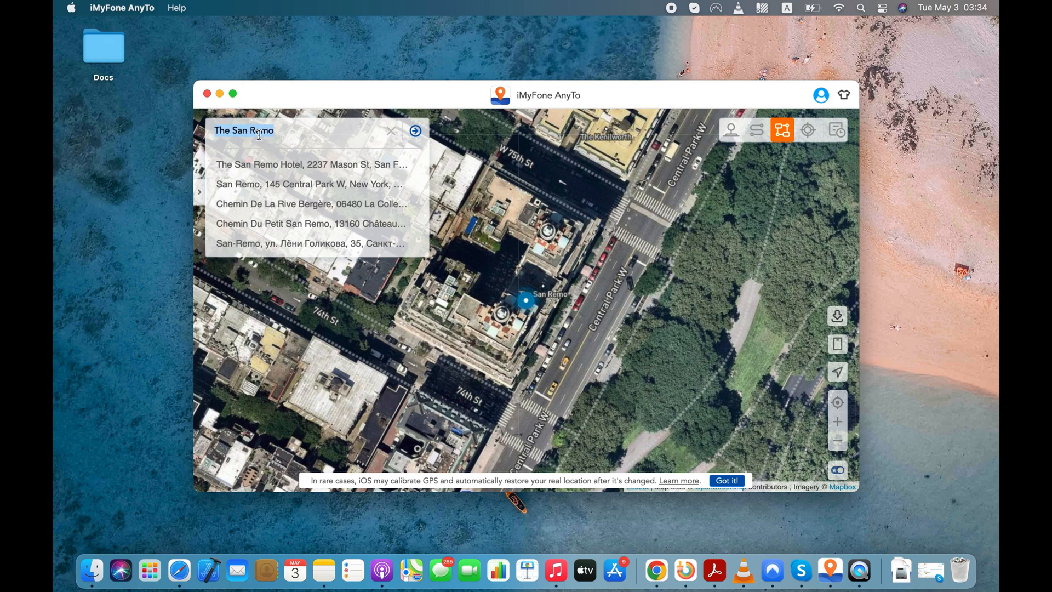
type("Kenn")
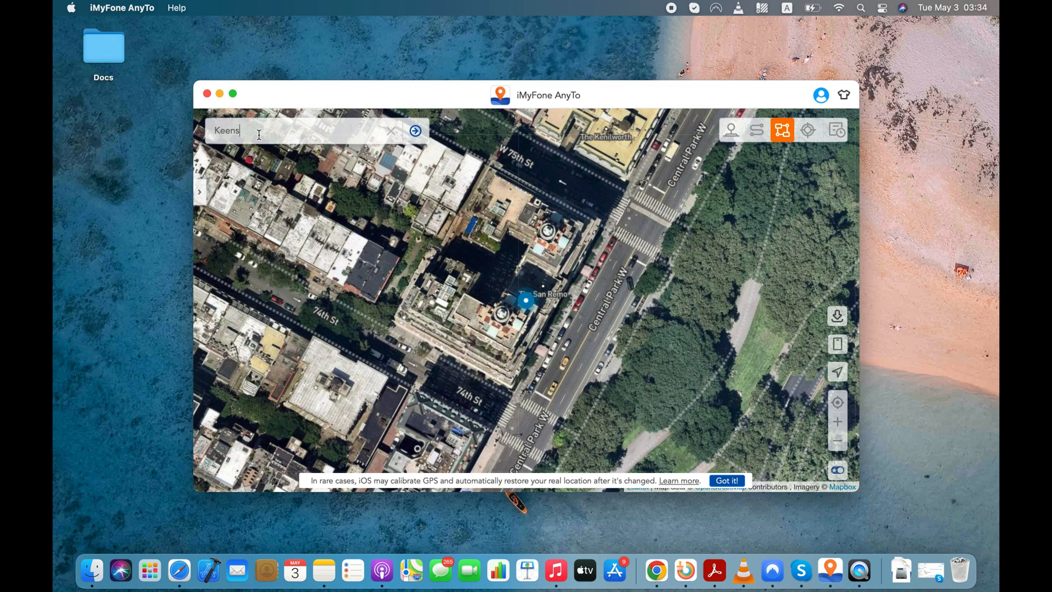
type("Keens")
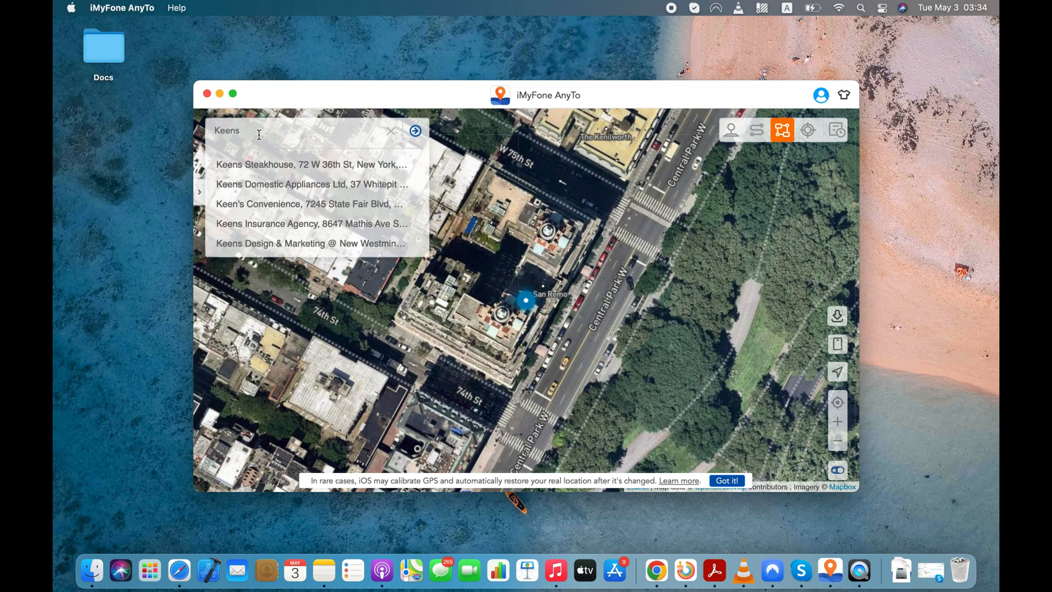
left_click(310, 165)
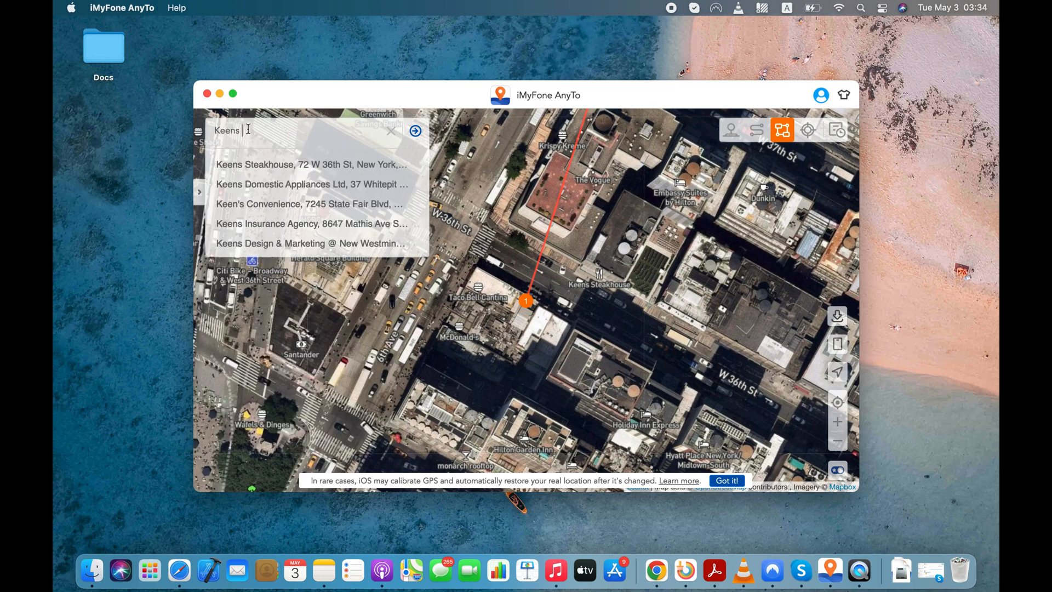
Step: Add the Statue of Liberty as the second stop, completing the 11.57 km route
type("Statue o")
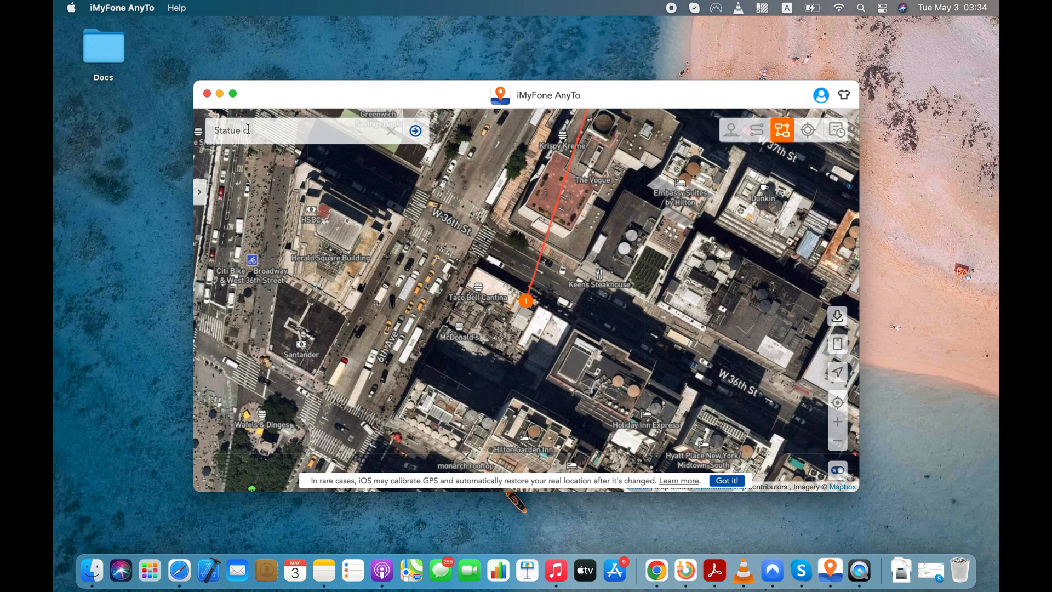
type("Statue o")
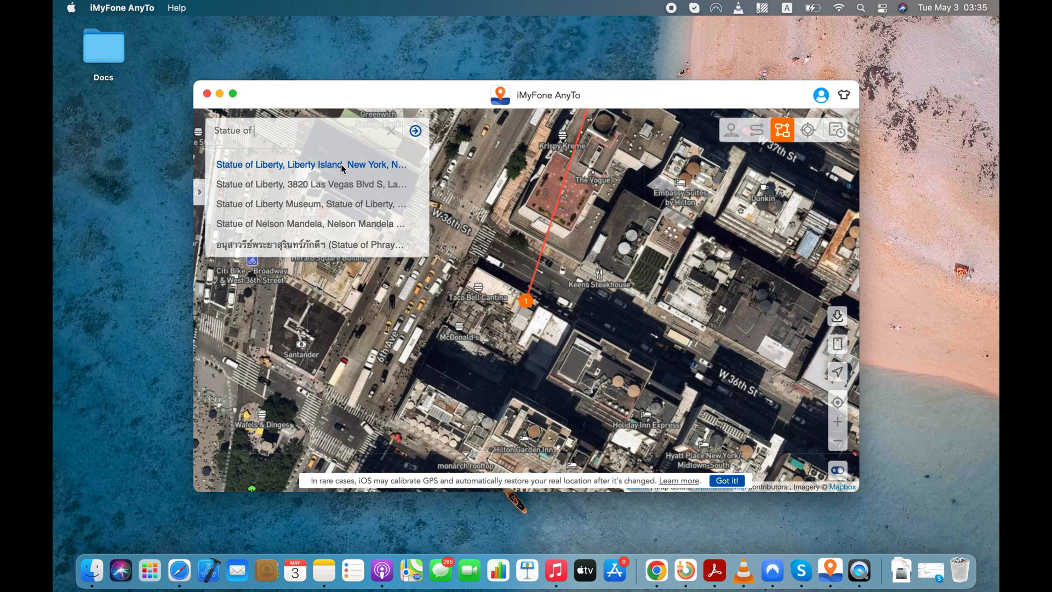
left_click(310, 164)
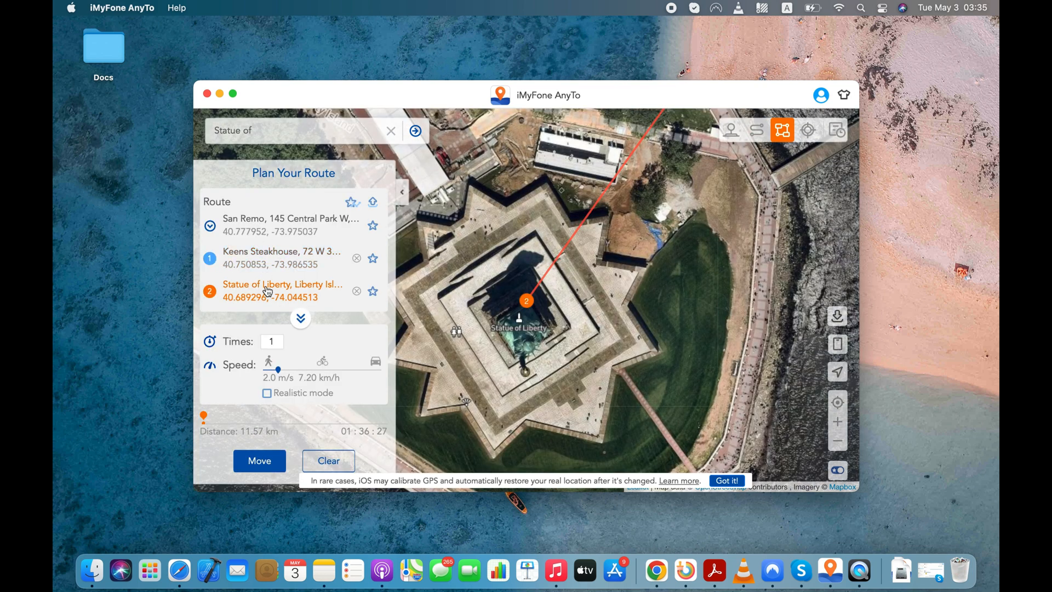
mouse_move(269, 375)
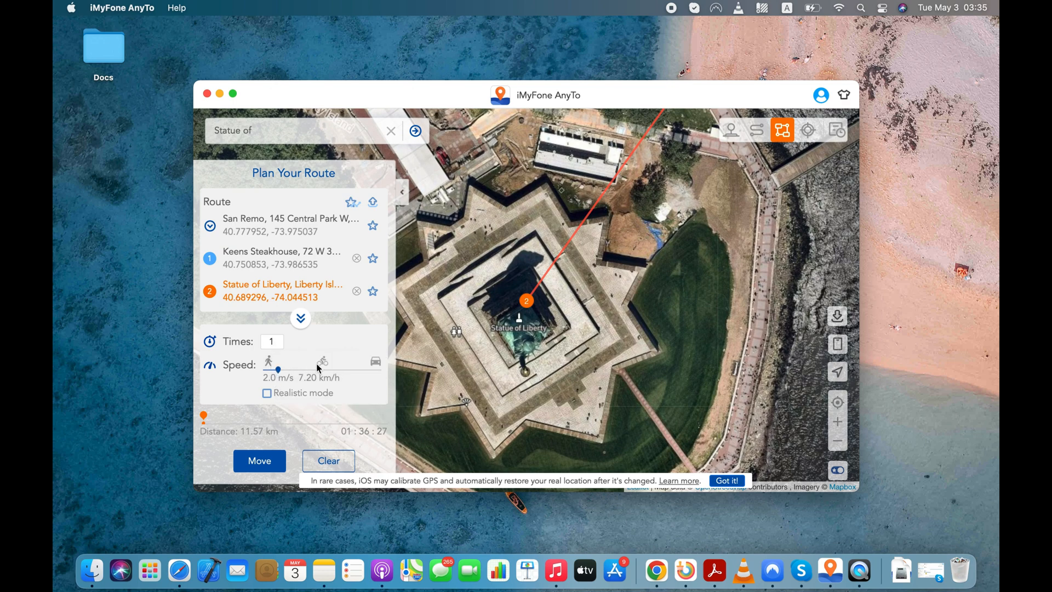
Step: Raise the travel speed to 57.00 km/h with Realistic mode enabled
left_click_drag(277, 370, 319, 370)
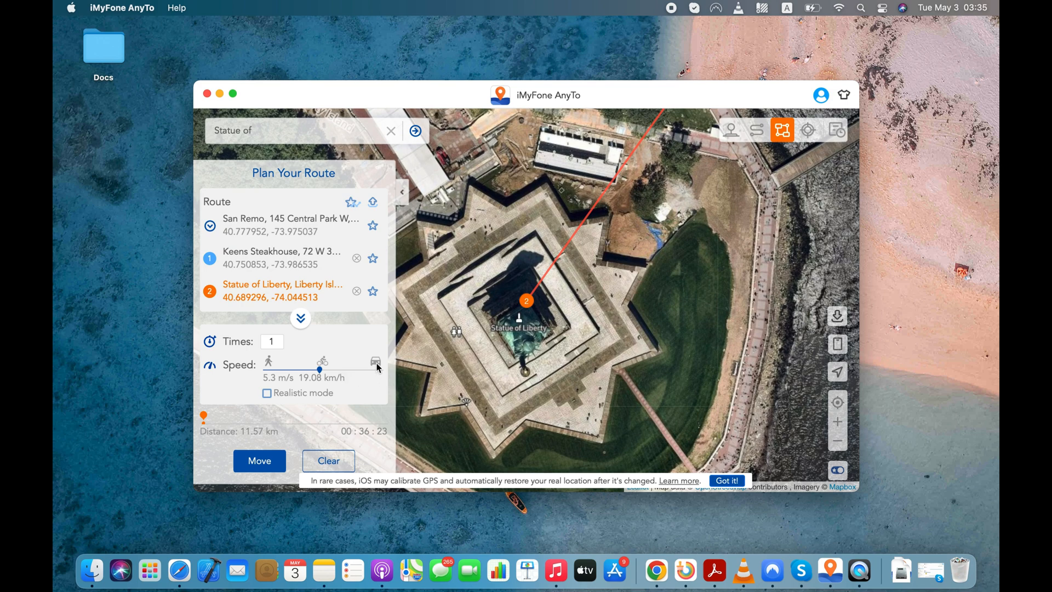
left_click_drag(319, 369, 376, 369)
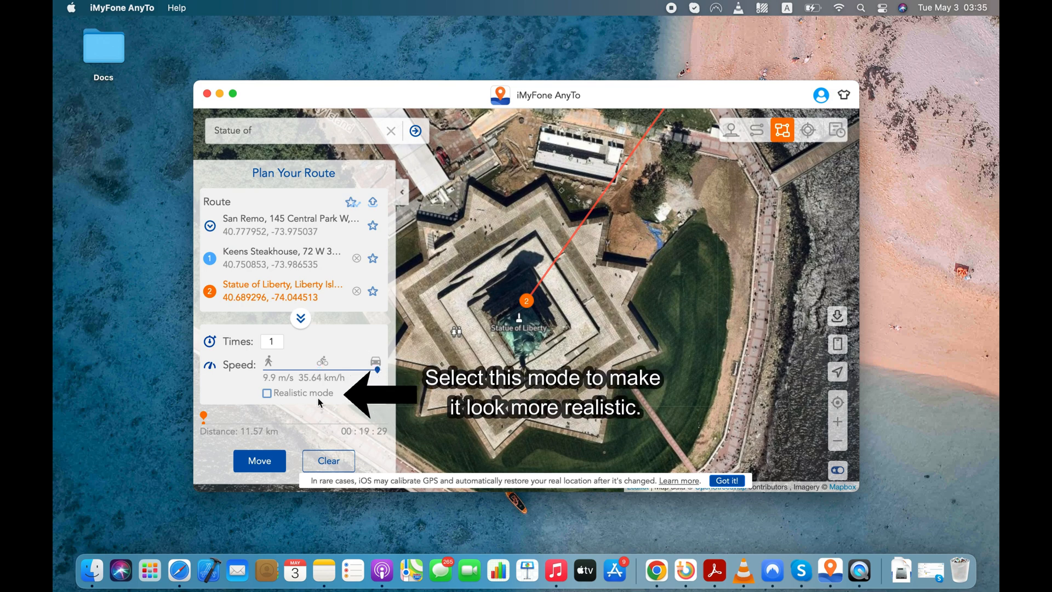
mouse_move(273, 399)
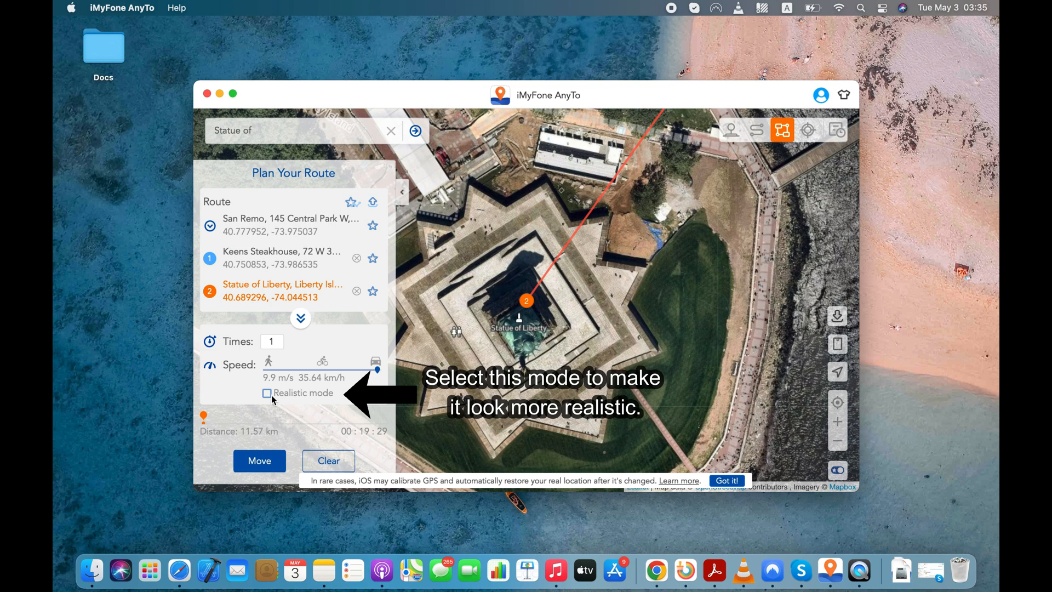
left_click(267, 392)
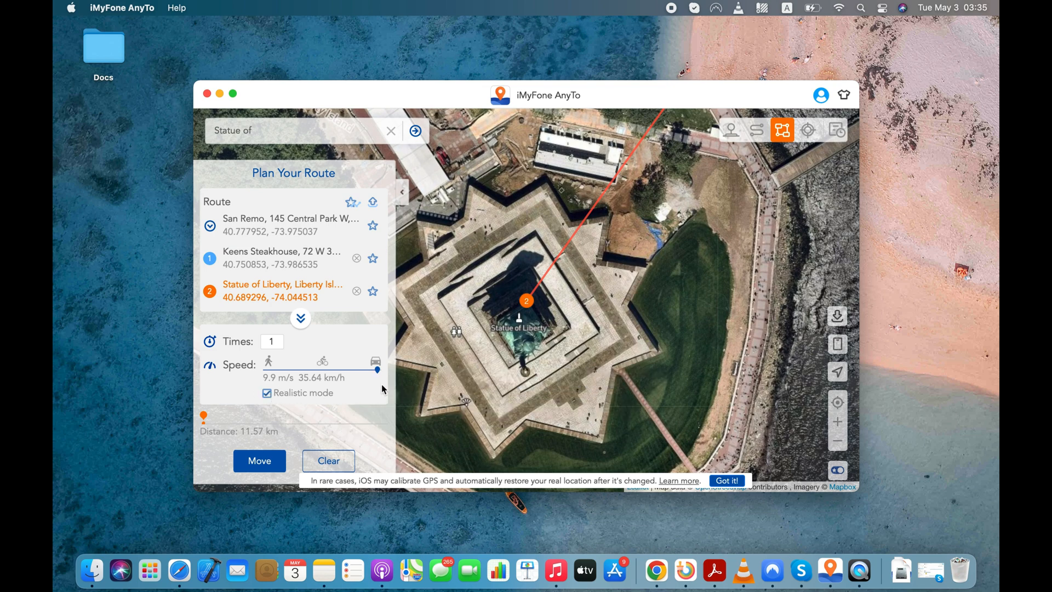
left_click(376, 376)
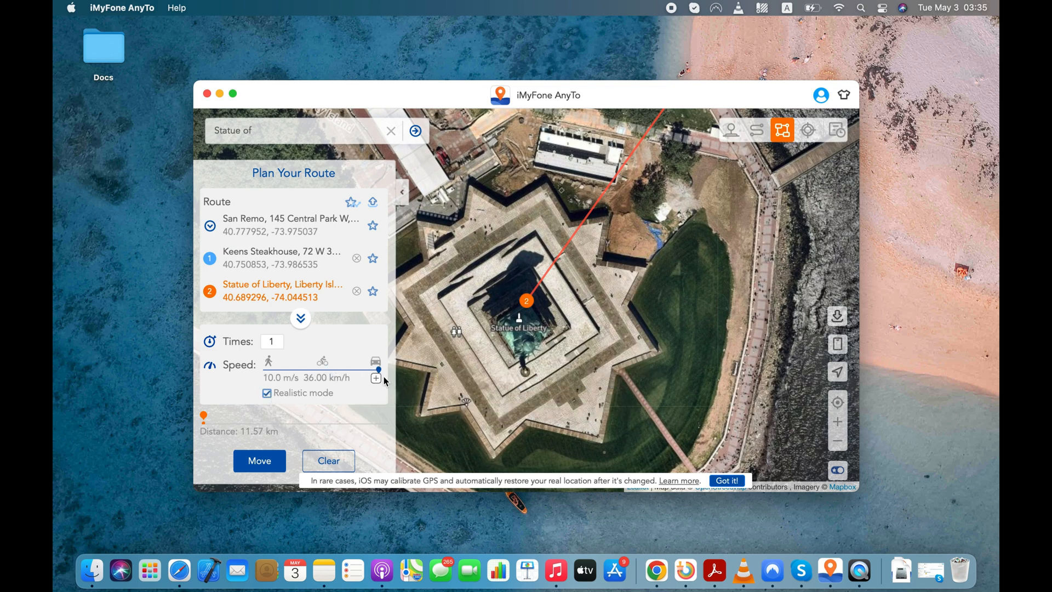
left_click(377, 377)
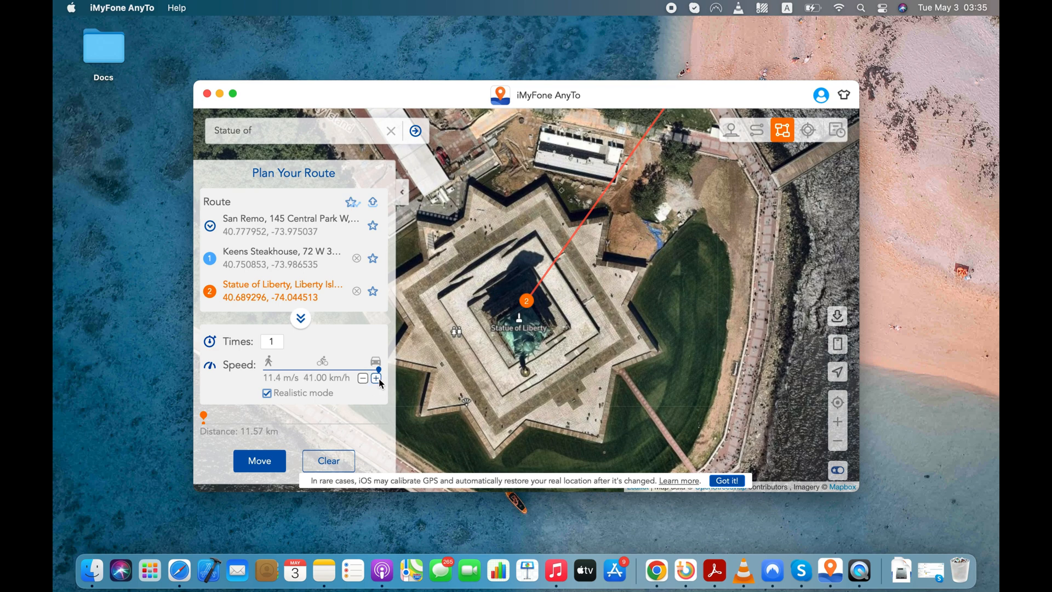
left_click(378, 378)
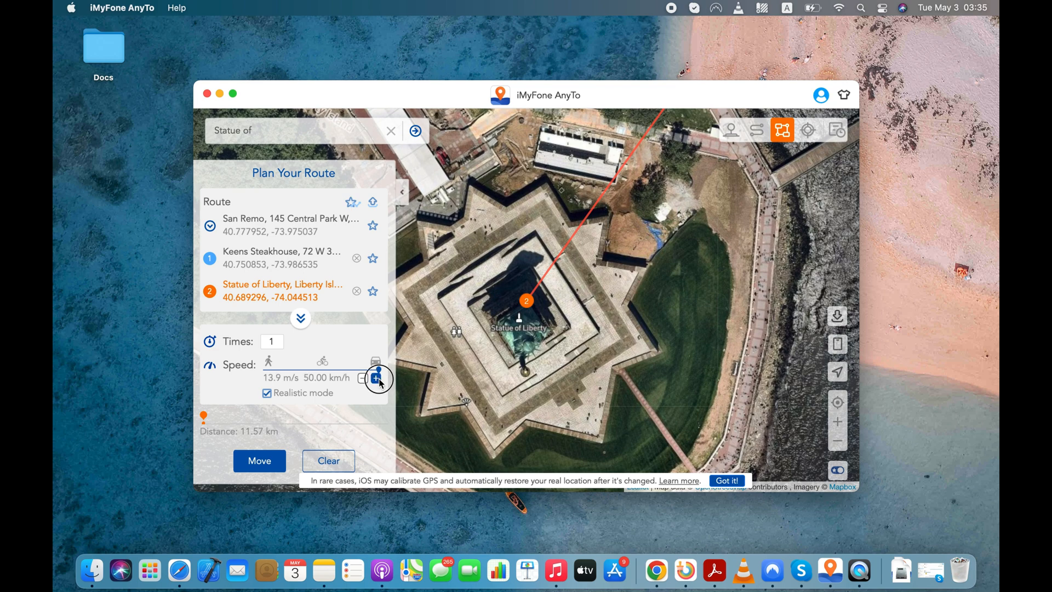
left_click(378, 378)
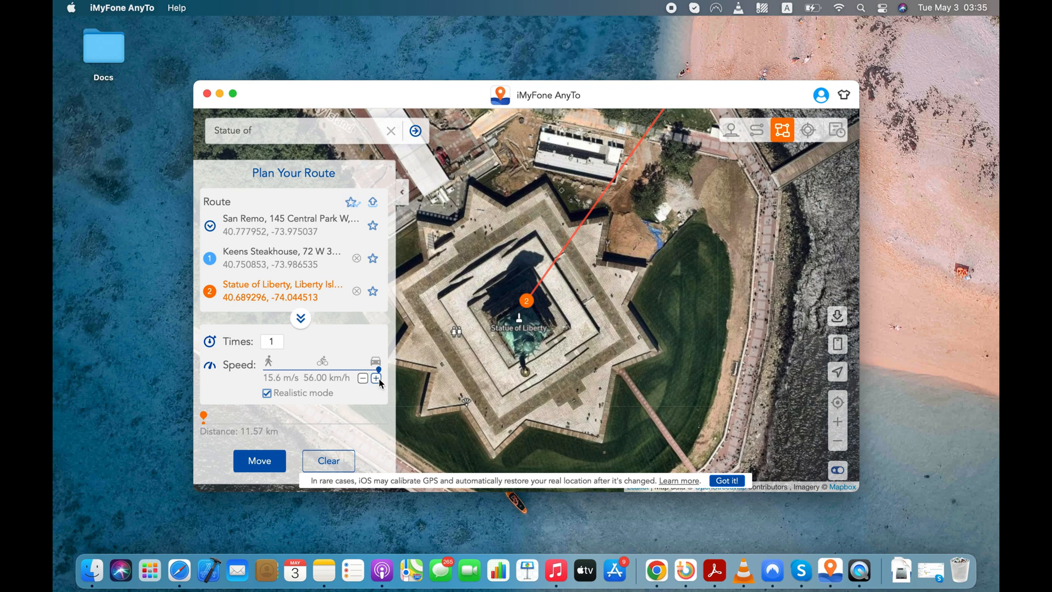
left_click(376, 378)
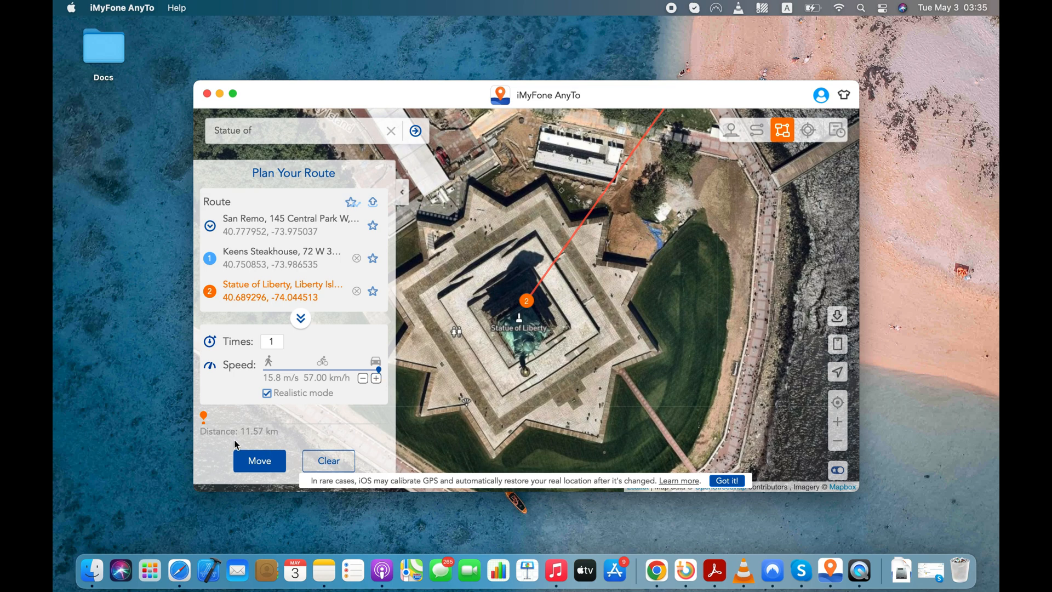
mouse_move(280, 440)
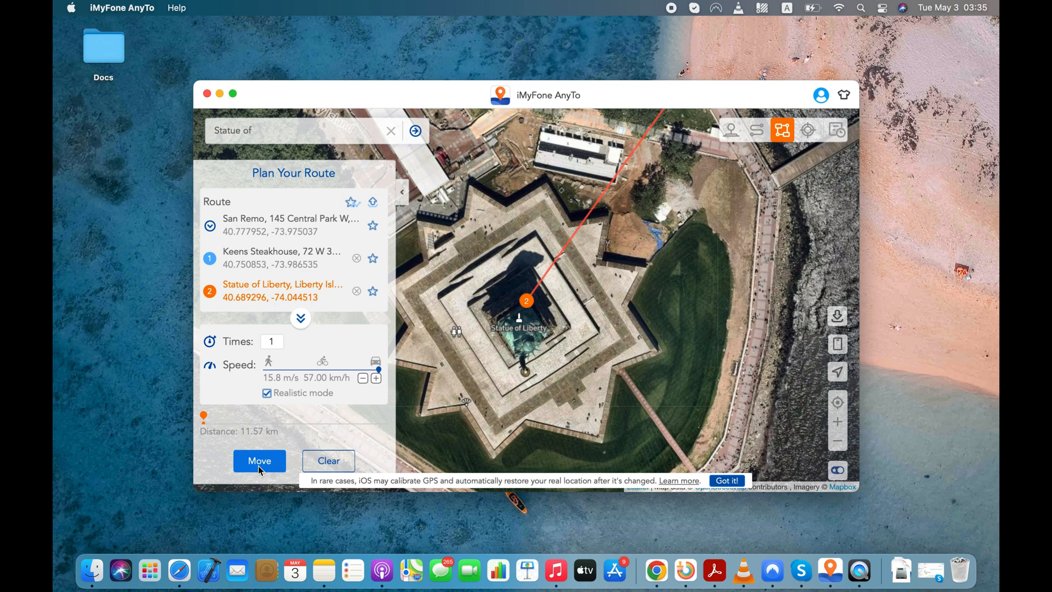
Step: Start moving along the planned route in AnyTo and dismiss the Location Settings alert in Find My
left_click(259, 462)
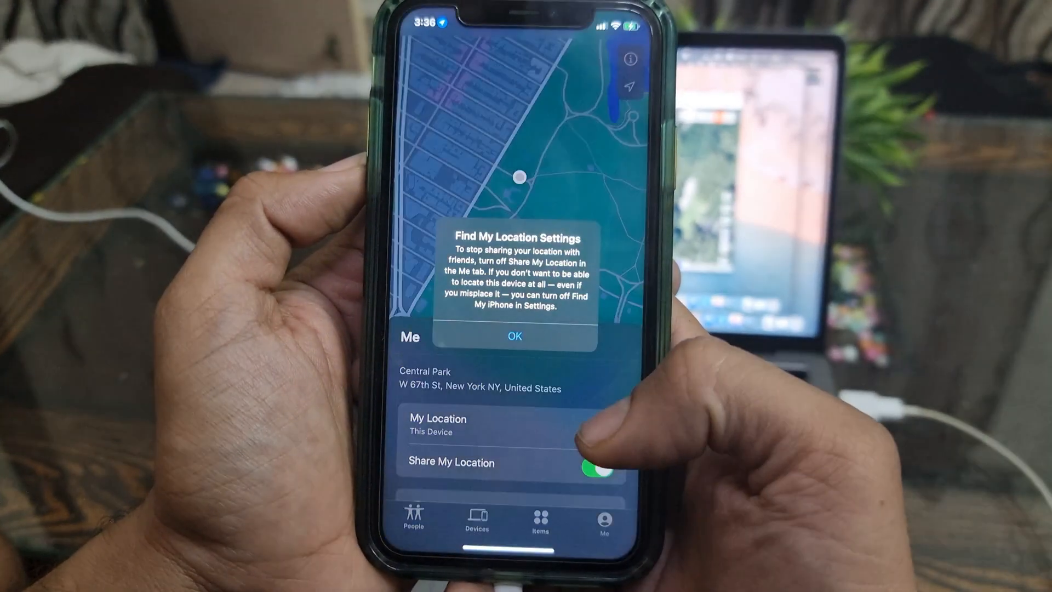
left_click(514, 336)
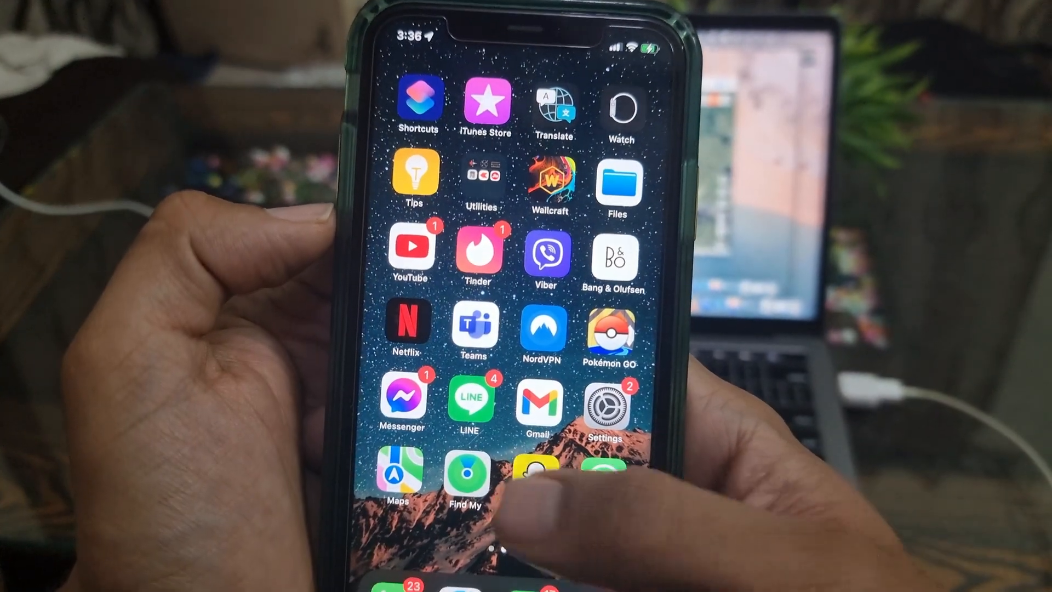
Step: Launch Snapchat and allow it to use the phone's location while using the app
left_click(537, 470)
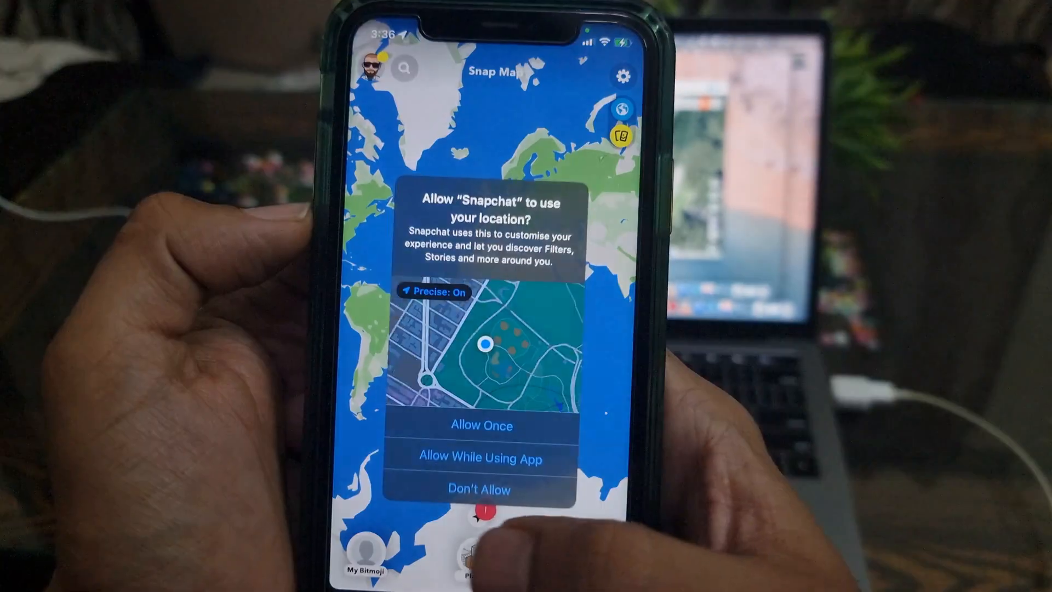
left_click(480, 425)
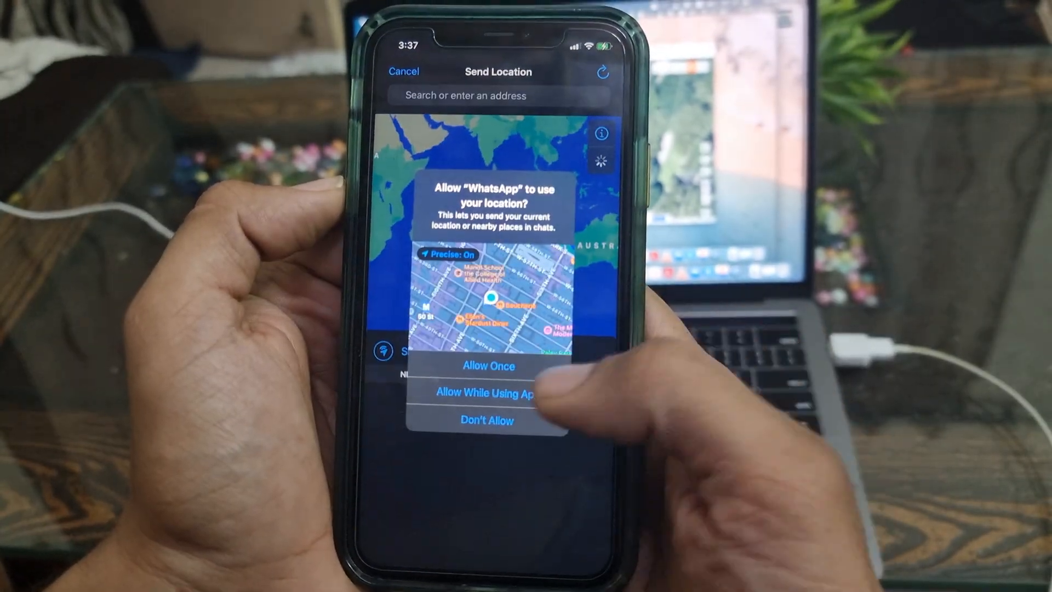
Step: Allow WhatsApp location access and share the live location in the chat until 4:37 am
left_click(488, 394)
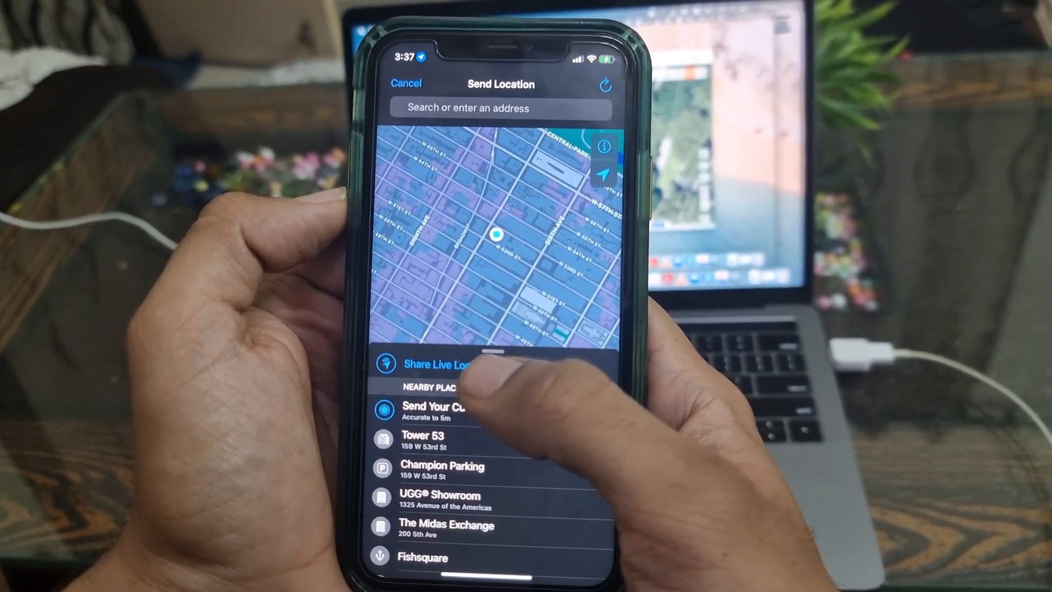
left_click(440, 363)
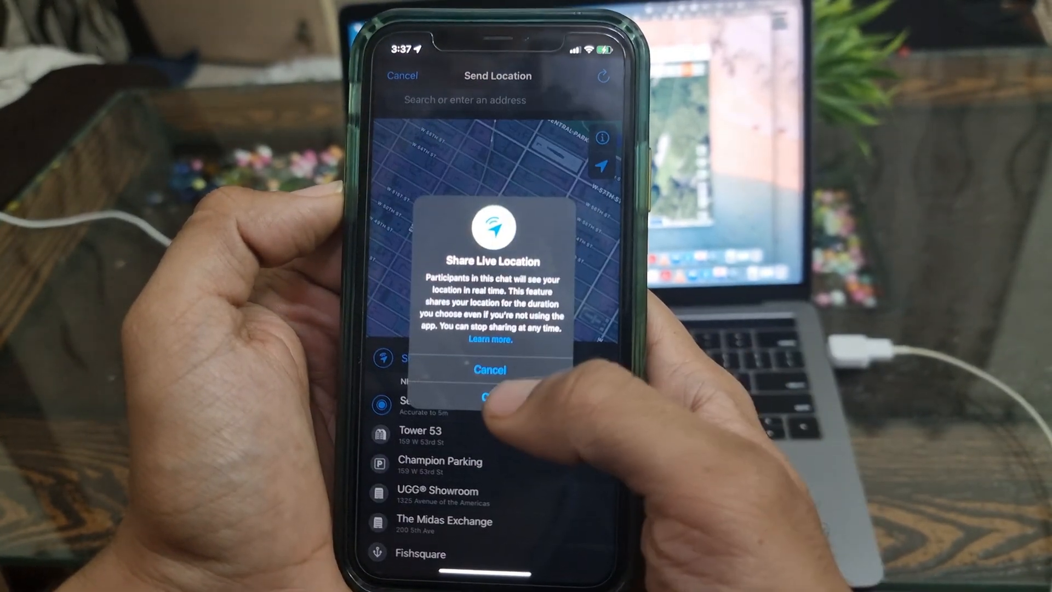
left_click(491, 396)
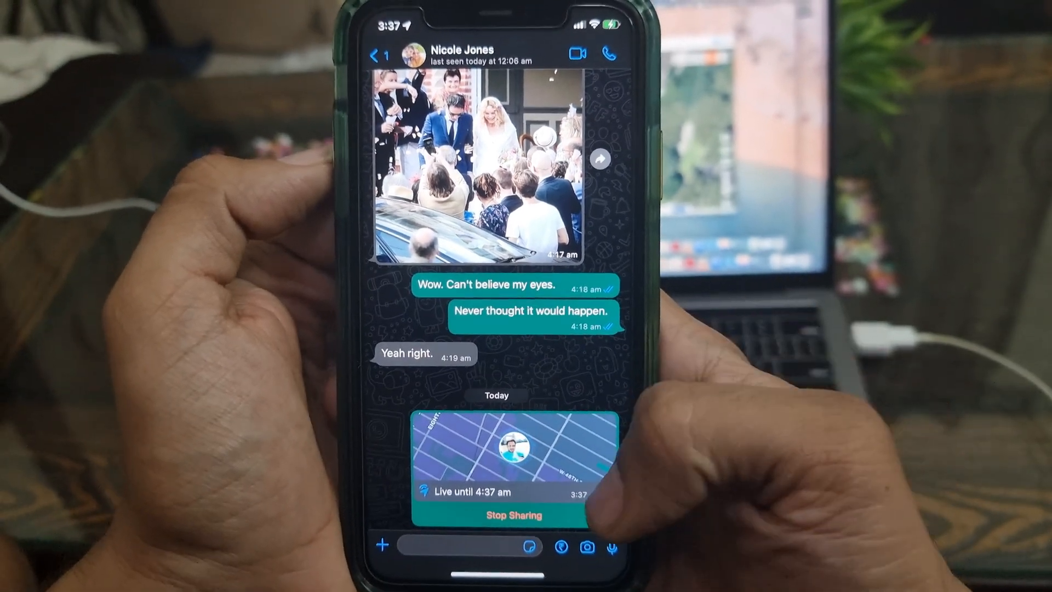
left_click(497, 449)
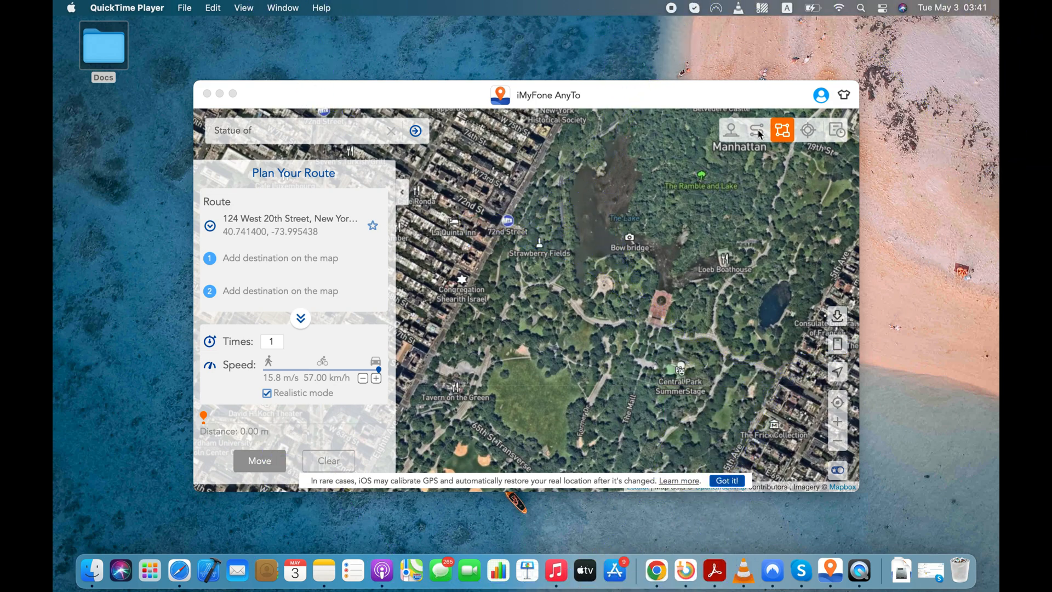
Step: Switch AnyTo through Two-spot to Joystick Mode and show the history of past locations
left_click(757, 130)
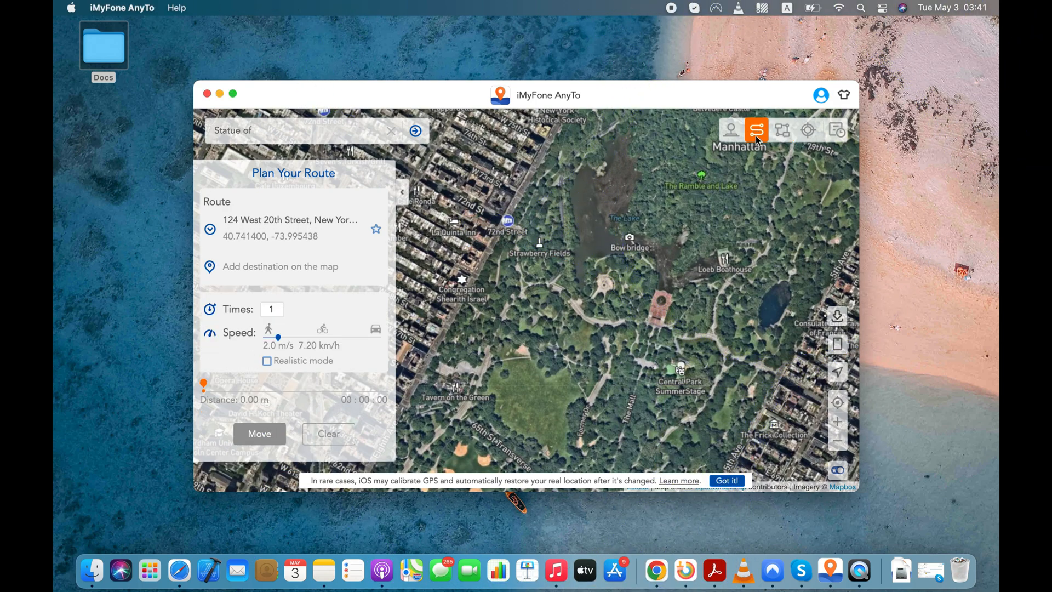
mouse_move(757, 130)
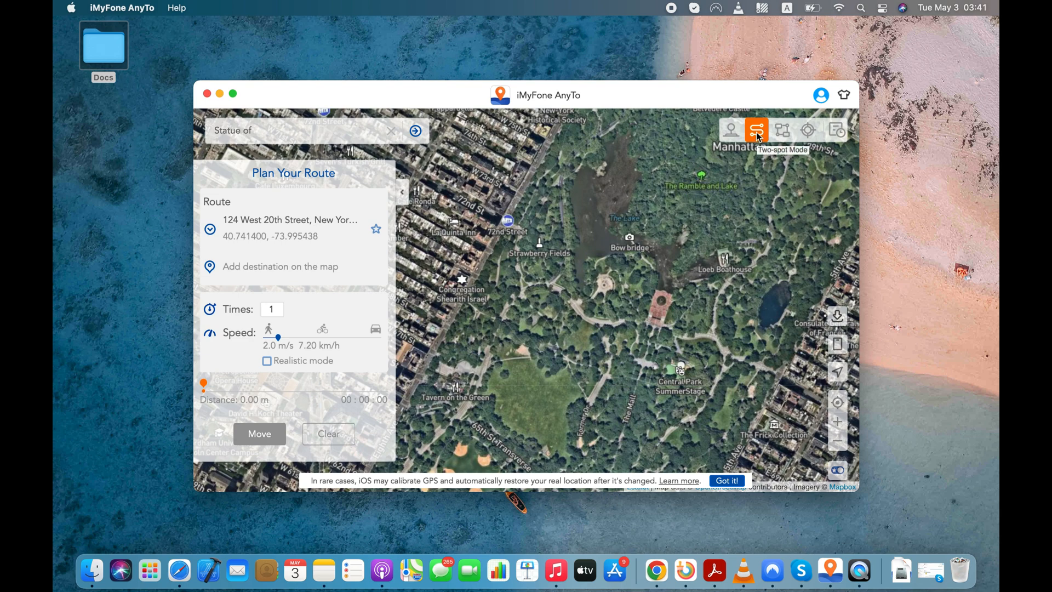
mouse_move(731, 130)
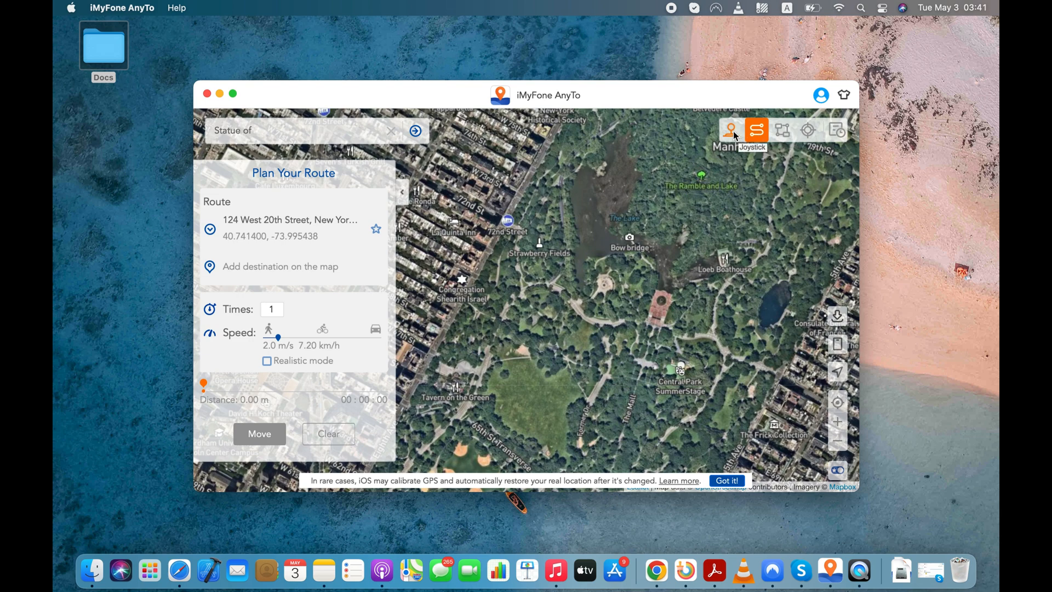
left_click(730, 129)
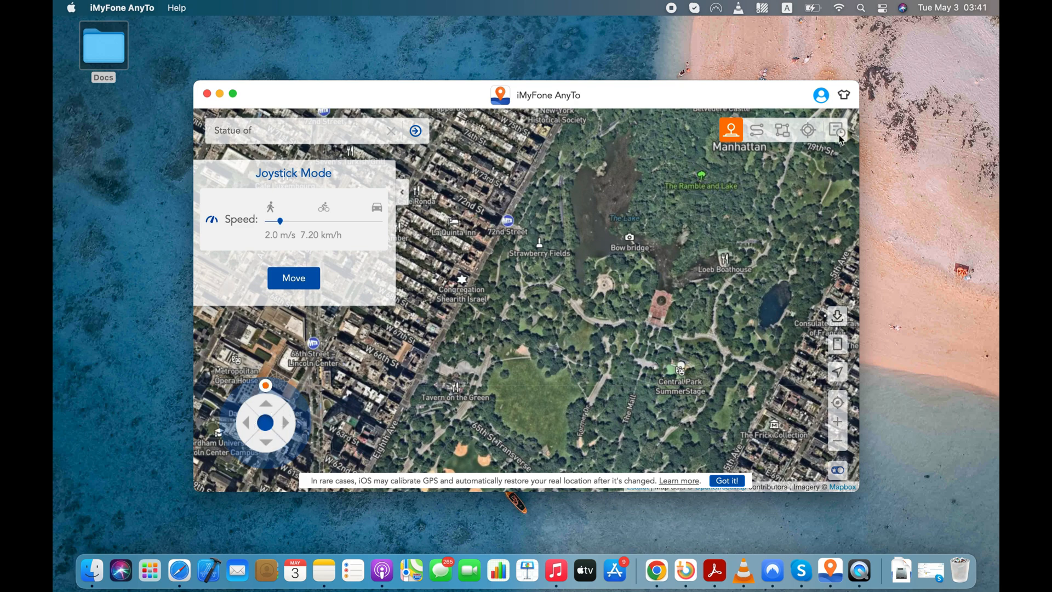
left_click(836, 130)
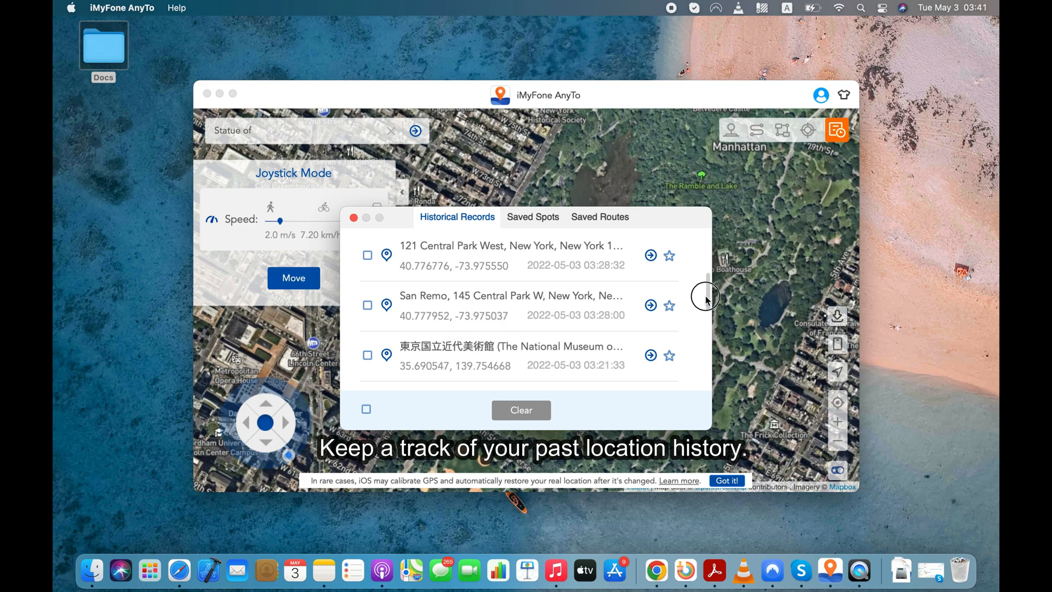
scroll("down", 3)
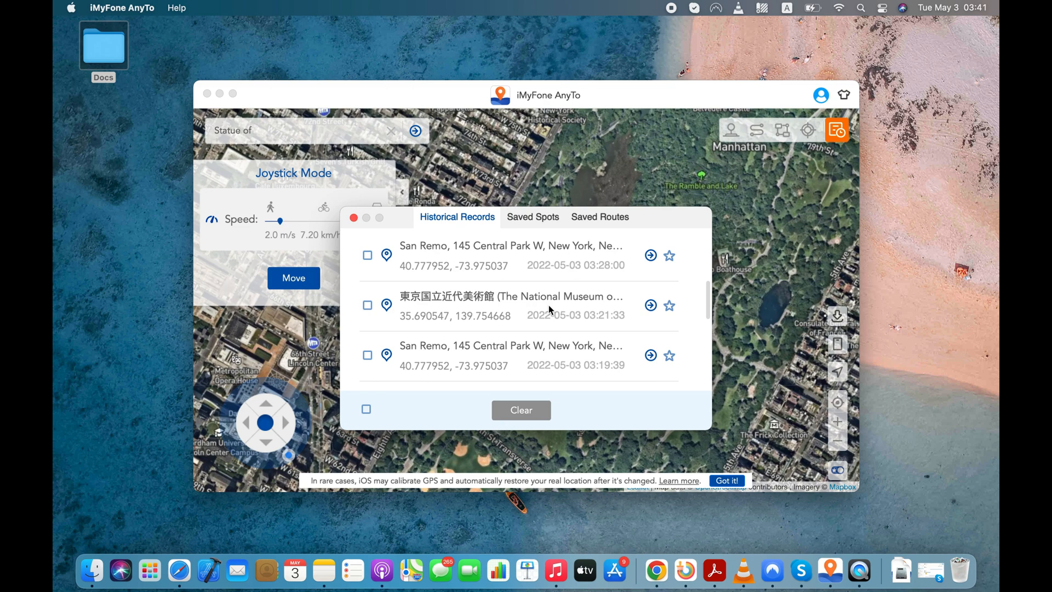
mouse_move(489, 285)
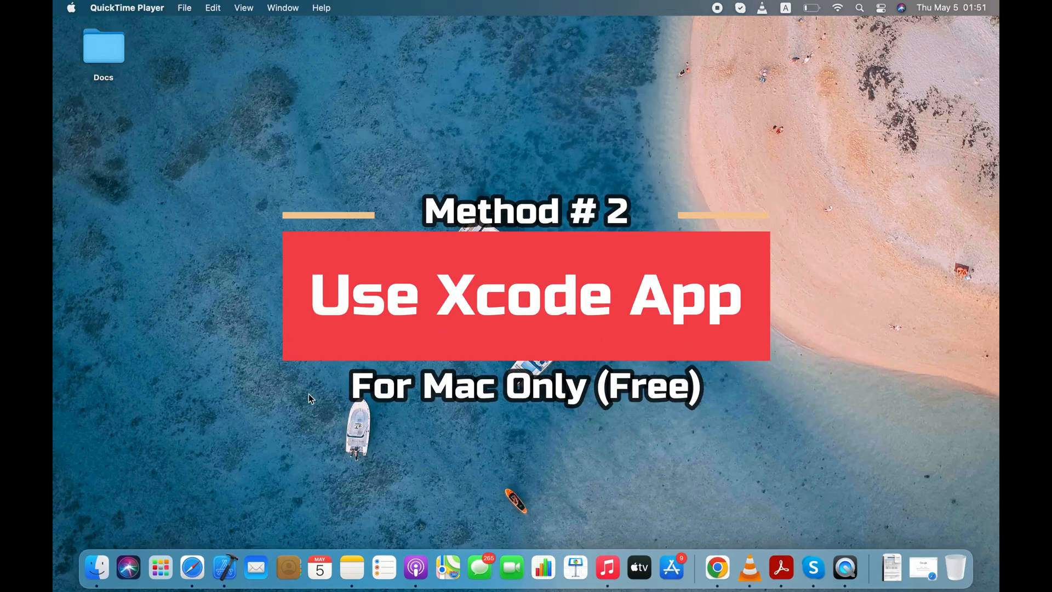
Step: Launch the App Store from the Dock after quitting iMyFone AnyTo
left_click(160, 568)
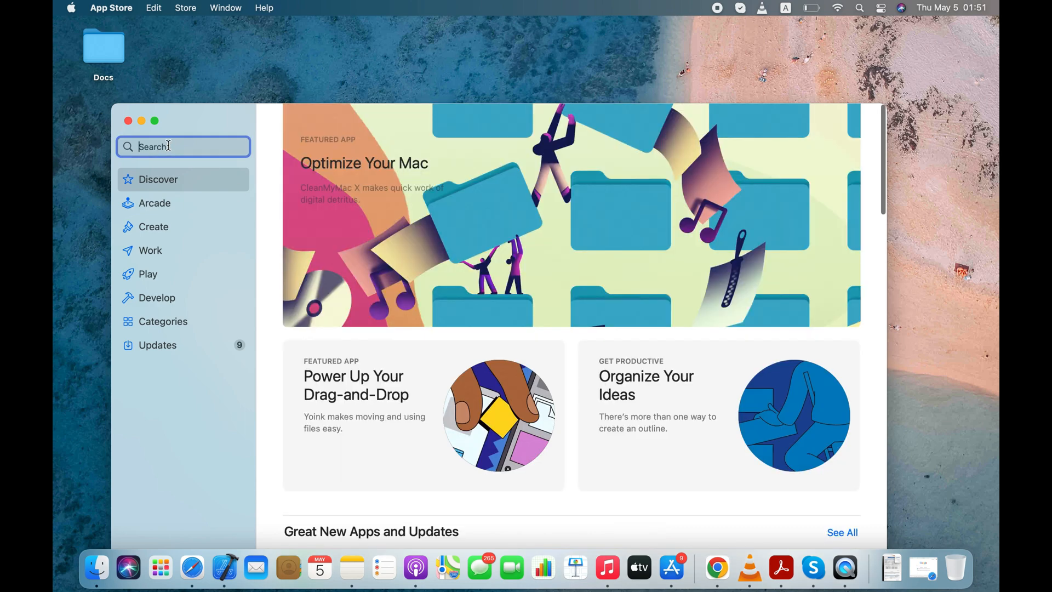
Step: Search the App Store for xcode and launch Xcode
type("xcode")
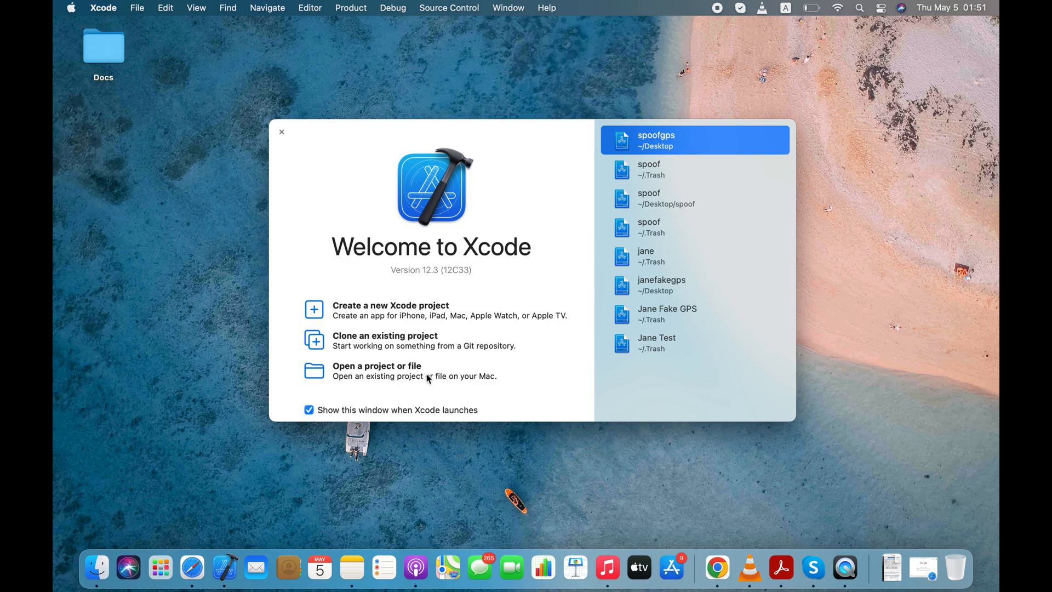
Step: Create a new iOS App project named spoofgps under the Personal Team and continue to the save step
left_click(391, 310)
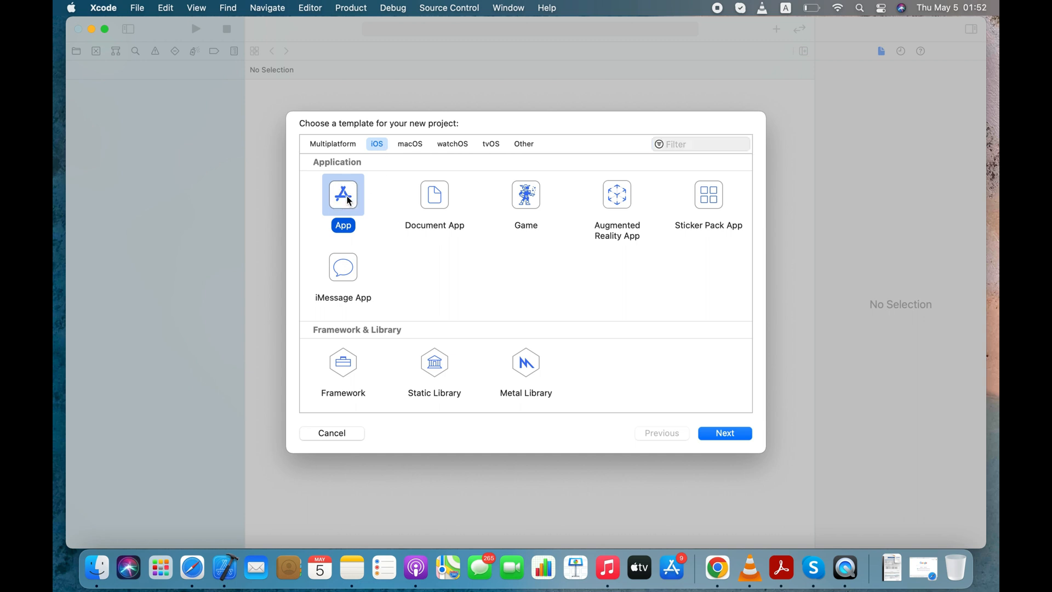
left_click(725, 433)
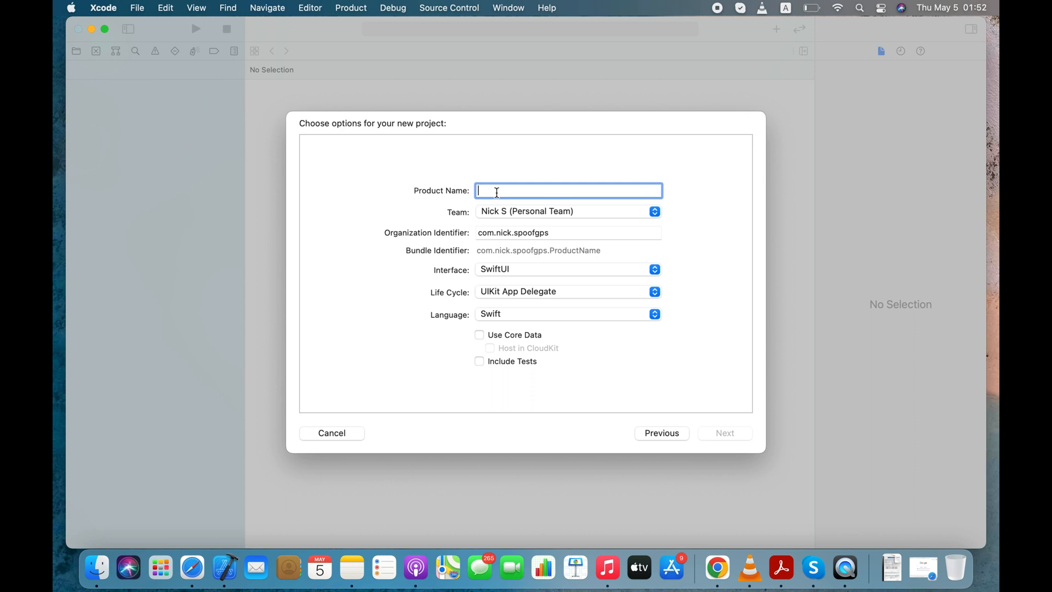
type("spoofgps")
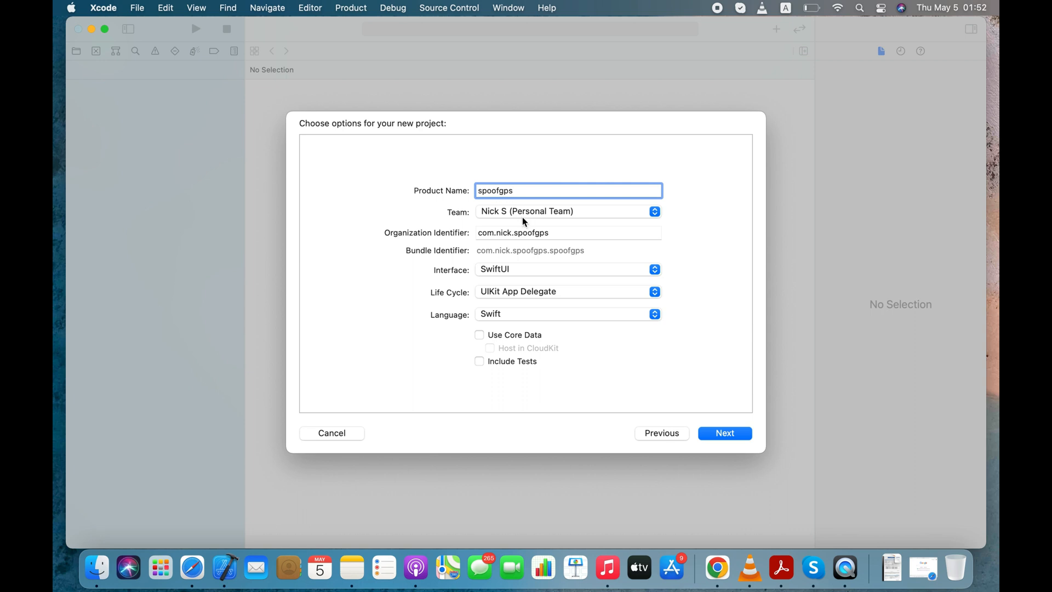
left_click(567, 211)
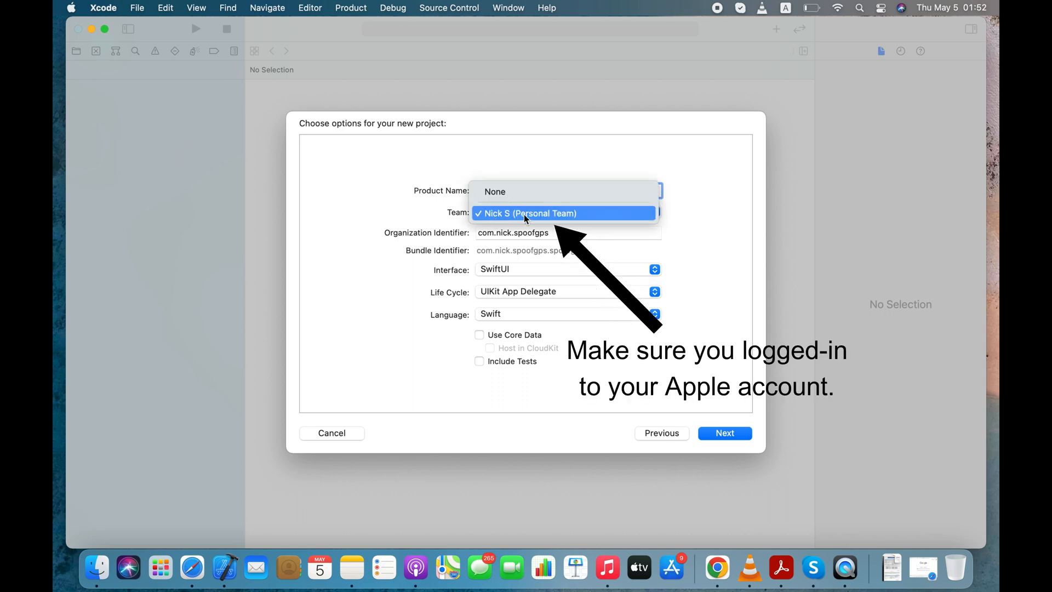
left_click(529, 213)
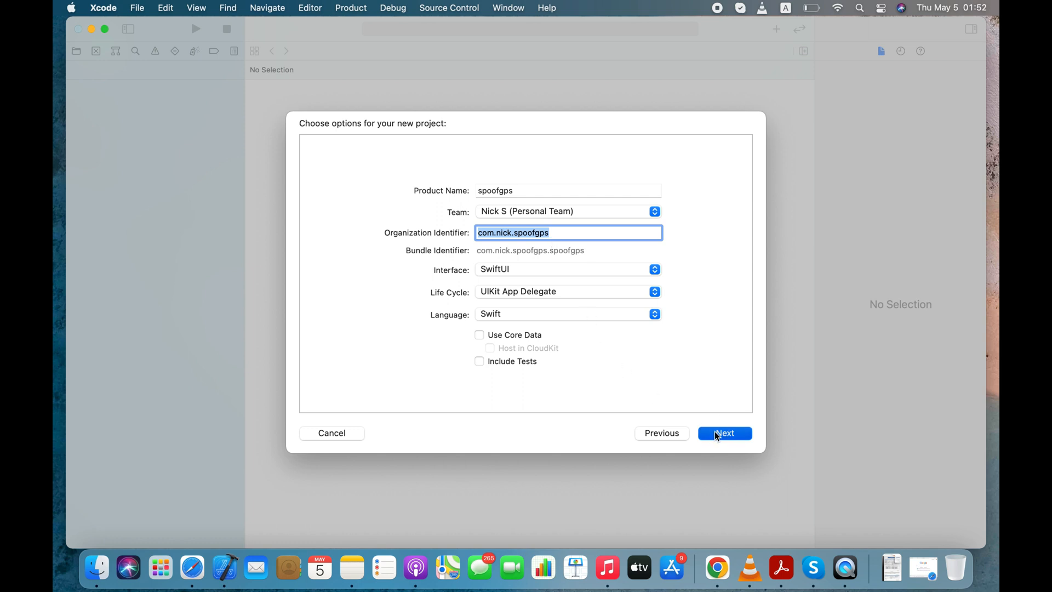
left_click(725, 433)
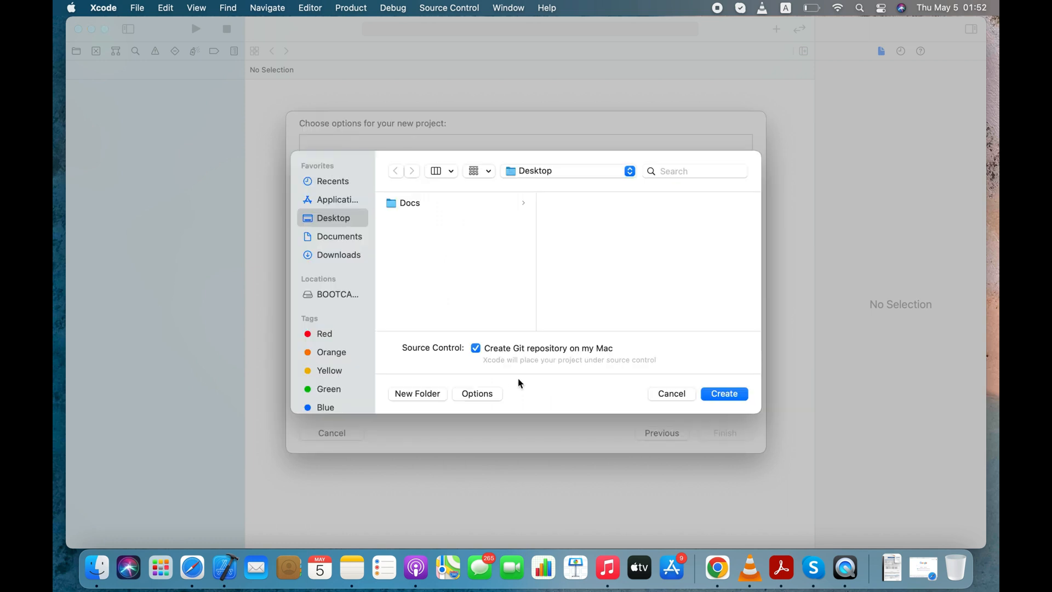
Step: Create the spoofgps project on the Desktop and select it in the navigator
left_click(476, 347)
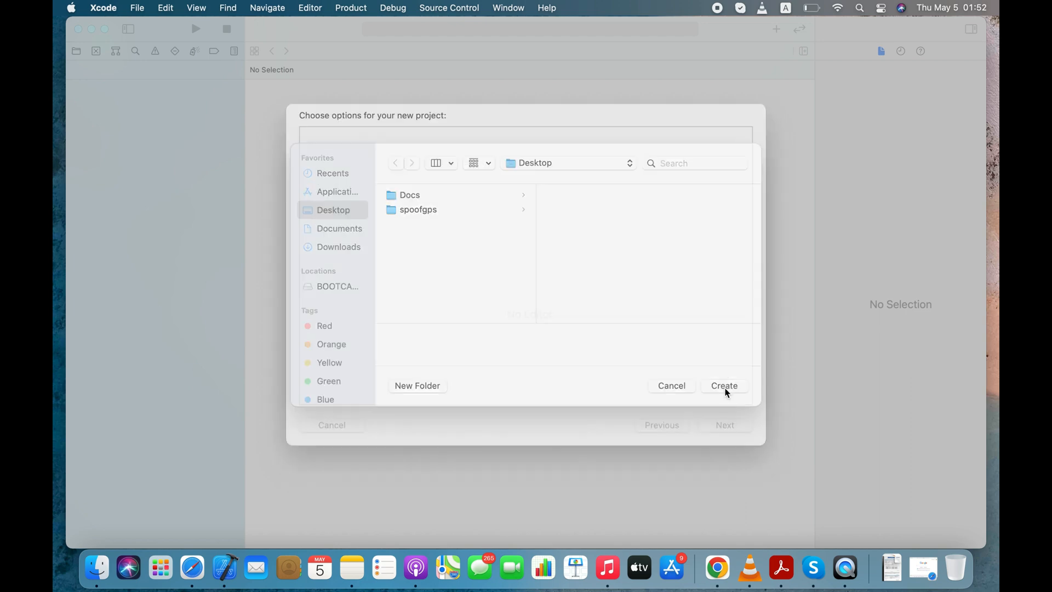
left_click(725, 385)
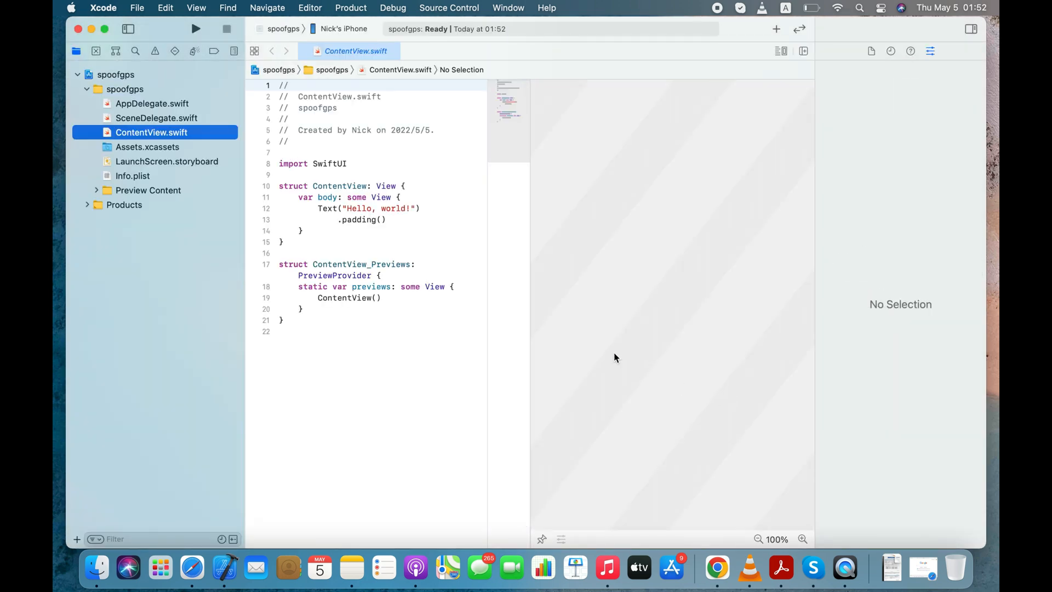
left_click(115, 75)
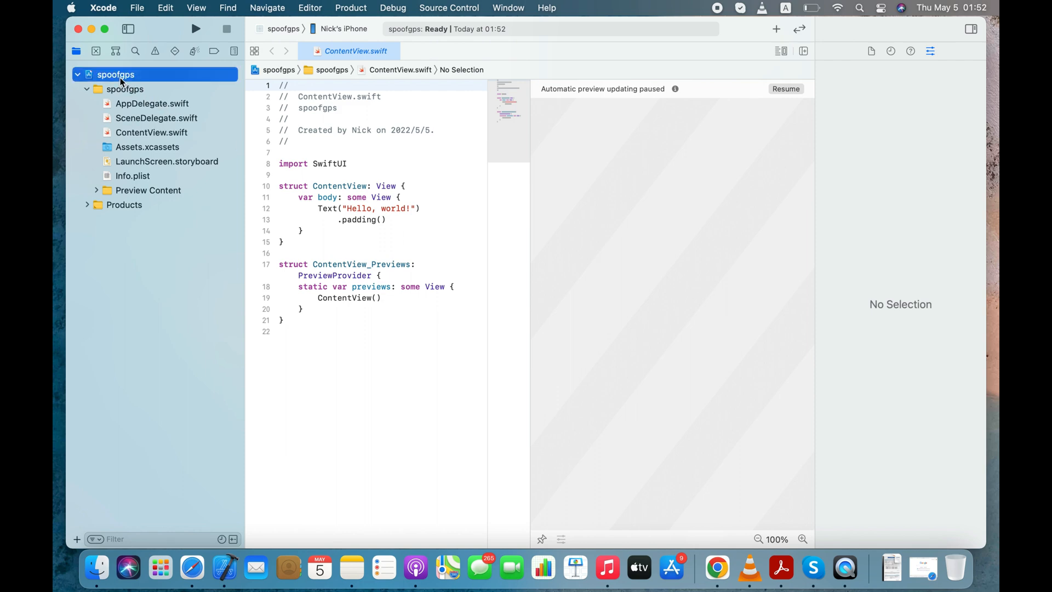
Step: Set spoofgps signing to the personal team, shorten the bundle identifier and enter organization 'nick'
left_click(115, 75)
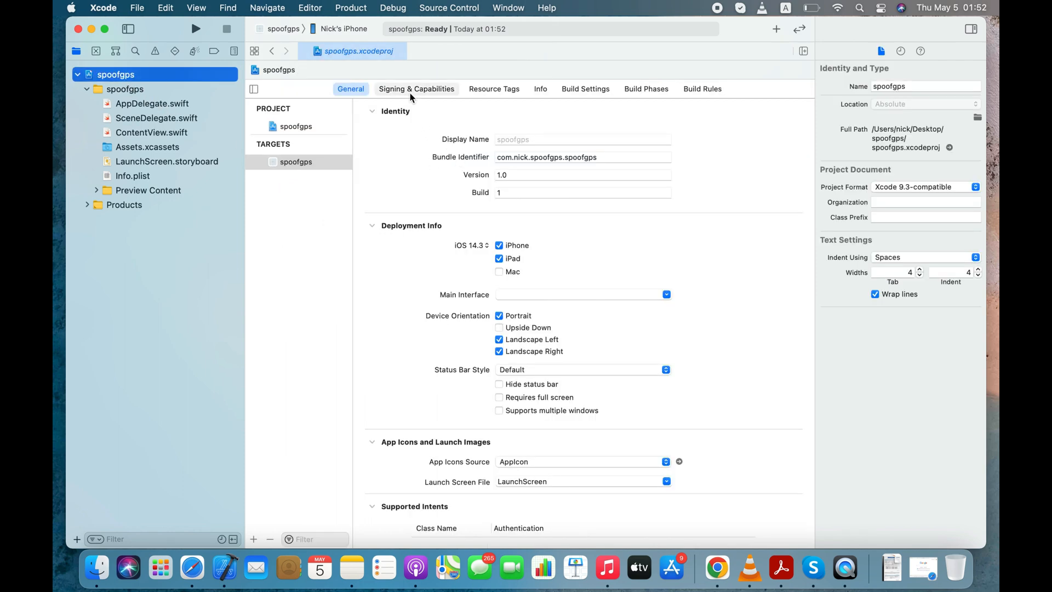
left_click(417, 89)
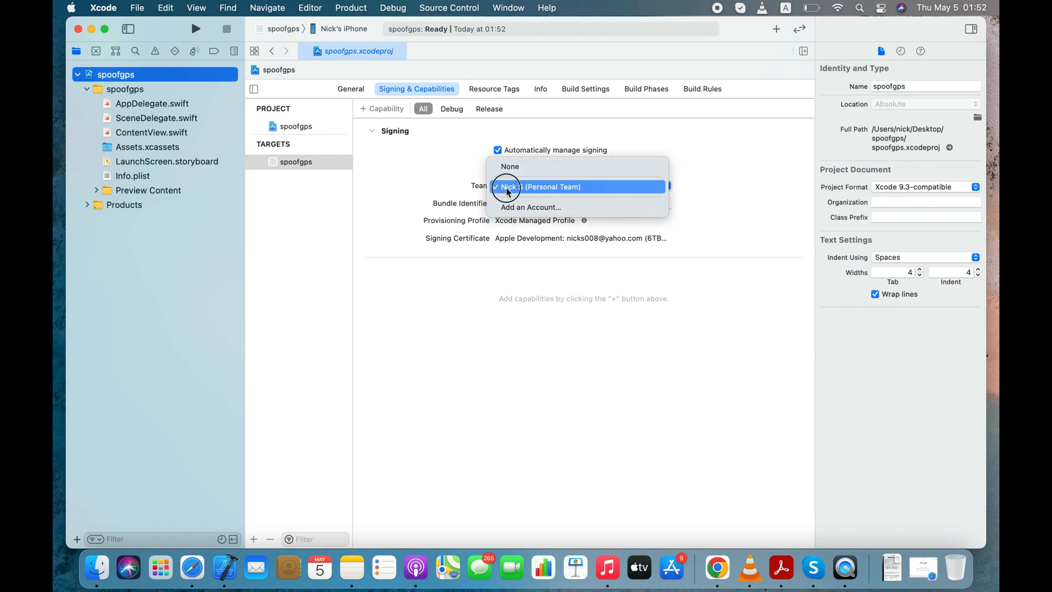
left_click(542, 186)
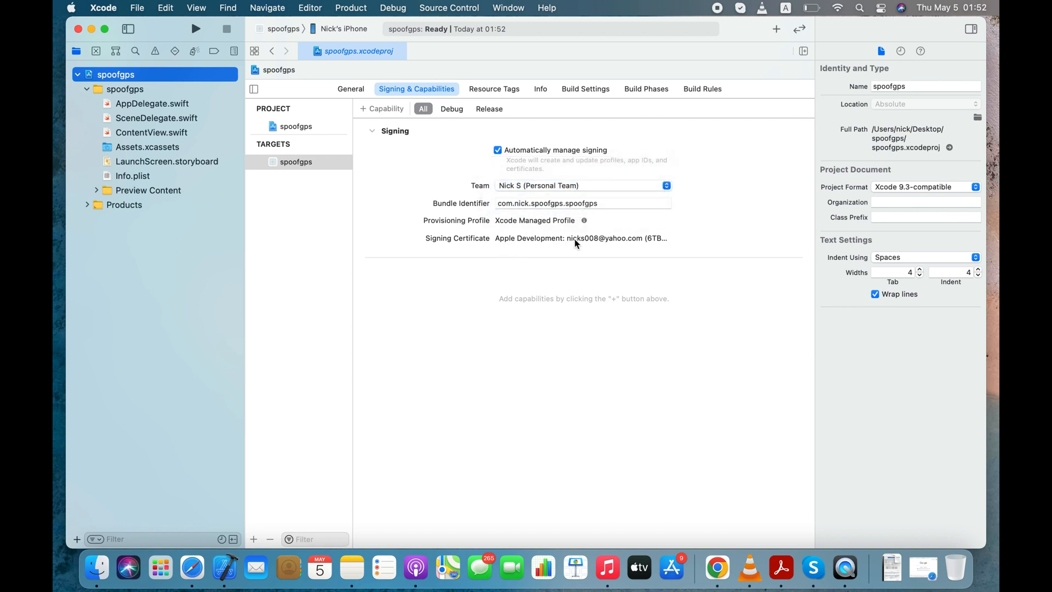
mouse_move(563, 199)
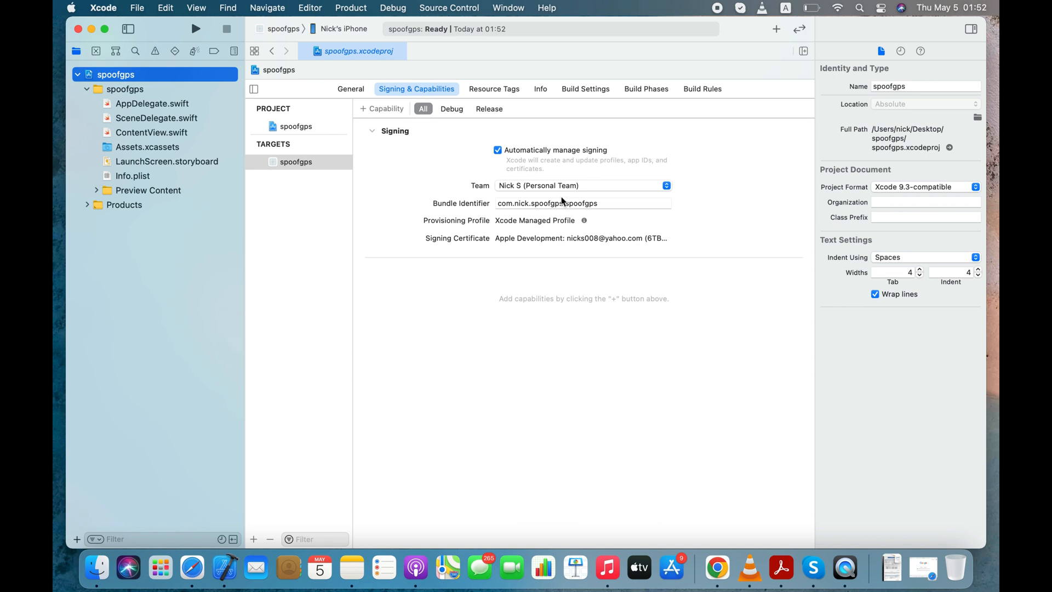
left_click(582, 203)
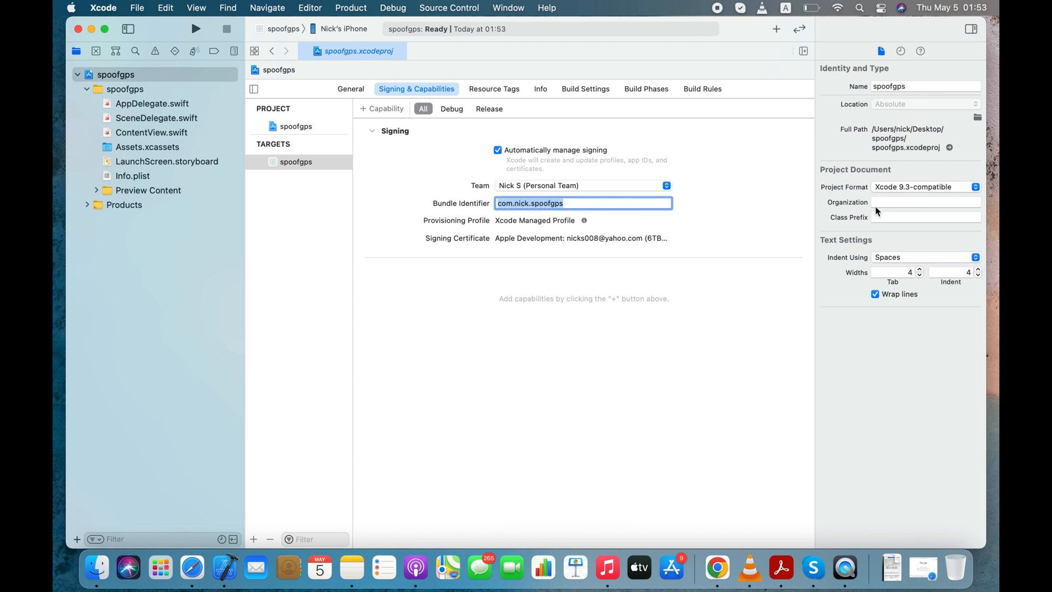
type("nick")
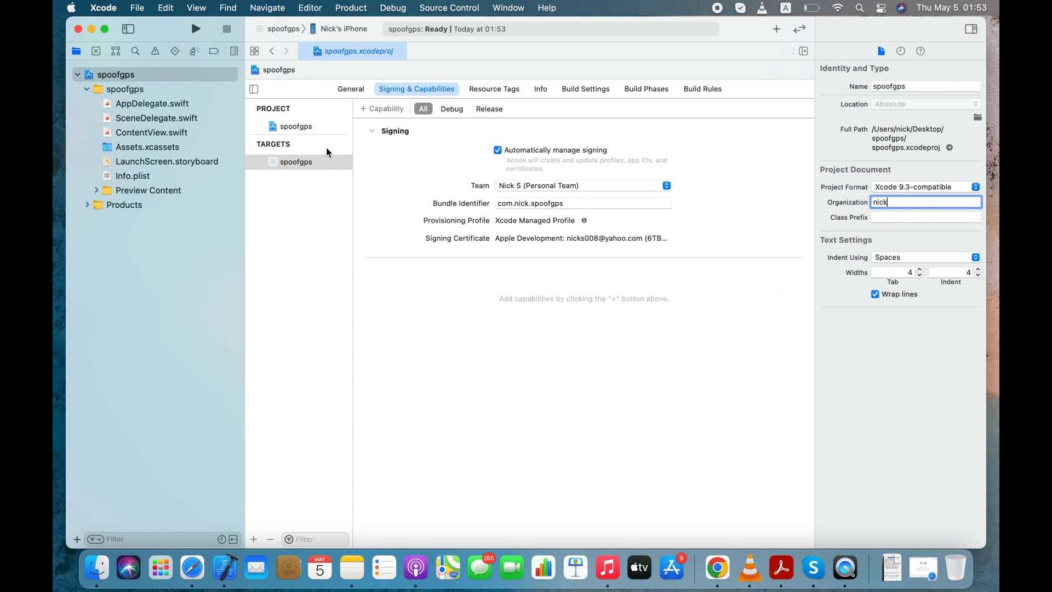
Step: Add a new GPX File to the project via File > New and name it Location Changer
left_click(137, 8)
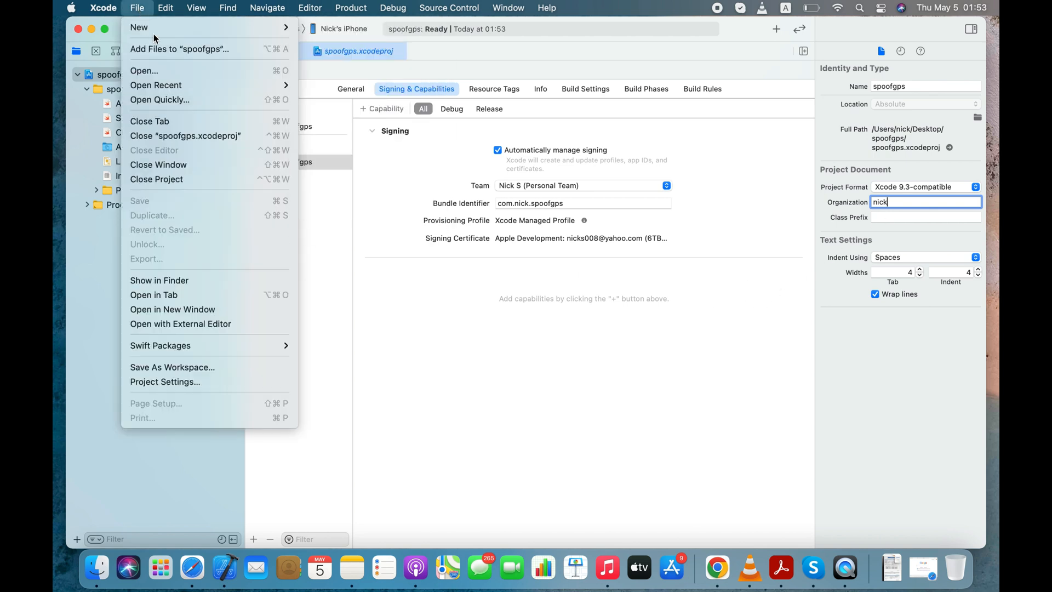
mouse_move(139, 27)
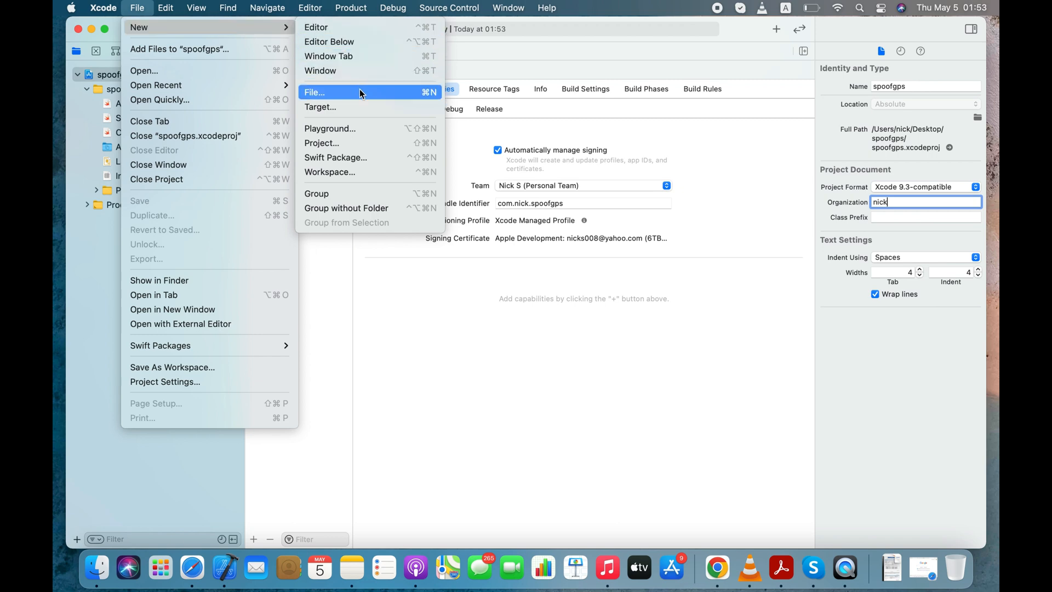
left_click(315, 92)
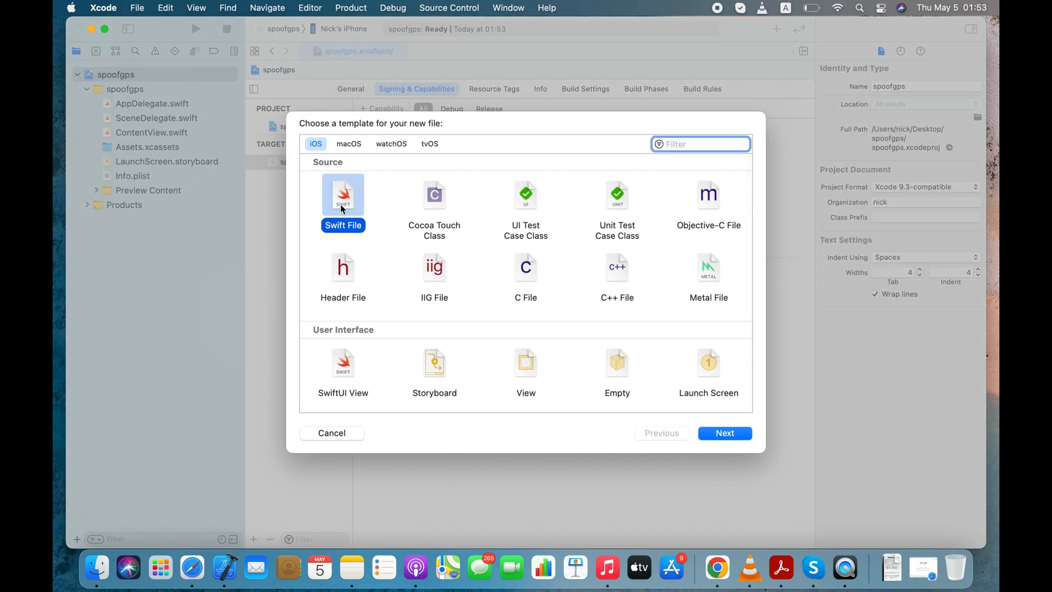
left_click(700, 143)
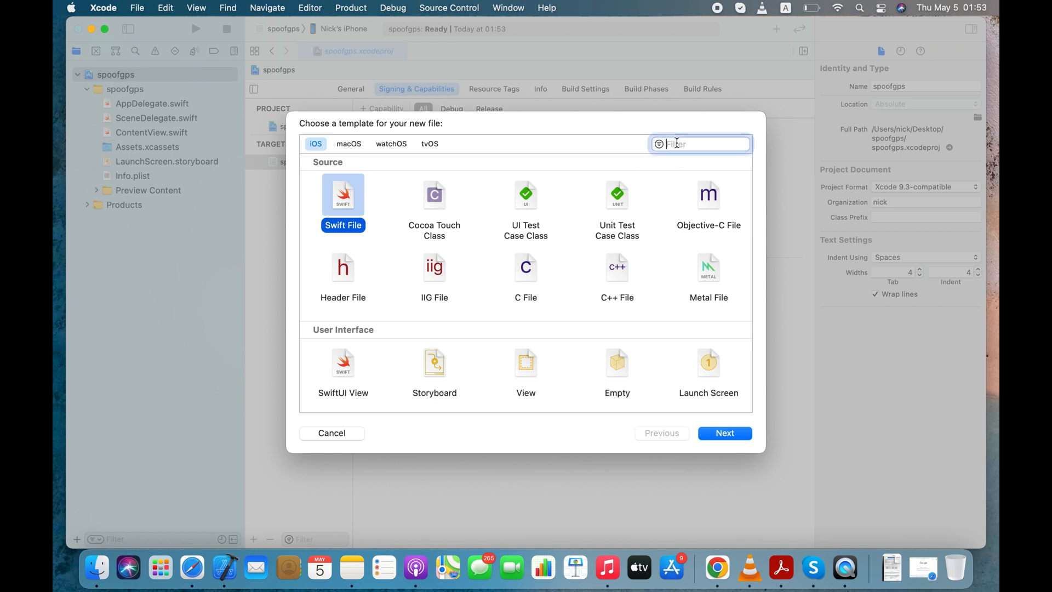
type("gpx")
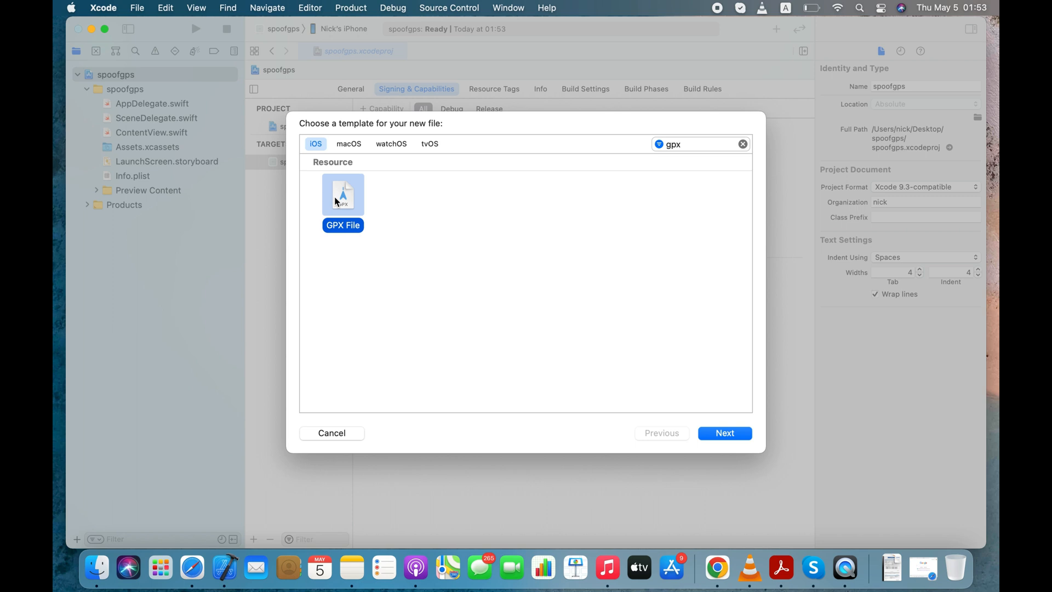
left_click(724, 433)
type("Location")
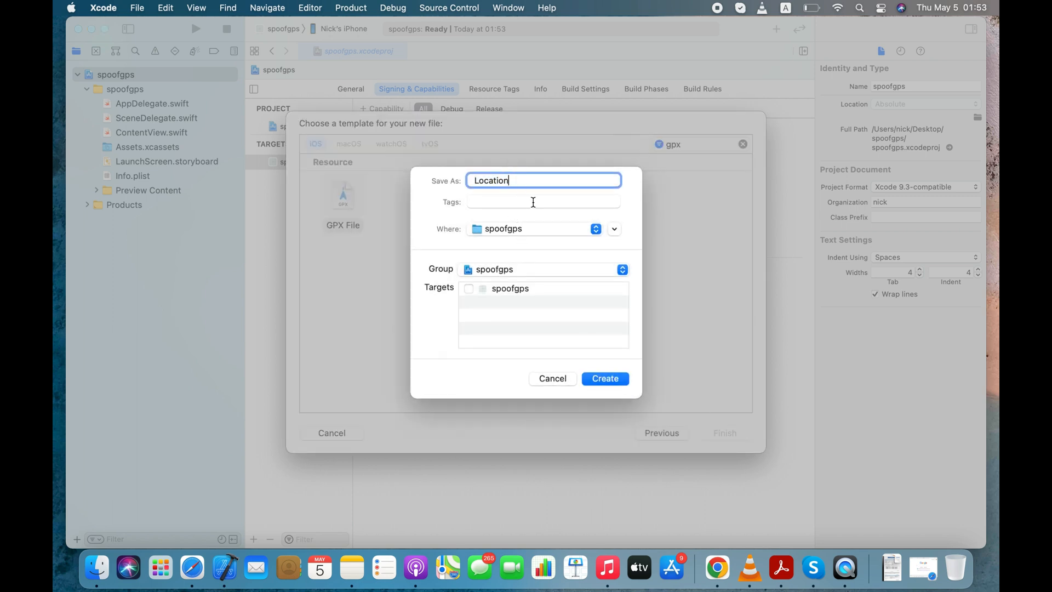
type("Chan")
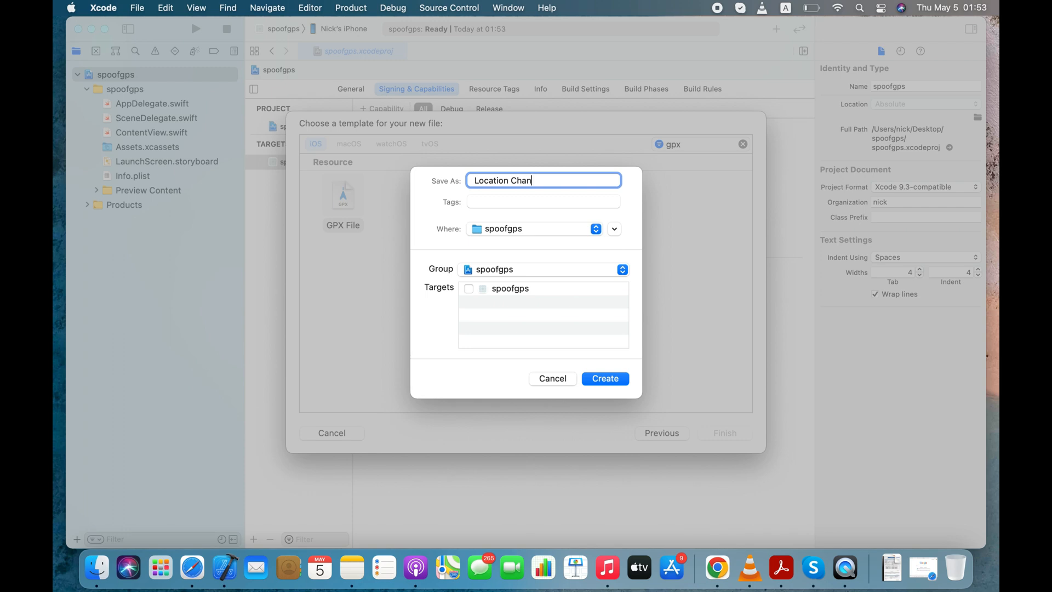
type("ger")
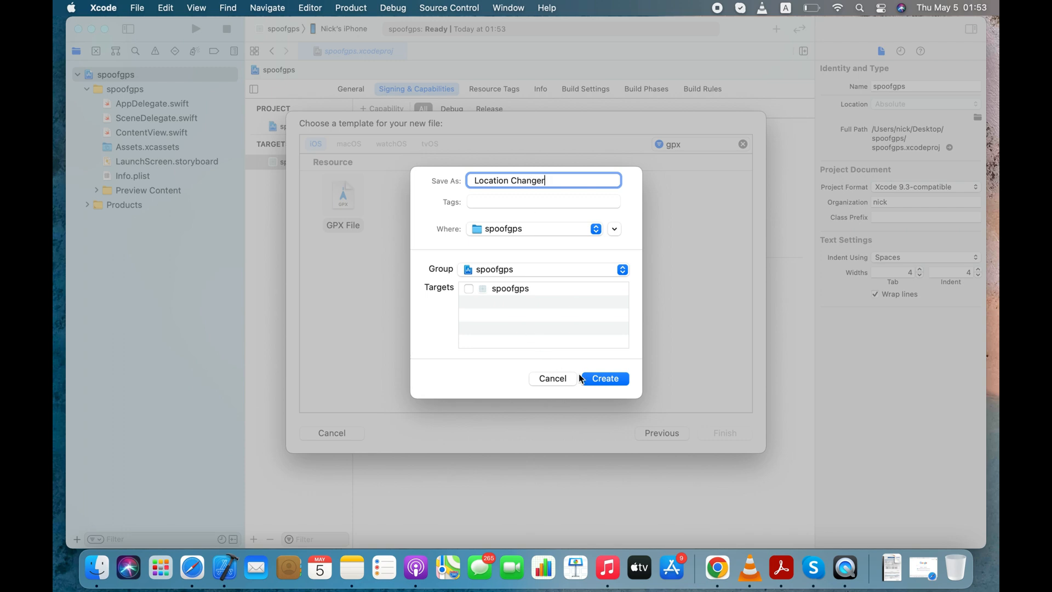
Step: Create Location Changer.gpx and rename its waypoint from Cupertino to Las Vegas
left_click(602, 378)
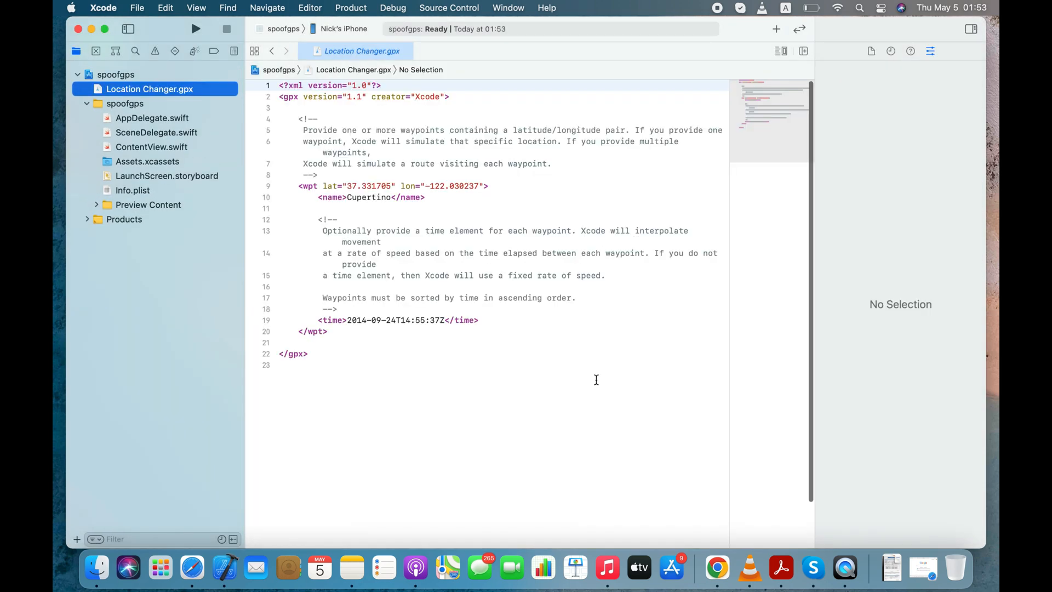
left_click(348, 197)
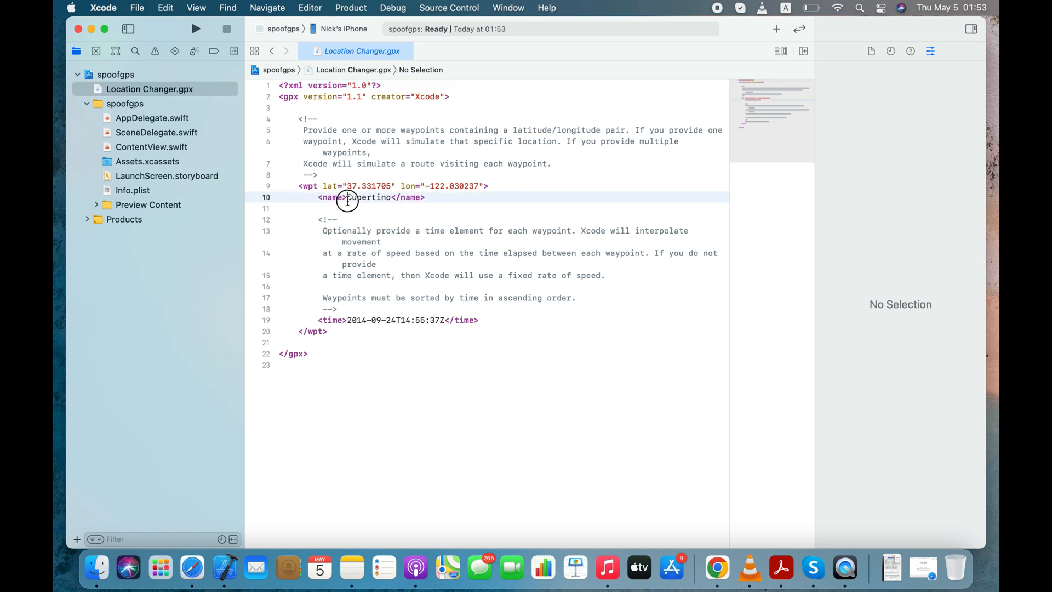
double_click(367, 197)
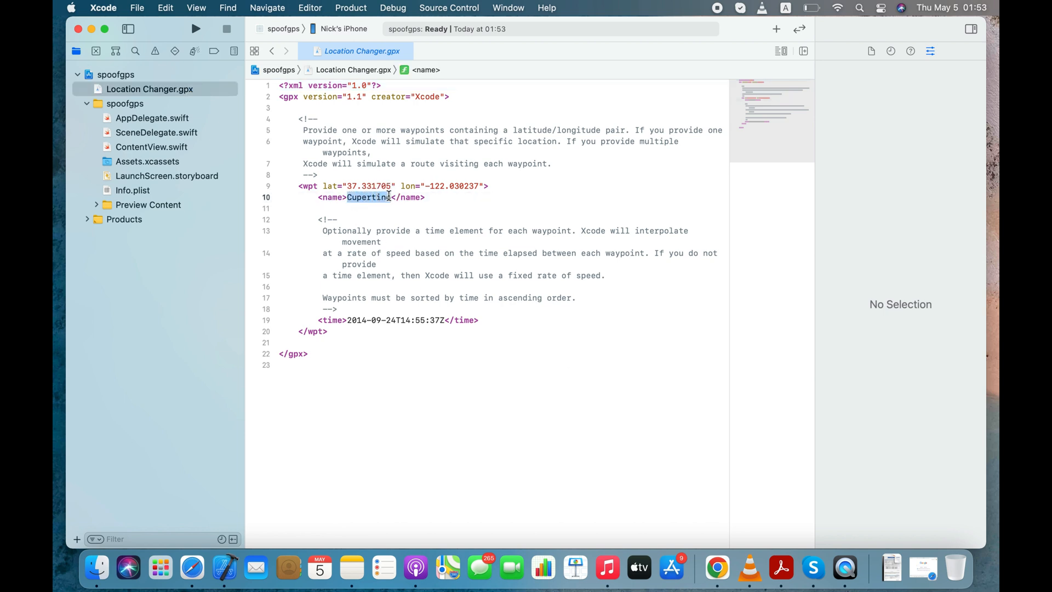
type("Las Ve")
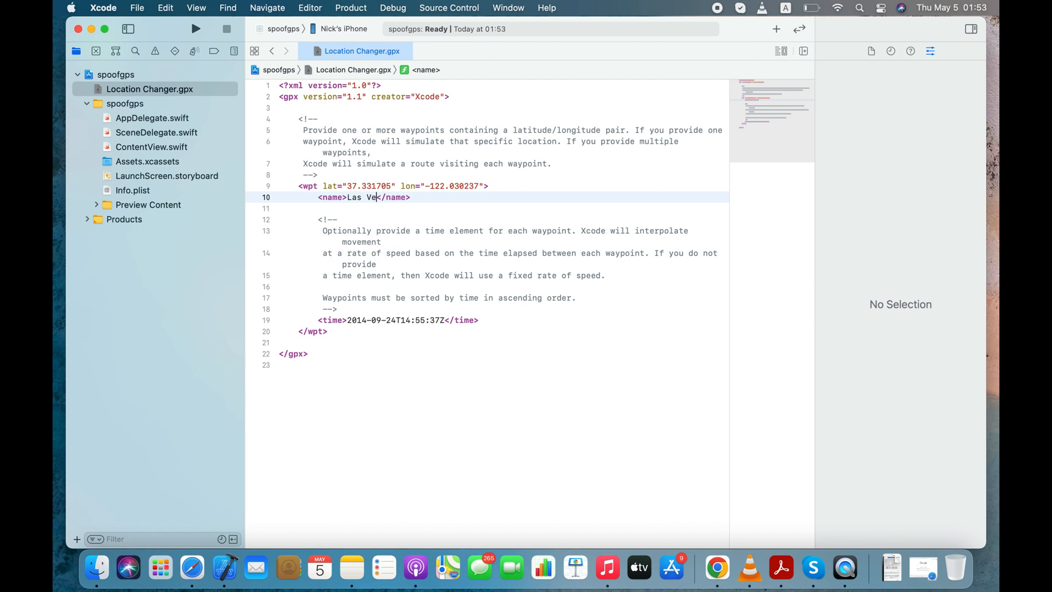
type("gas")
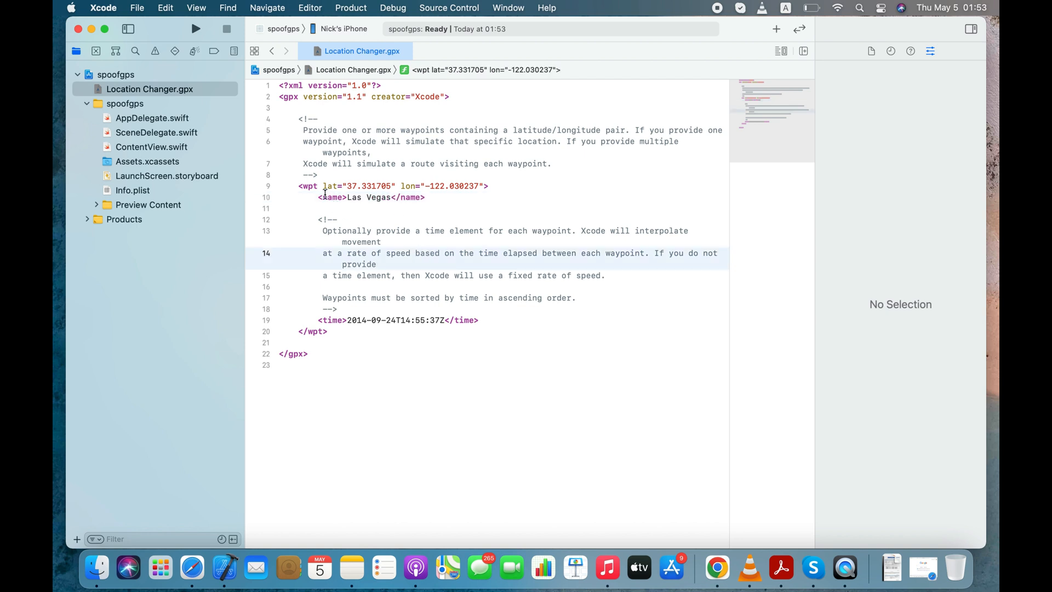
Step: Select the waypoint's latitude and longitude values for replacement
double_click(359, 187)
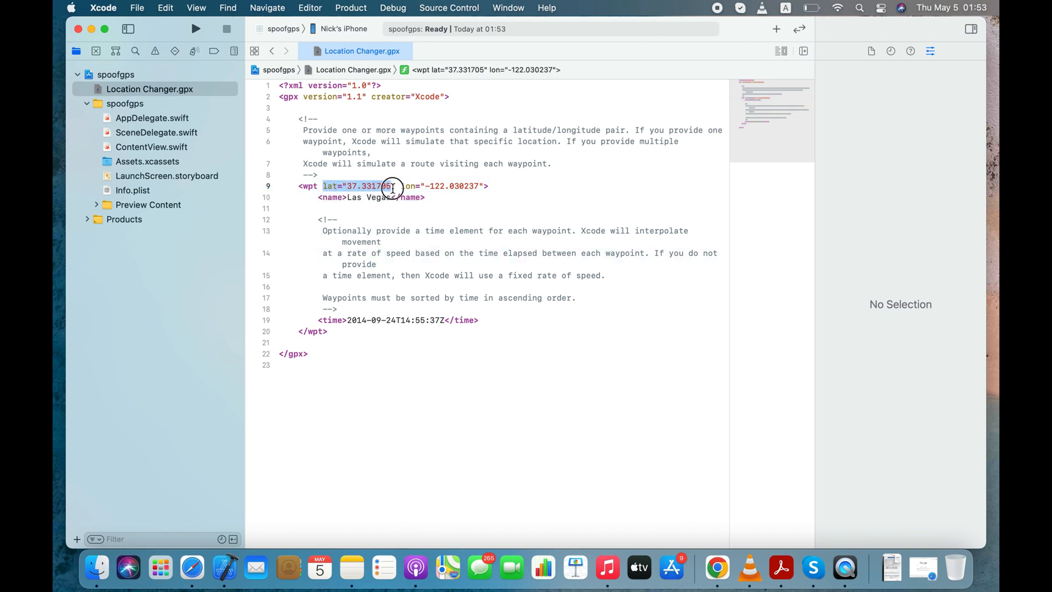
left_click(366, 187)
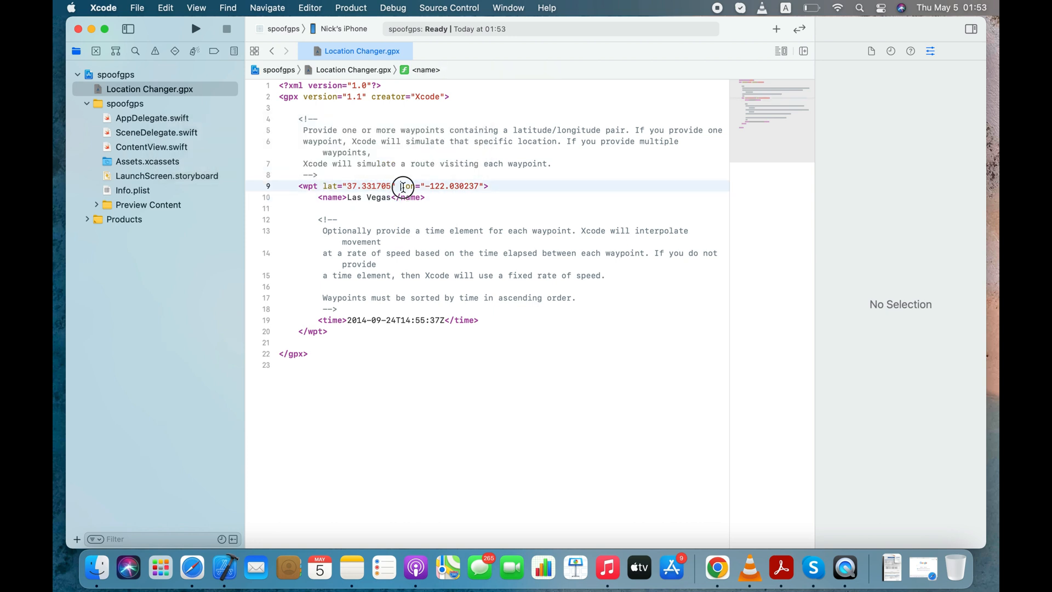
double_click(407, 187)
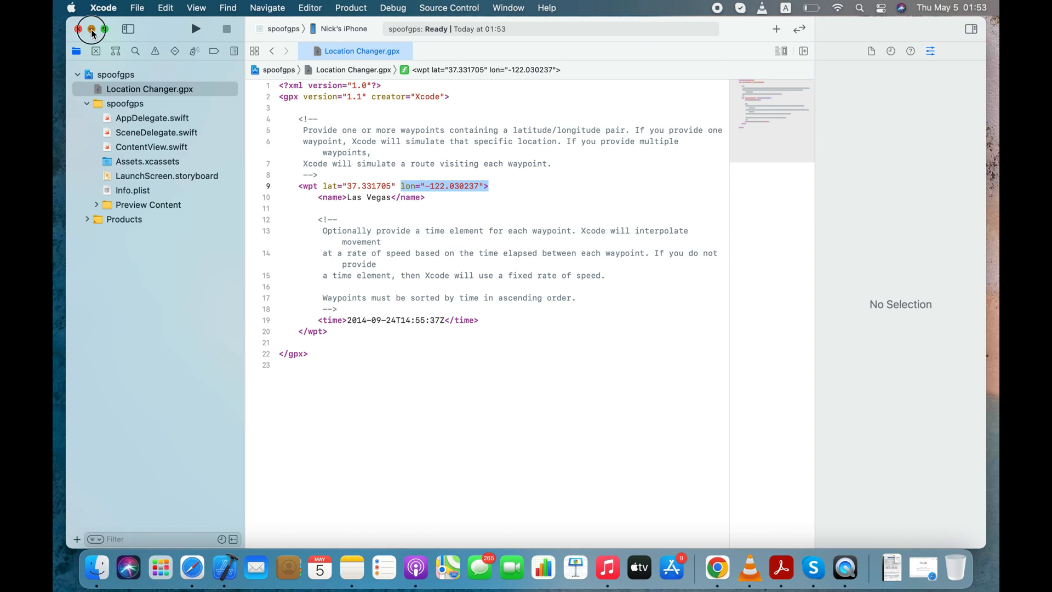
Step: Leave Xcode and Google a latitude and longitude finder, landing on maps.ie
left_click(77, 29)
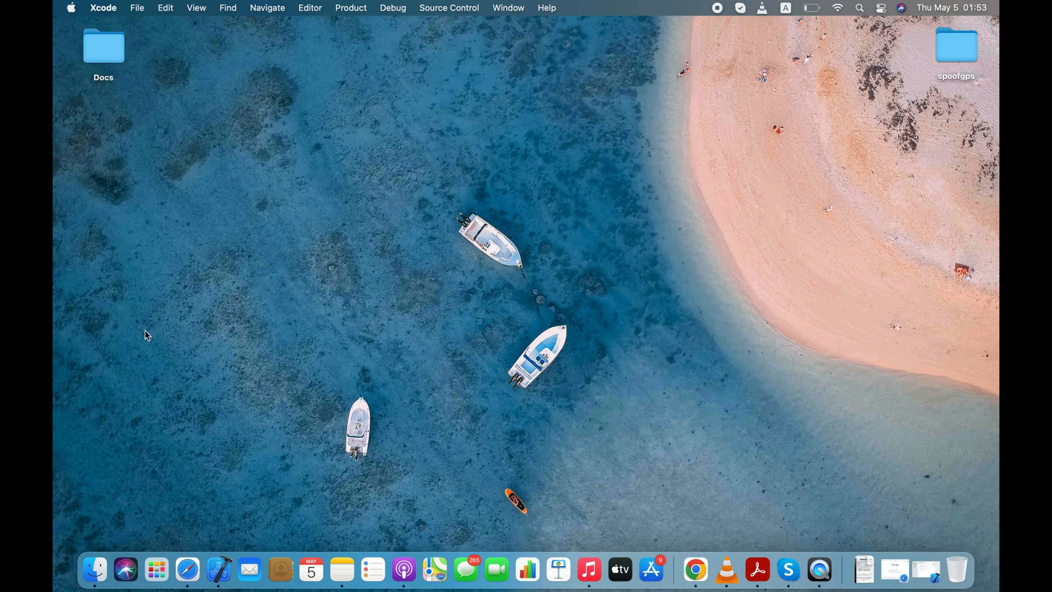
left_click(187, 570)
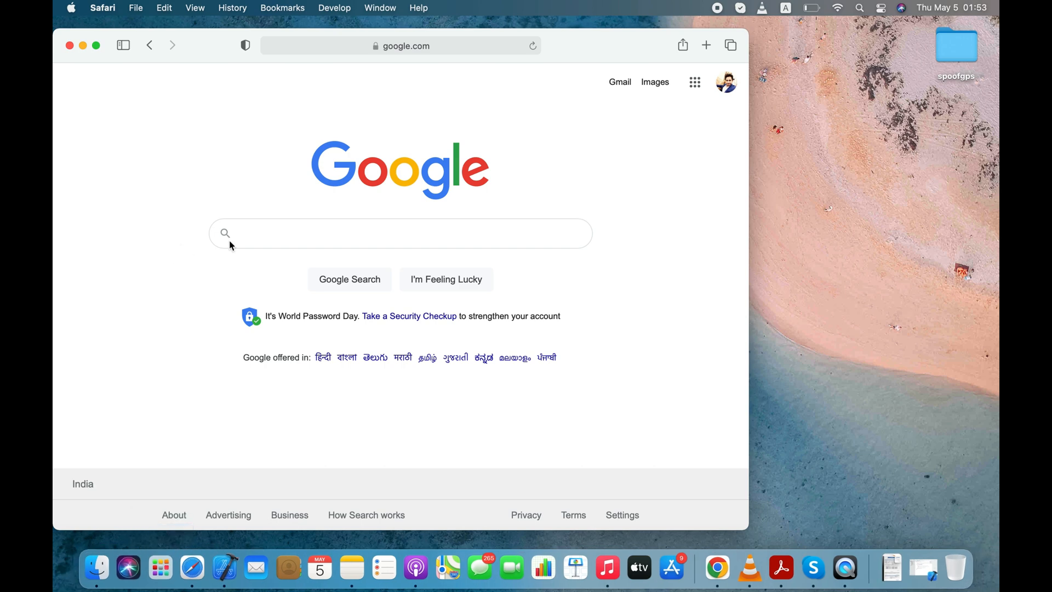
type("la")
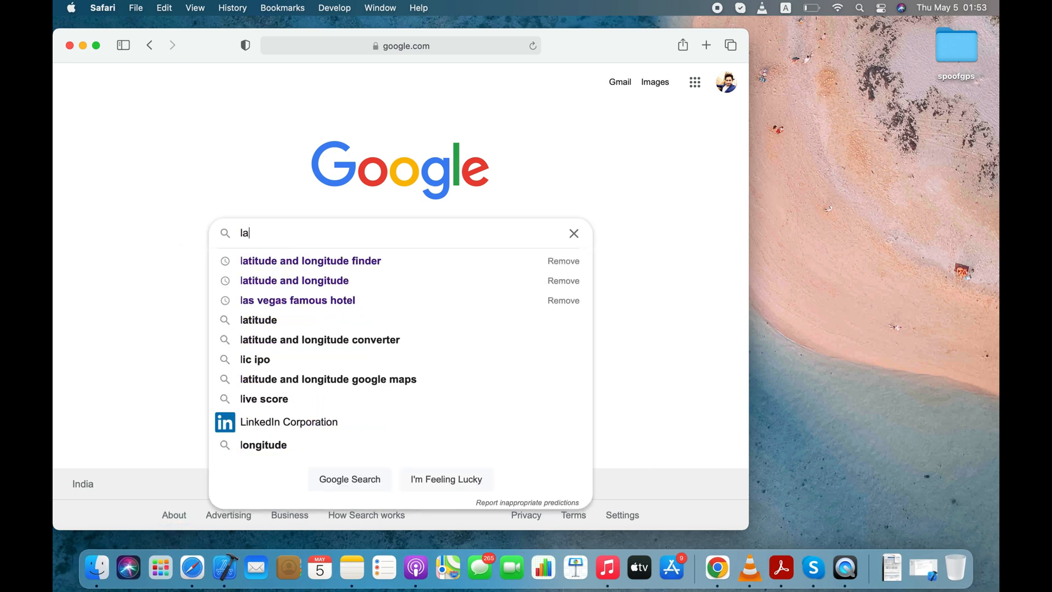
left_click(310, 261)
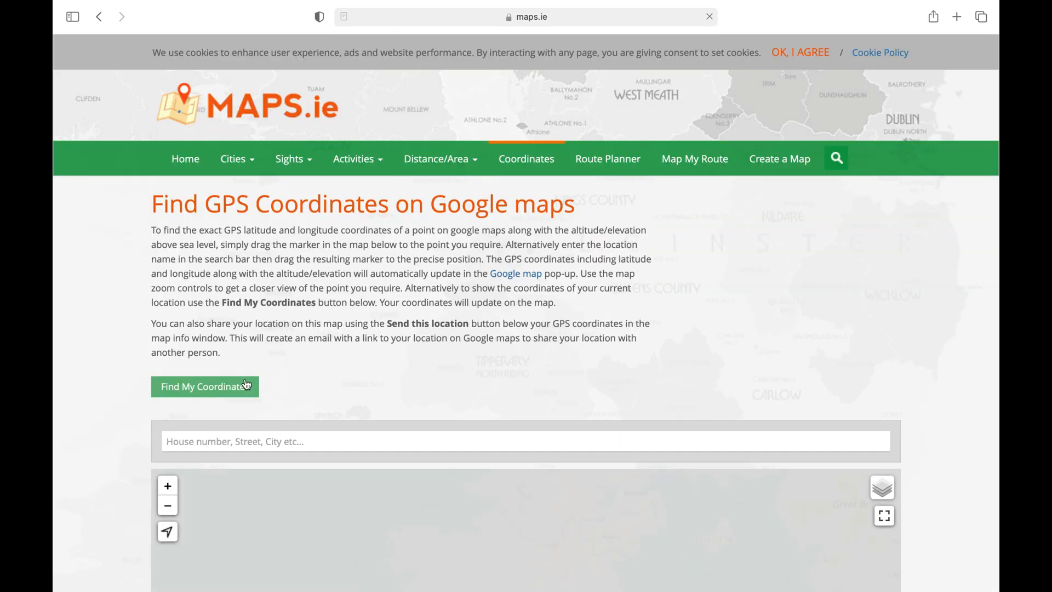
Step: Find Caesars Palace, Las Vegas on maps.ie, showing latitude 36.1166, longitude -115.1768
left_click(205, 387)
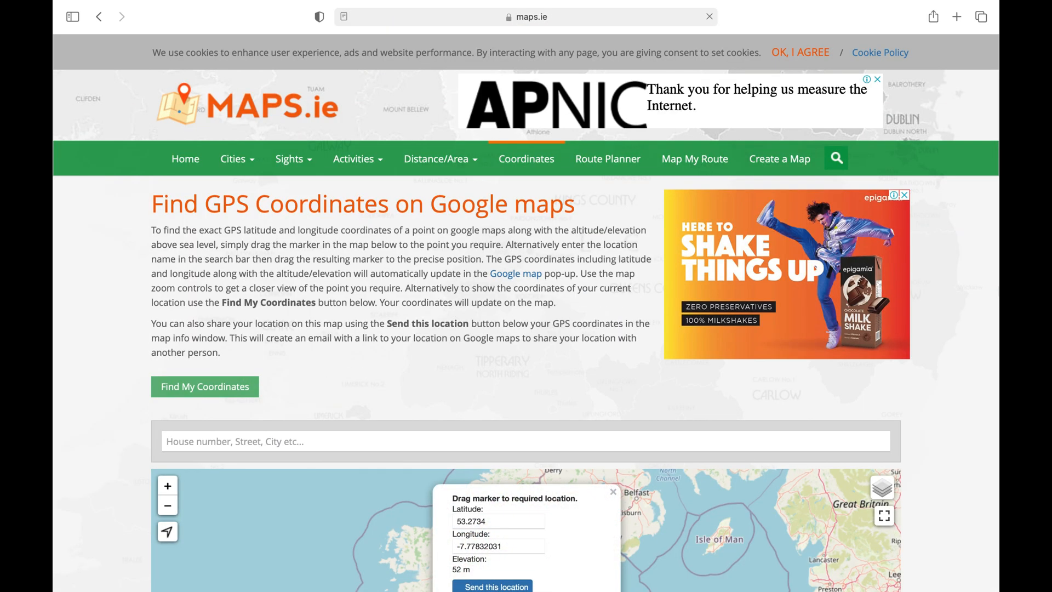
scroll("down", 3)
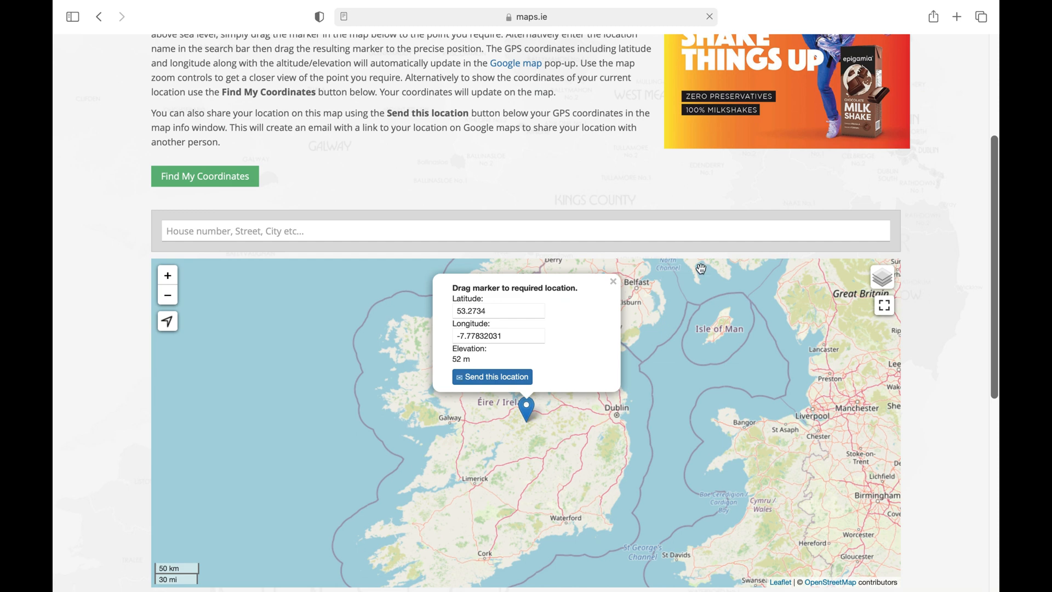
left_click(216, 231)
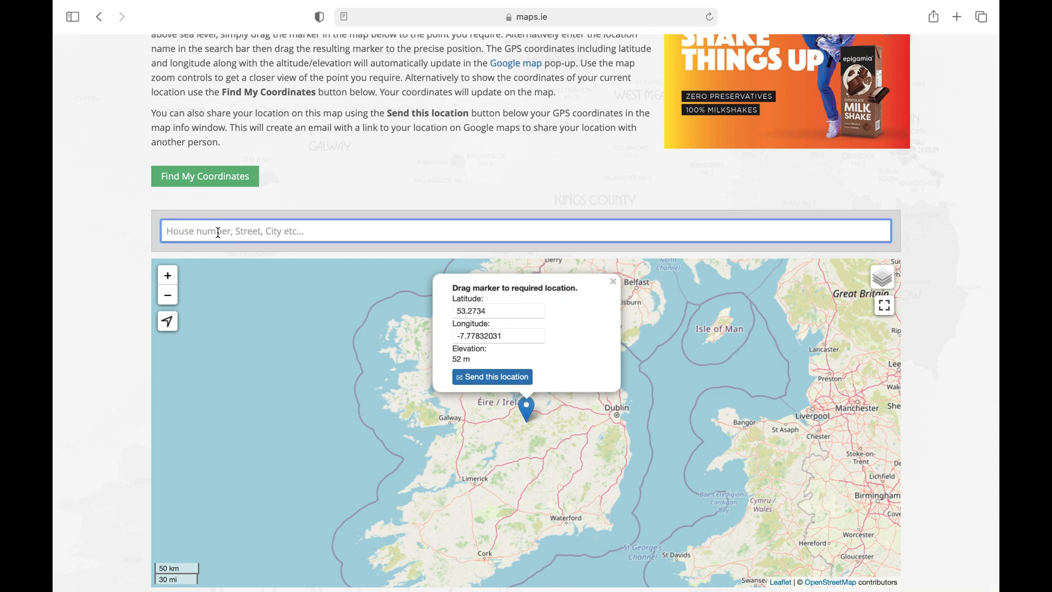
type("Caesar")
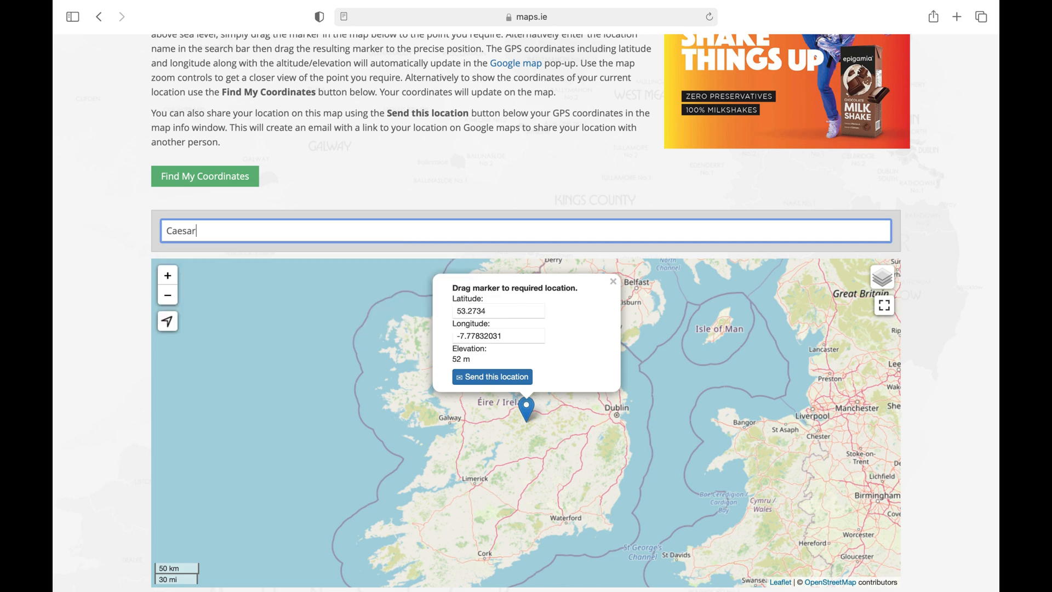
type("Caesars Palace, casino, Las Vegas, United States")
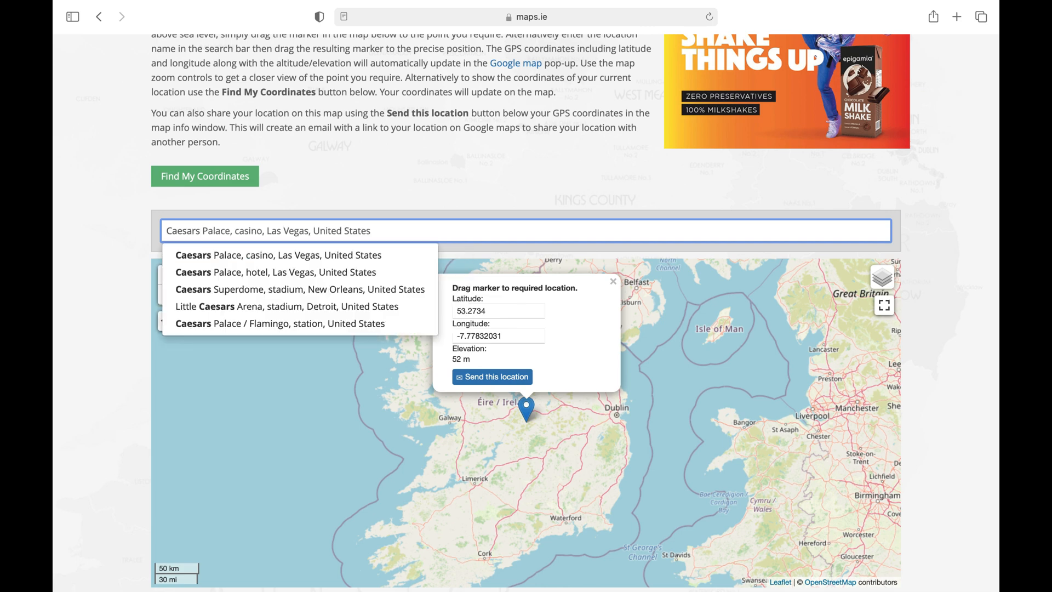
mouse_move(267, 256)
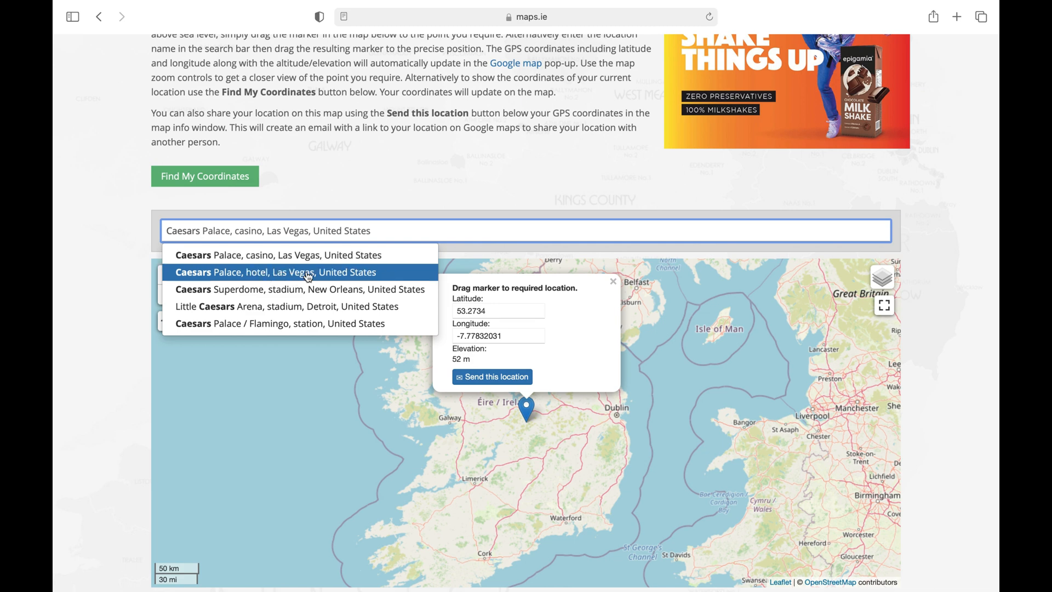
left_click(275, 272)
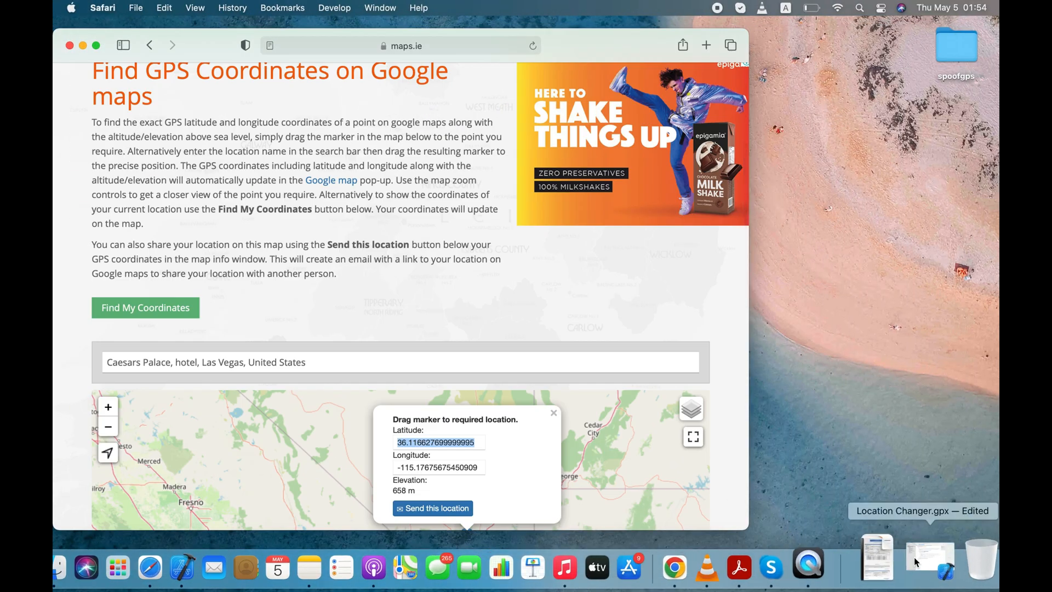
Step: Back in Xcode, enter longitude -115.17675675450909 for the Las Vegas waypoint
left_click(928, 553)
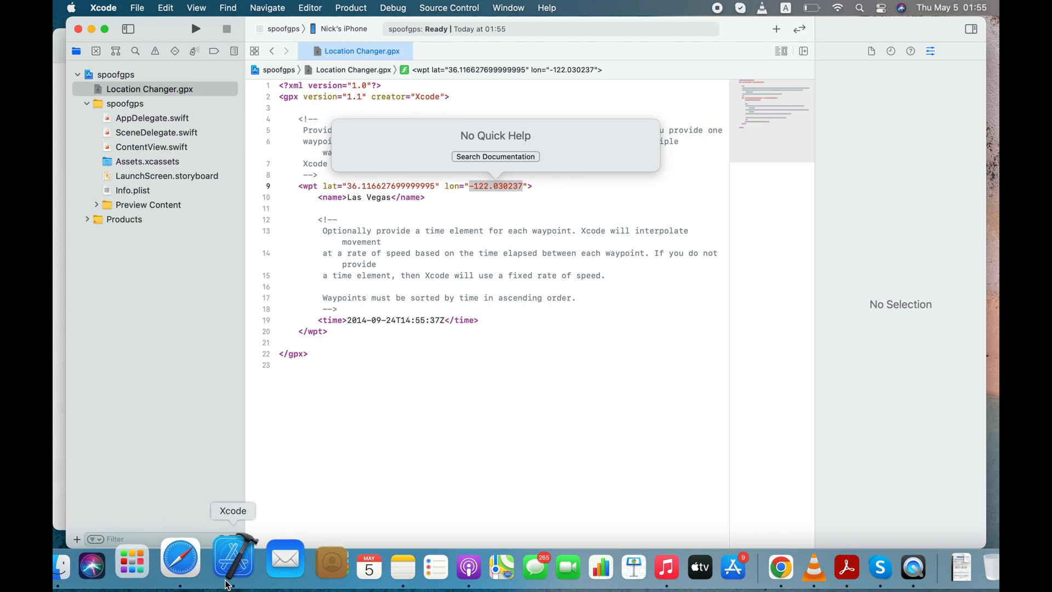
left_click(179, 558)
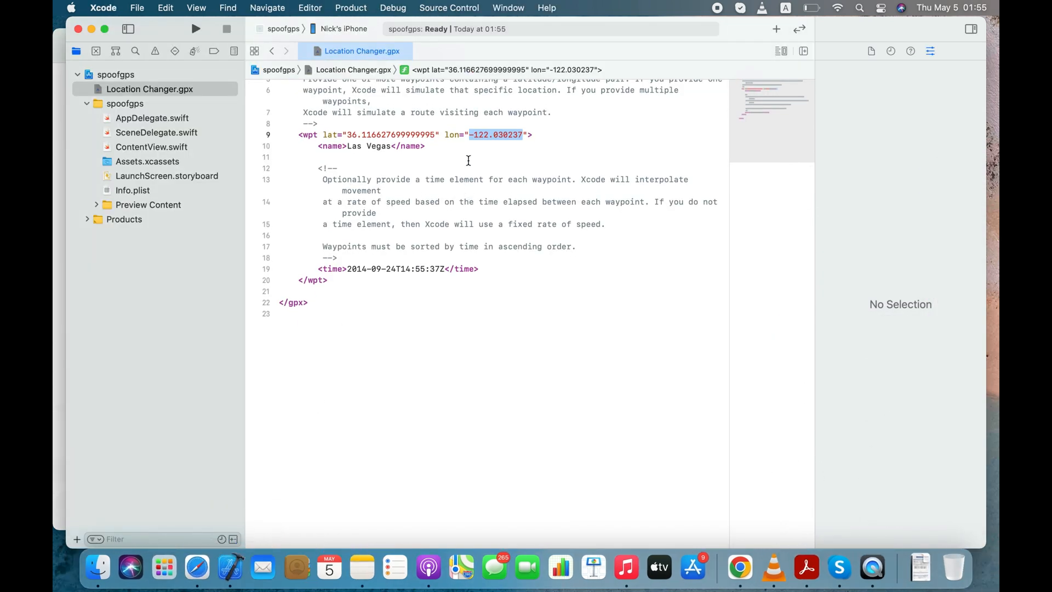
type("-115.17675675450909")
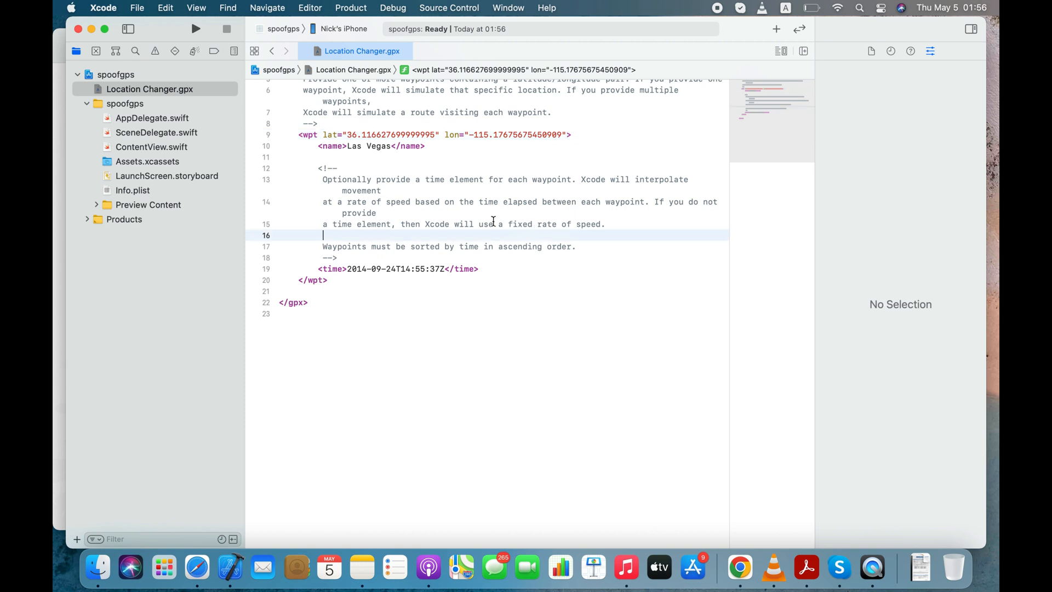
Step: Choose the connected iPhone as destination and build and run spoofgps
left_click(342, 28)
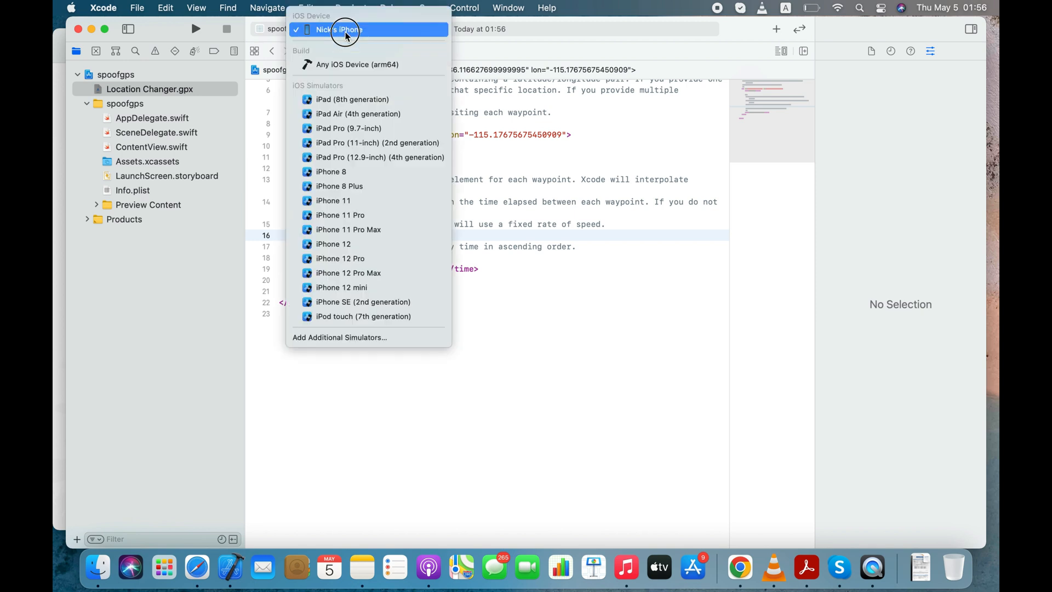
mouse_move(331, 32)
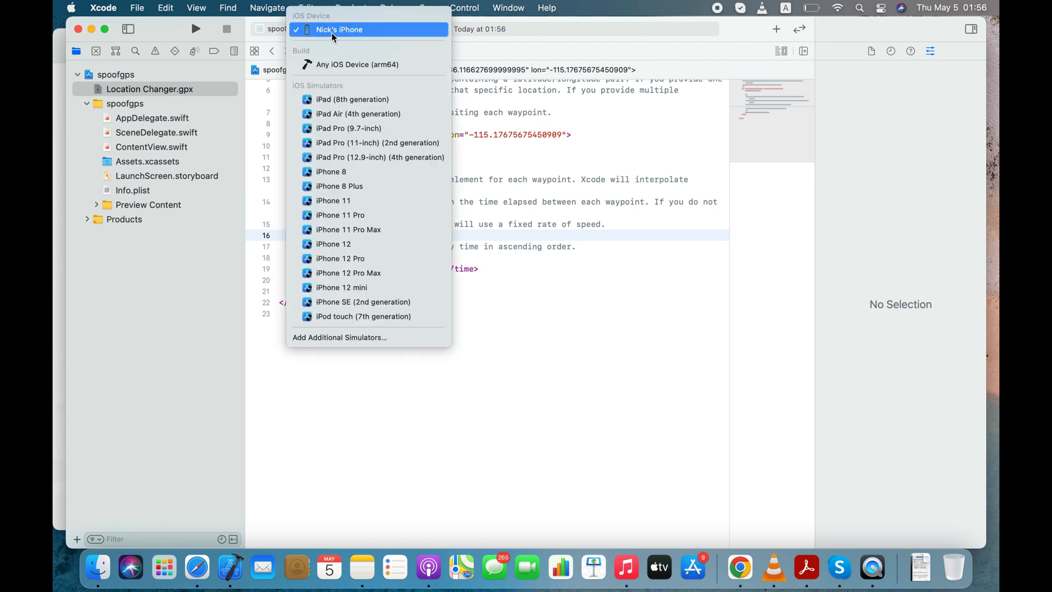
left_click(338, 28)
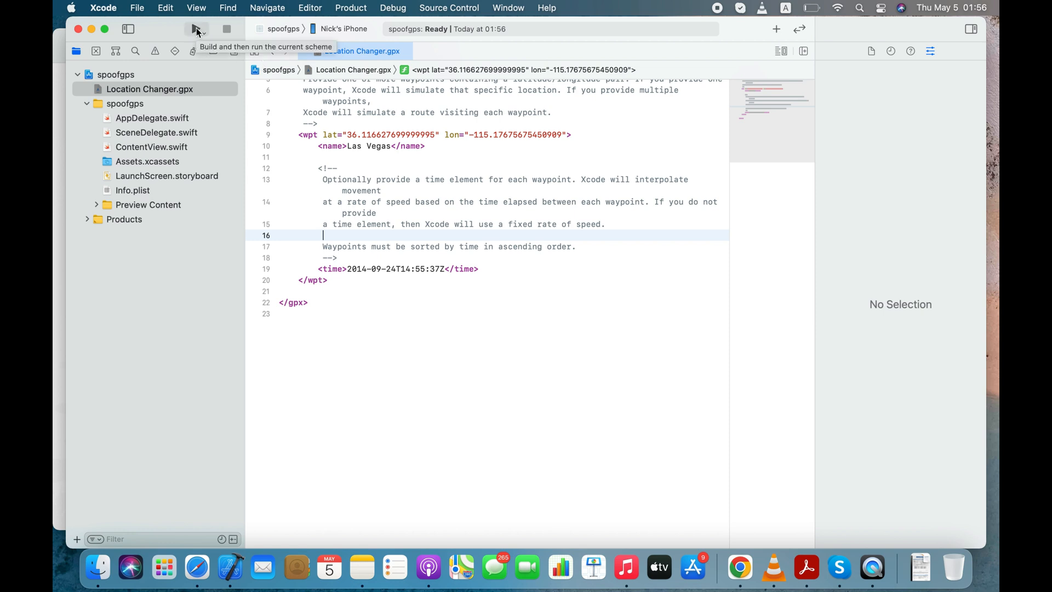
left_click(196, 29)
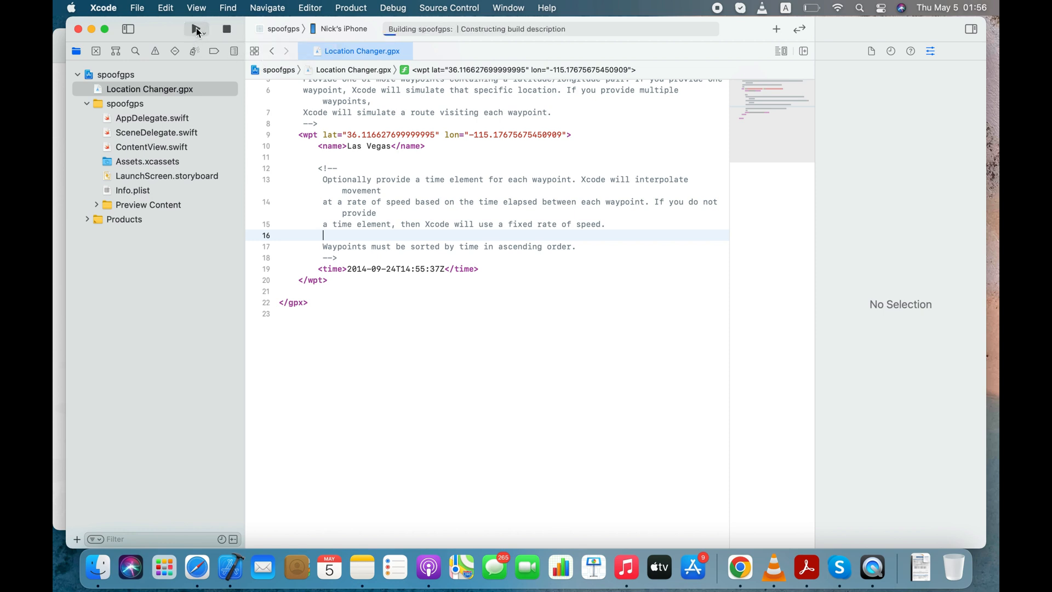
left_click(195, 29)
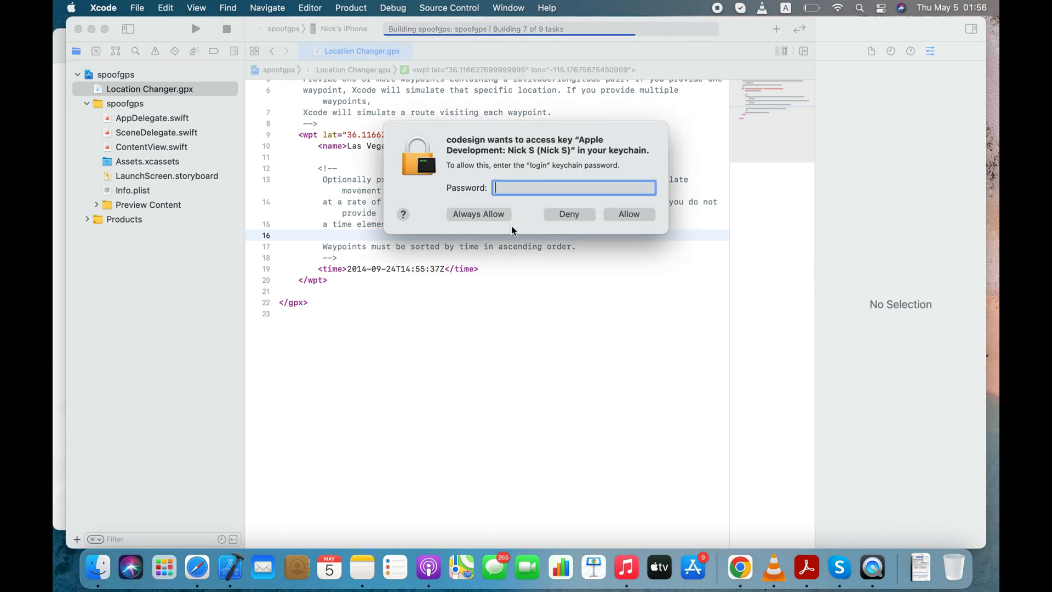
Step: Enter the keychain password and allow code signing access
type("•")
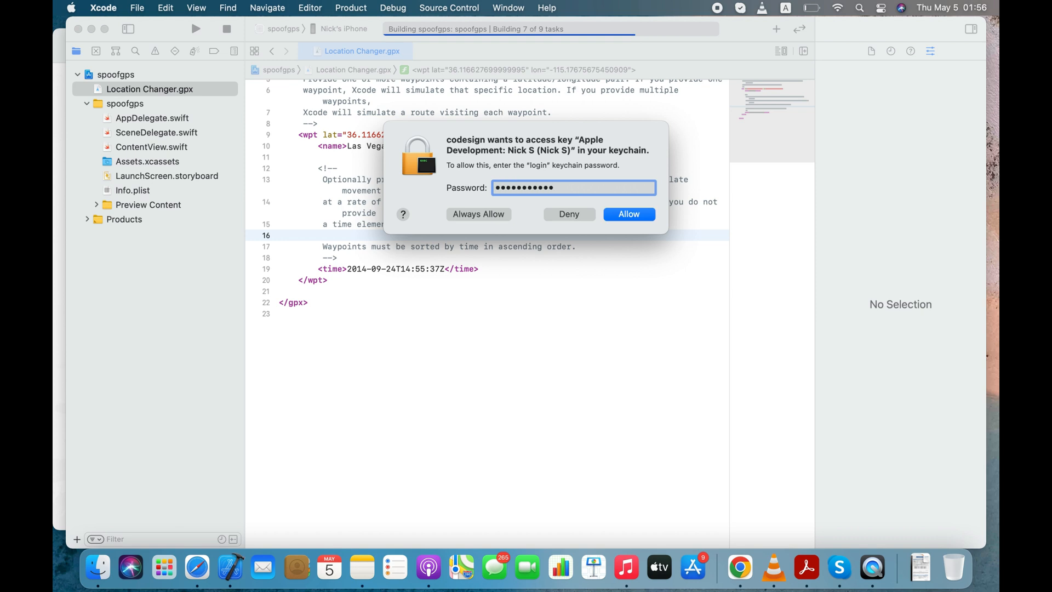
left_click(628, 214)
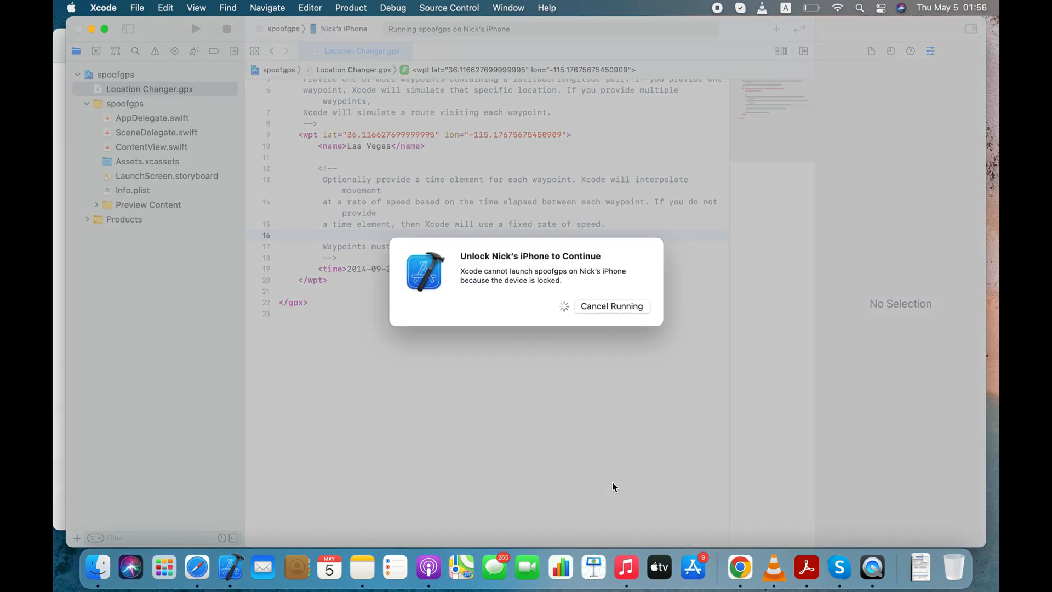
mouse_move(544, 296)
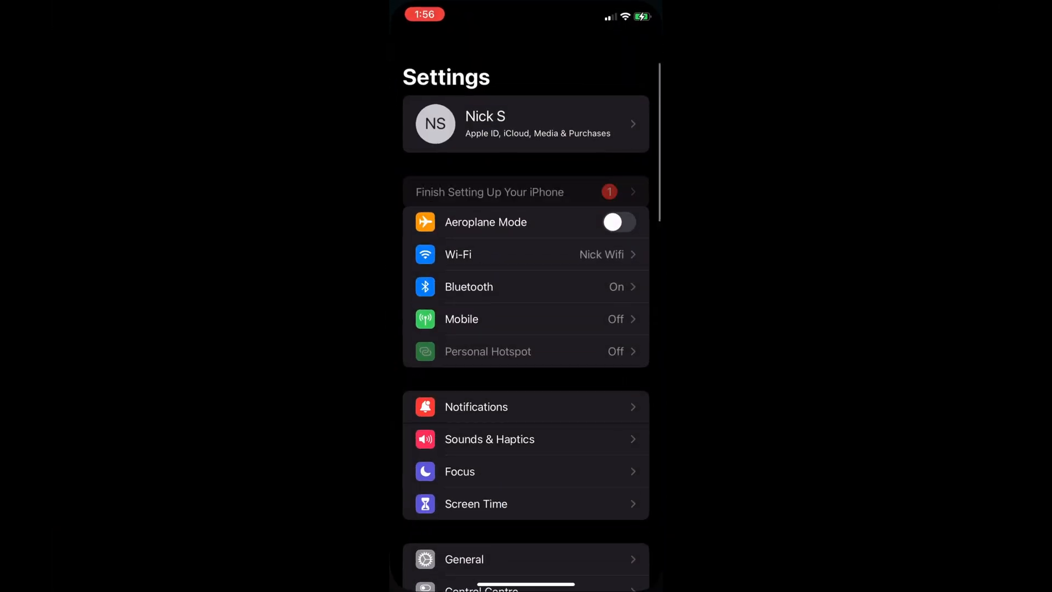
Step: Trust the Apple Development developer under General > VPN & Device Management
scroll("down", 3)
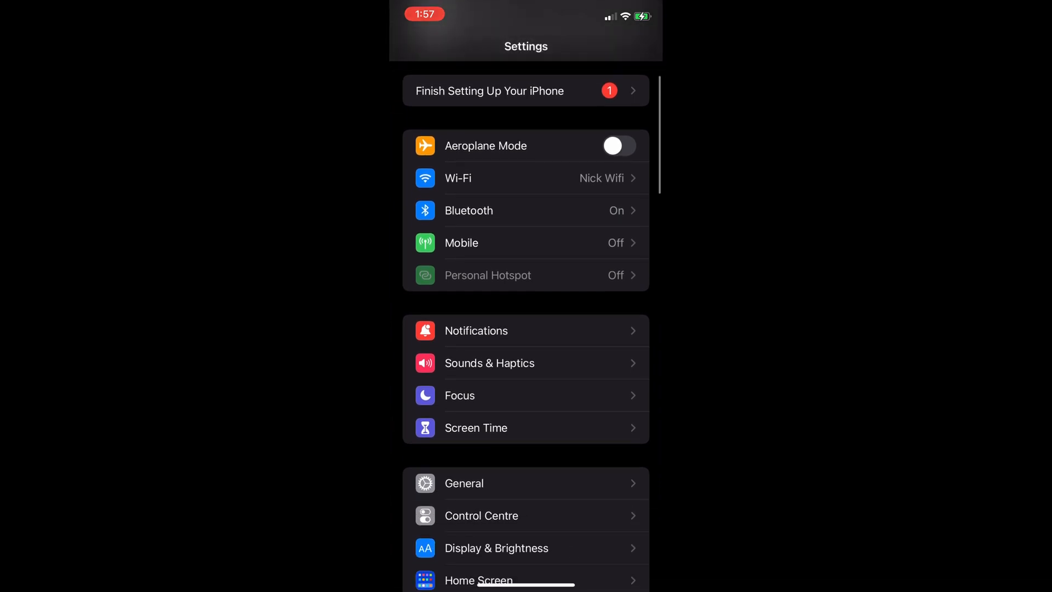
left_click(464, 483)
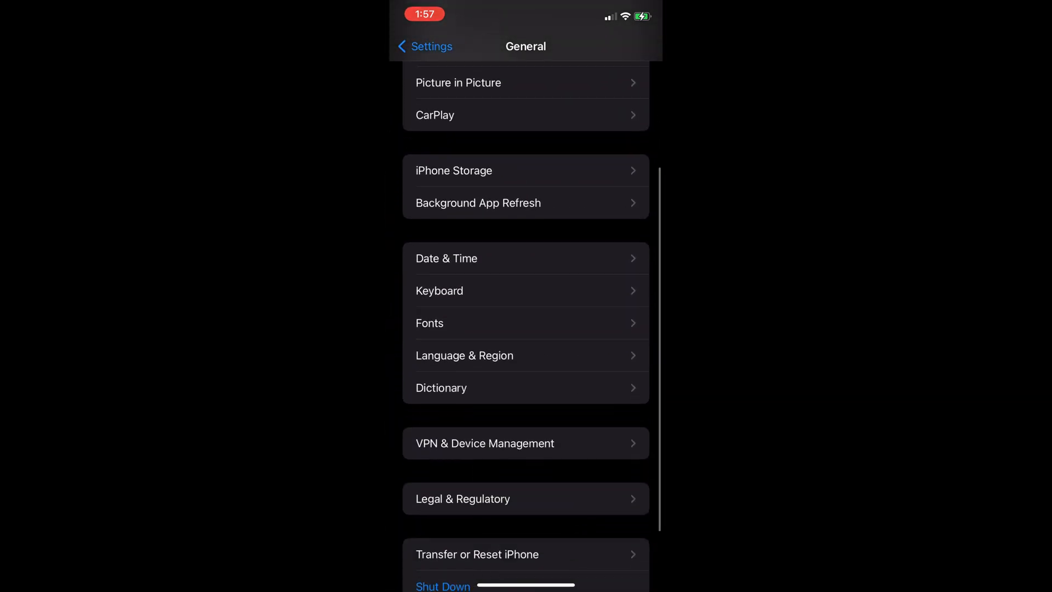
left_click(483, 442)
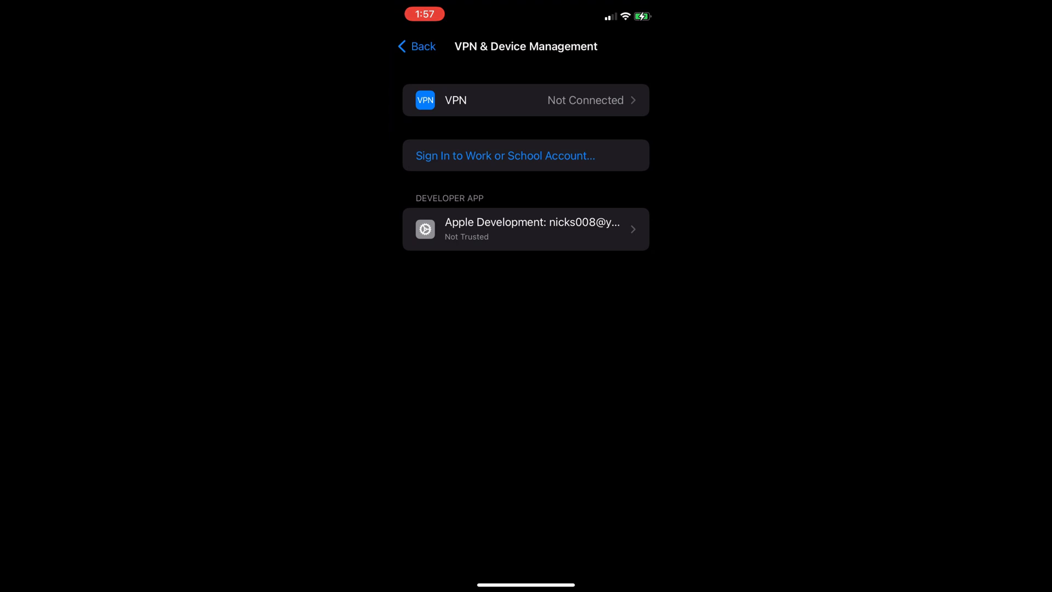
left_click(525, 229)
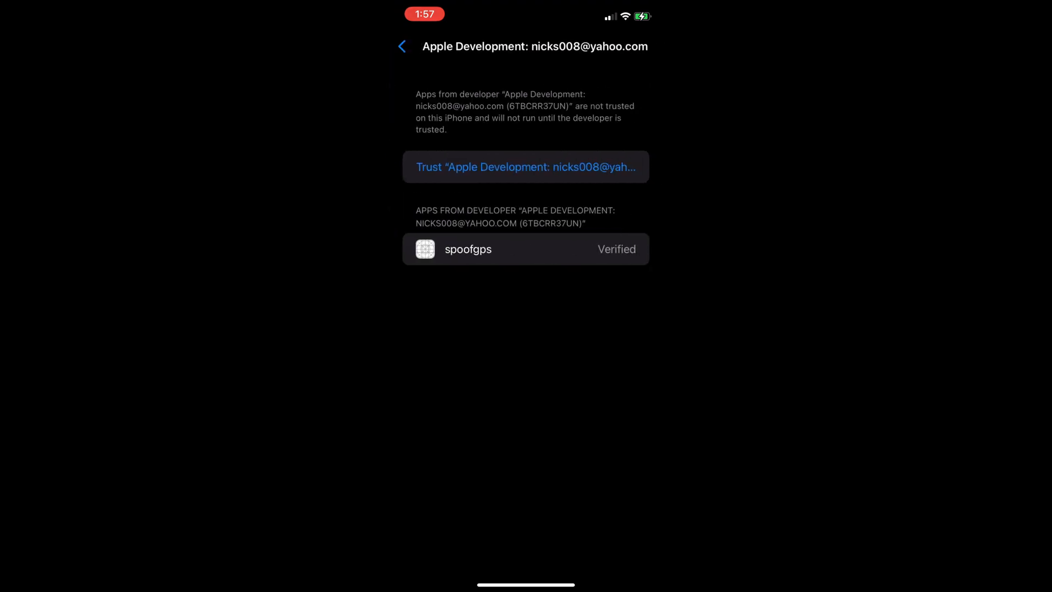
left_click(526, 166)
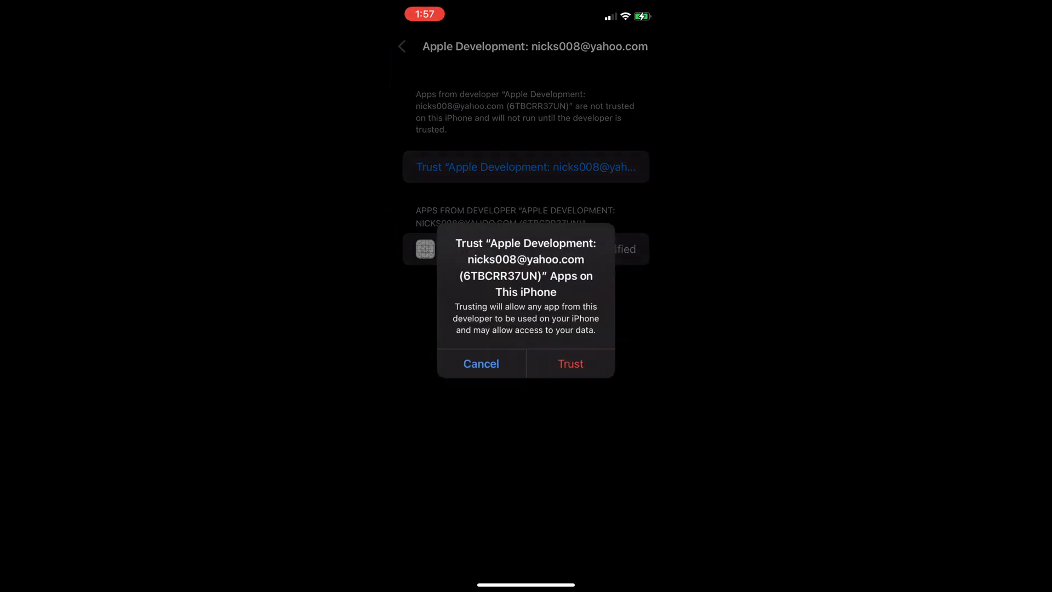
left_click(569, 364)
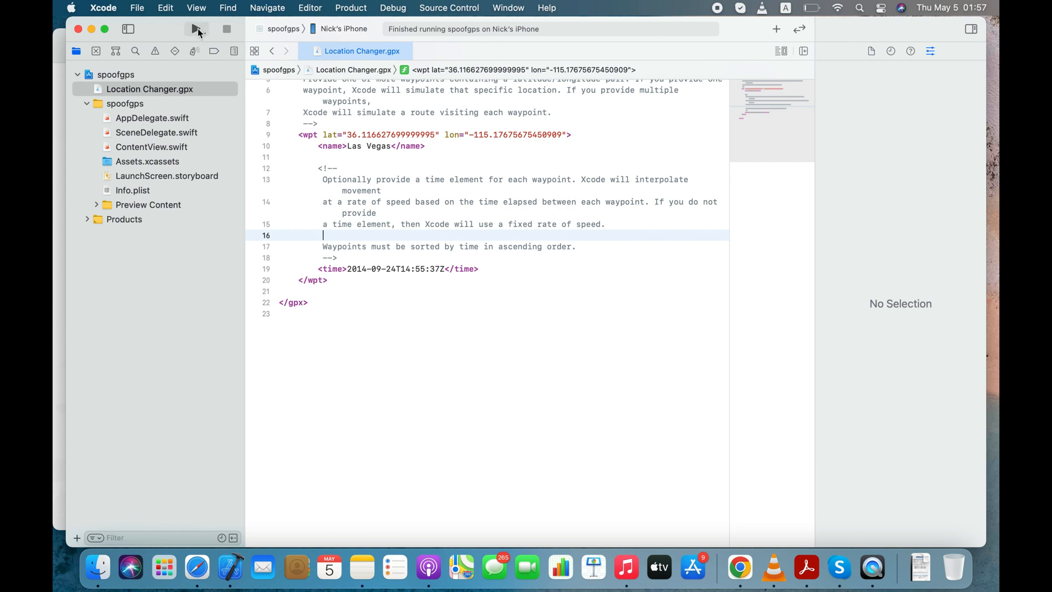
Step: Run spoofgps again and simulate the Location Changer location from the debug bar
left_click(195, 29)
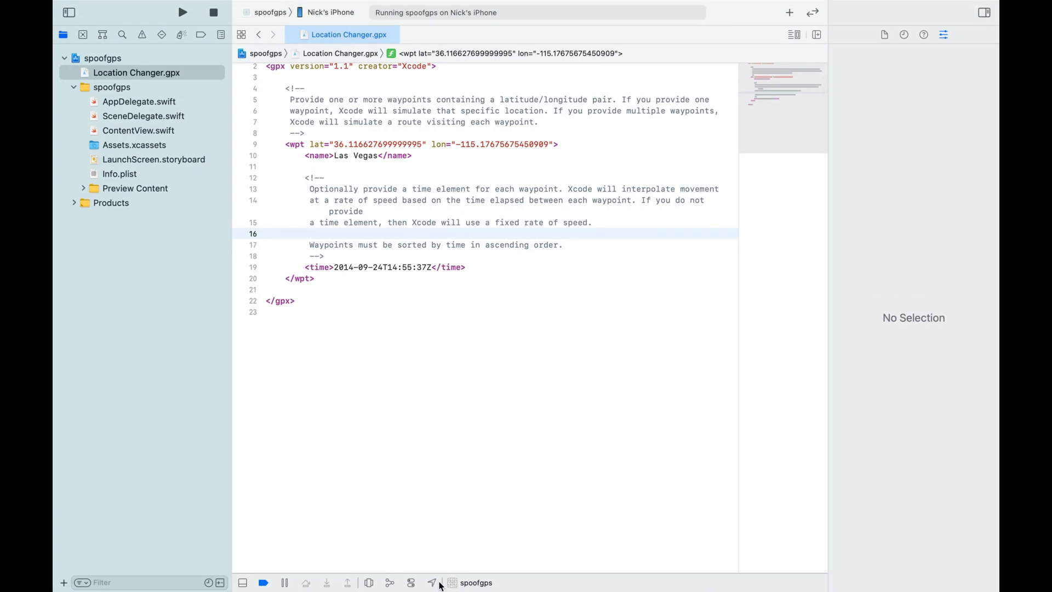
left_click(432, 582)
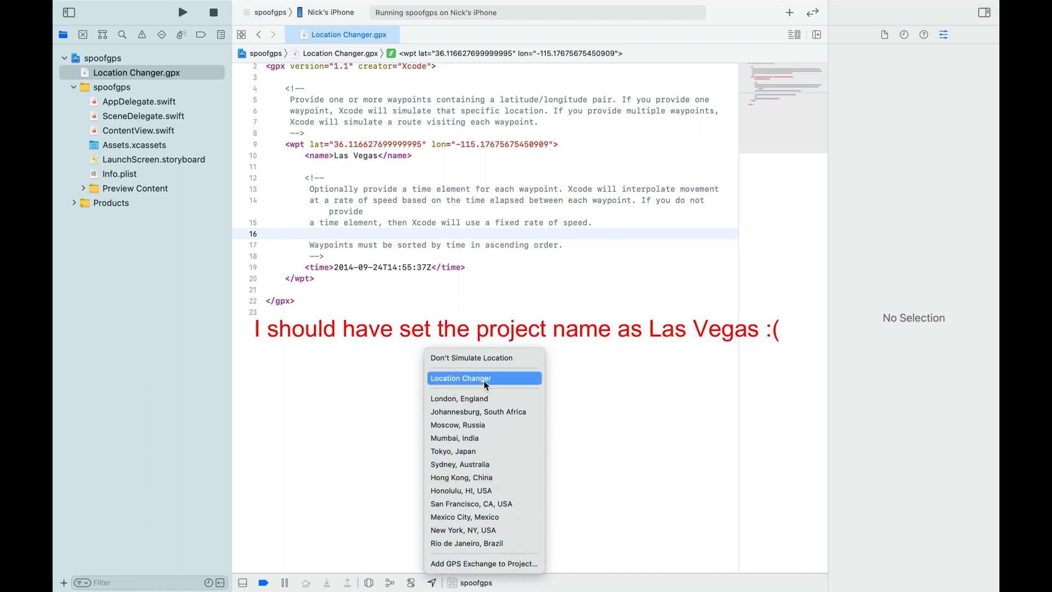
left_click(461, 378)
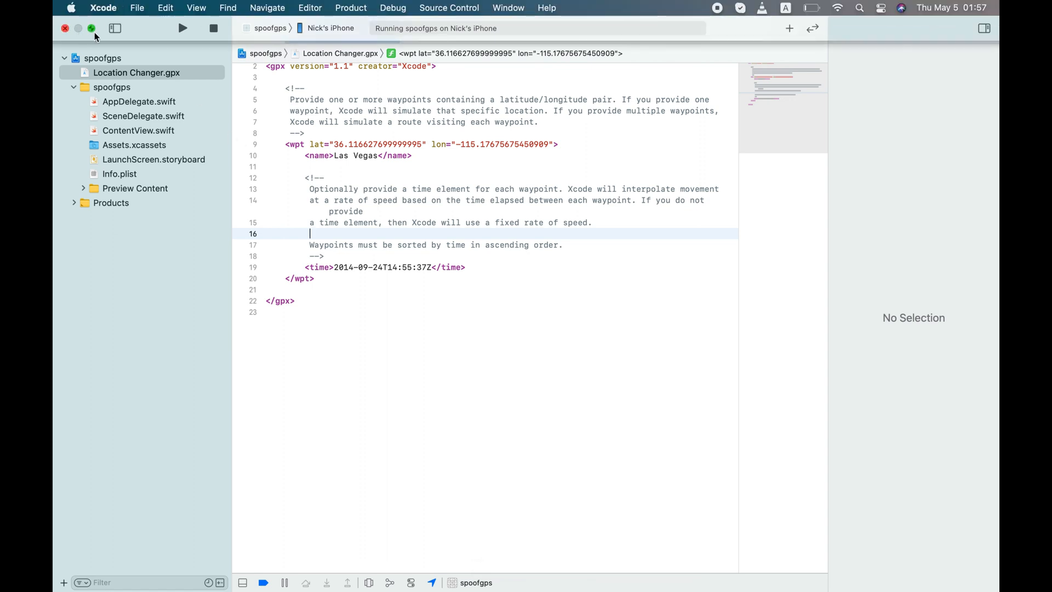
left_click(92, 28)
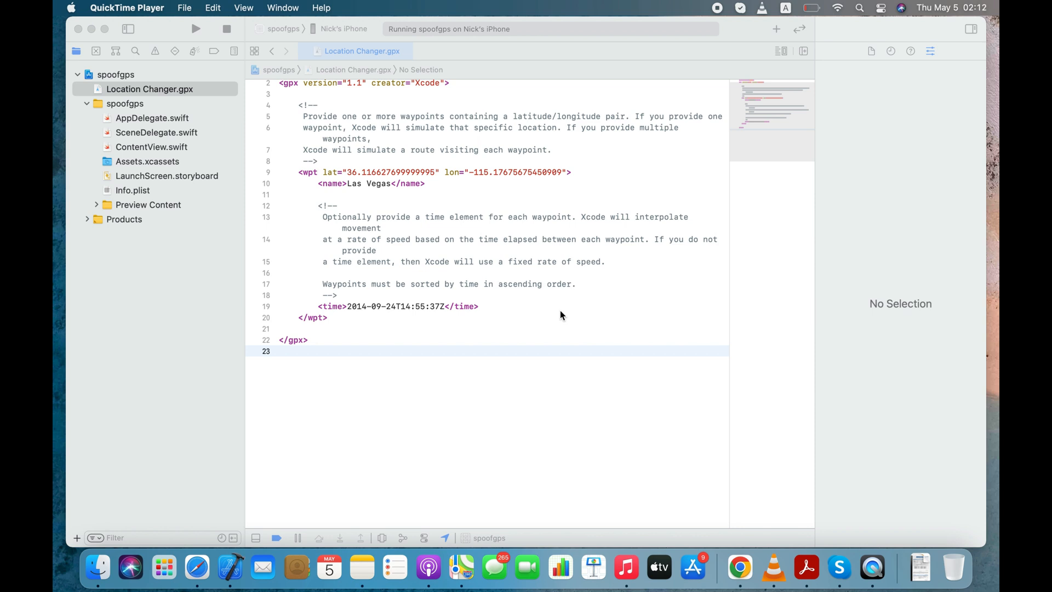
mouse_move(553, 304)
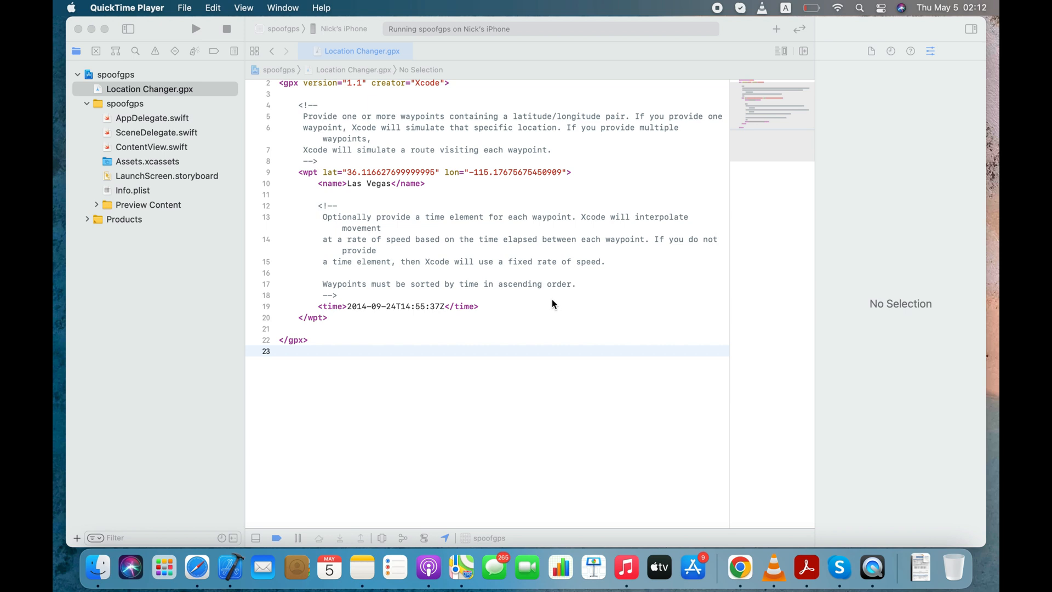
mouse_move(298, 110)
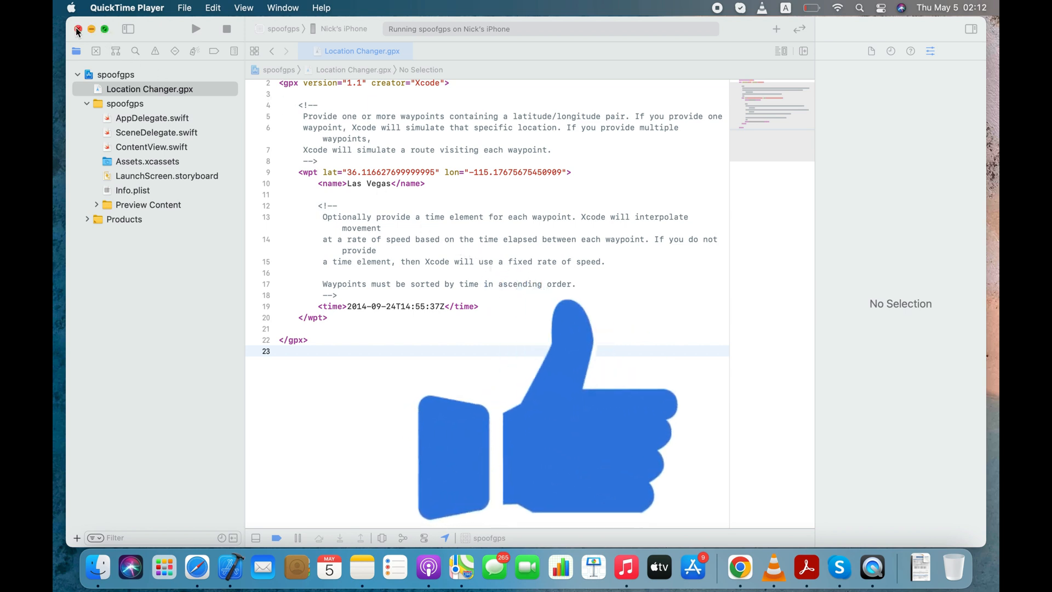
Step: Close the spoofgps project, stopping its running task on the iPhone
left_click(77, 29)
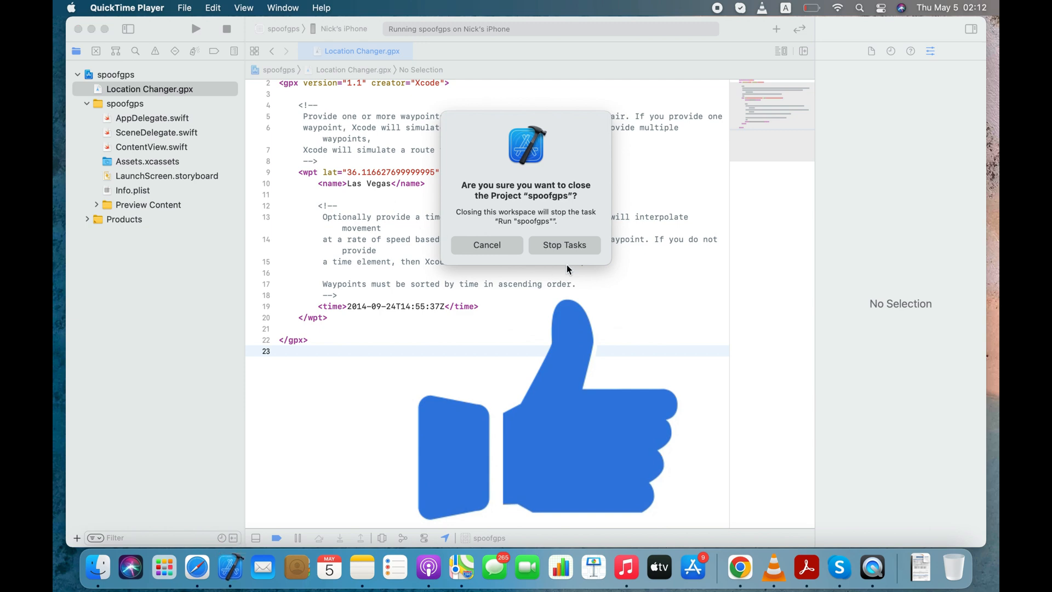
left_click(564, 245)
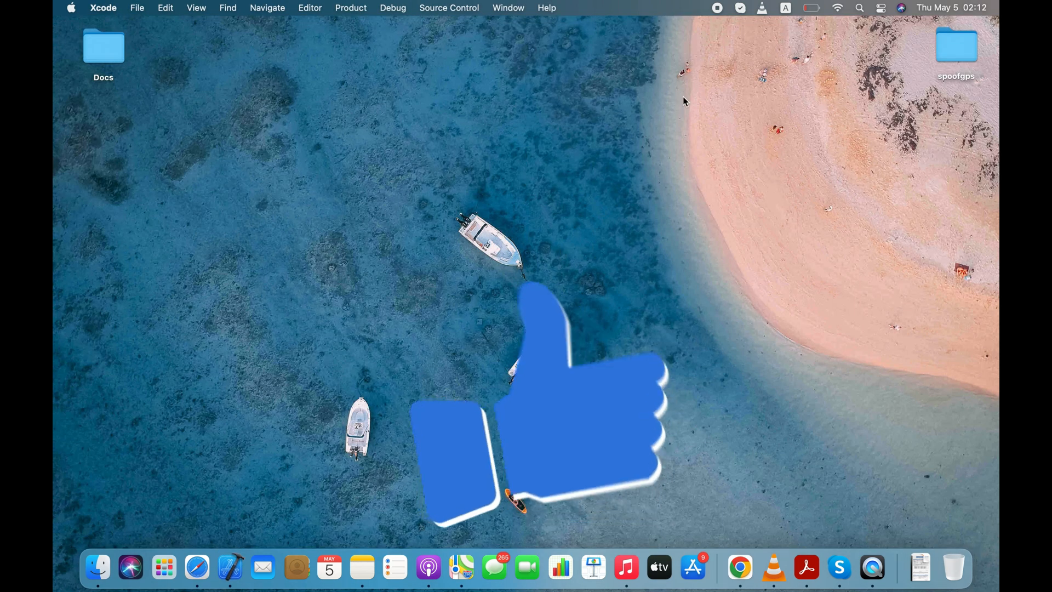